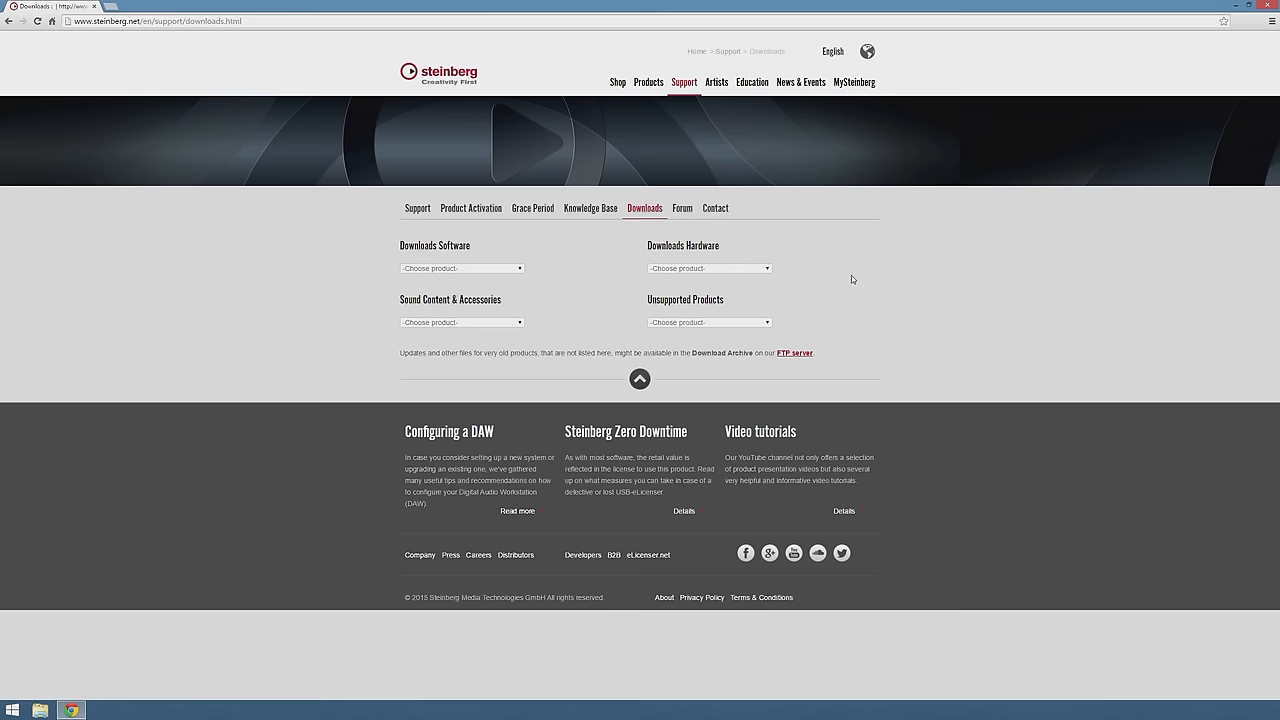
# Step: Choose UR22 from the Downloads Hardware list on Steinberg's support site
pyautogui.click(708, 268)
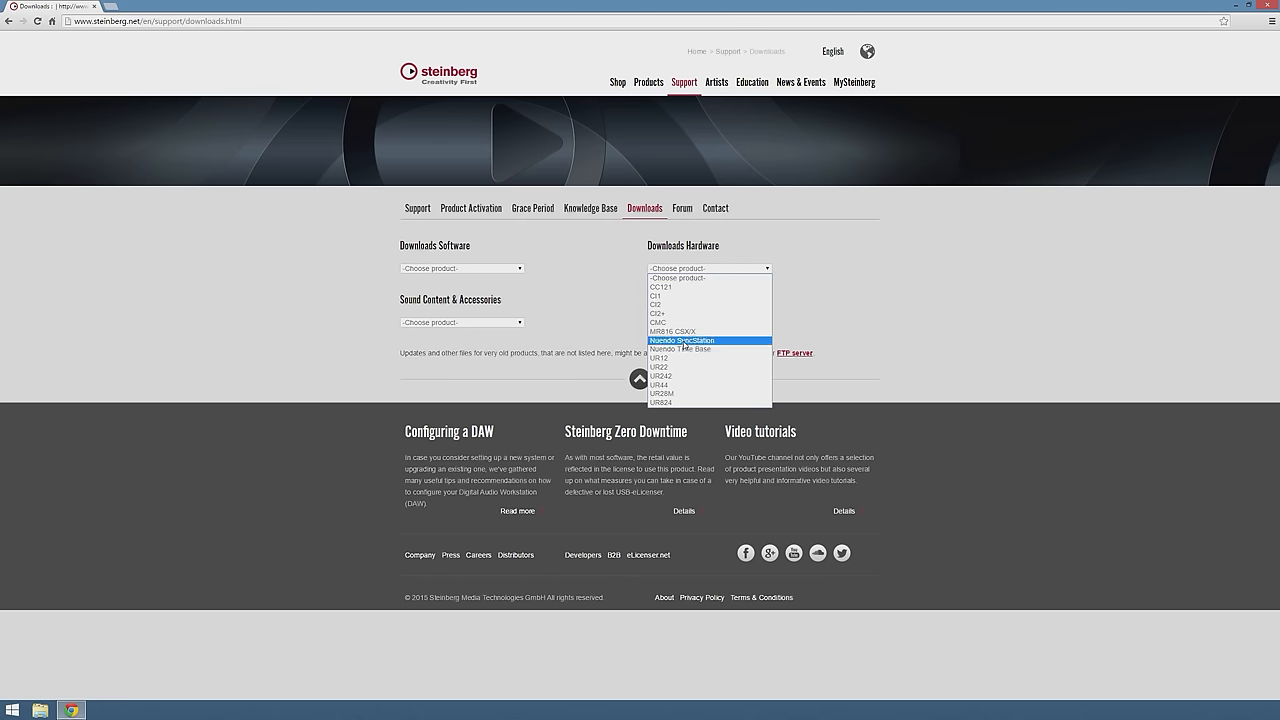
pyautogui.click(660, 367)
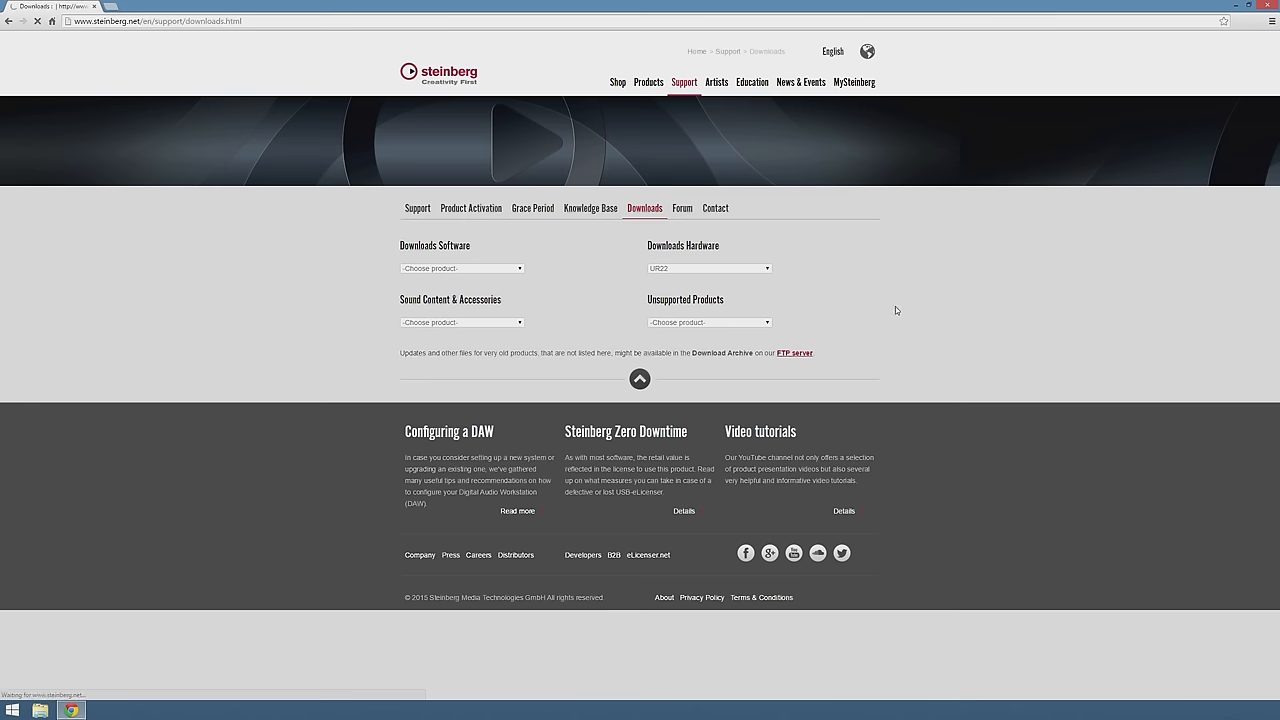
pyautogui.click(708, 267)
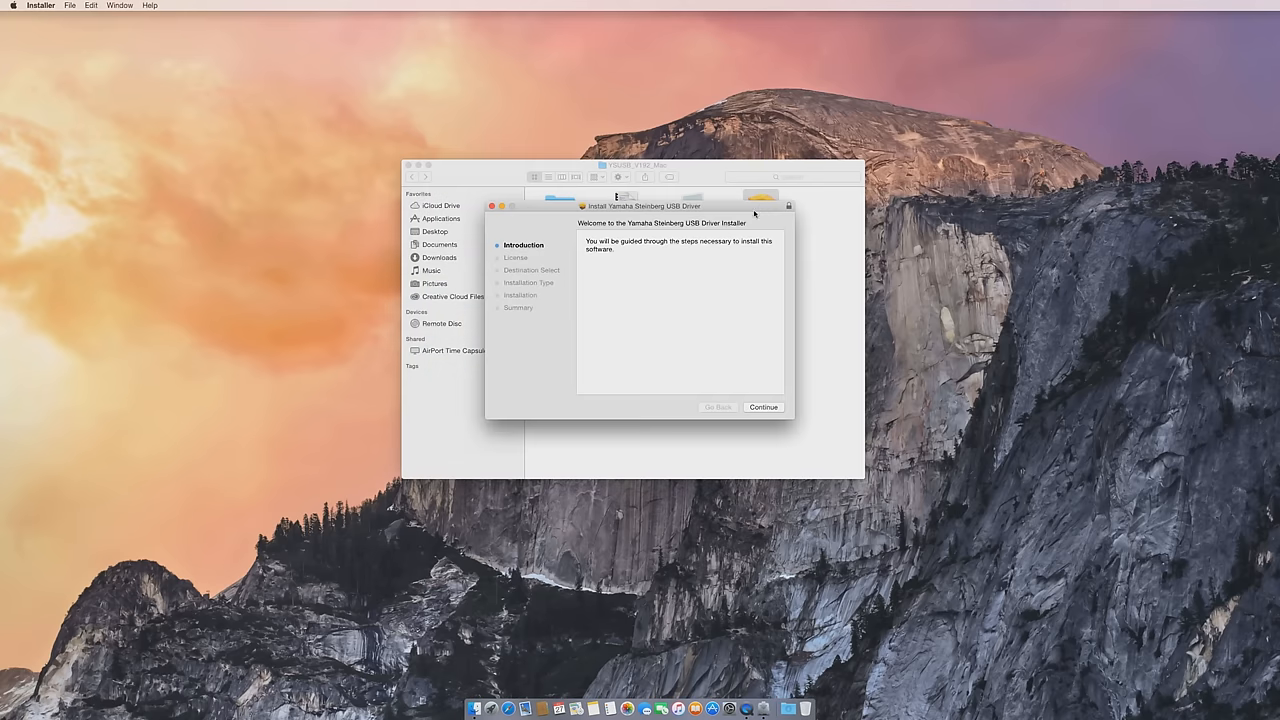
# Step: Agree to the Yamaha Steinberg USB Driver license and start the standard installation
pyautogui.click(762, 407)
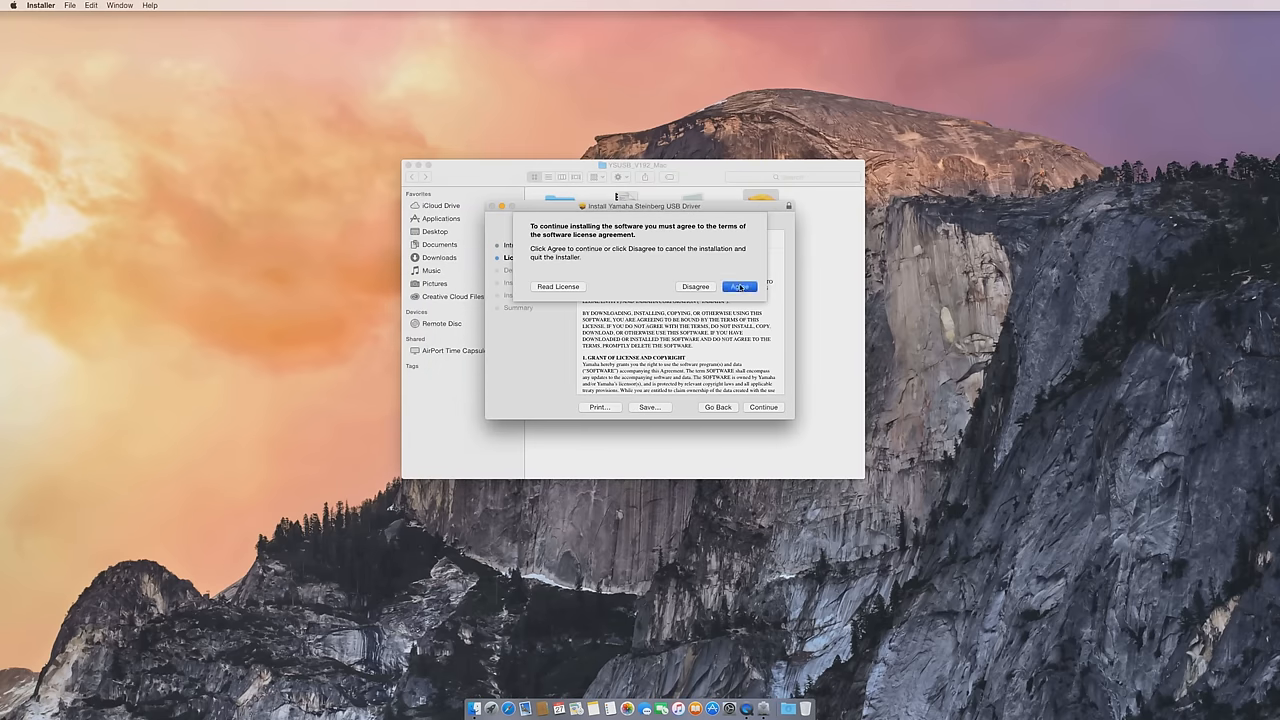
pyautogui.click(739, 287)
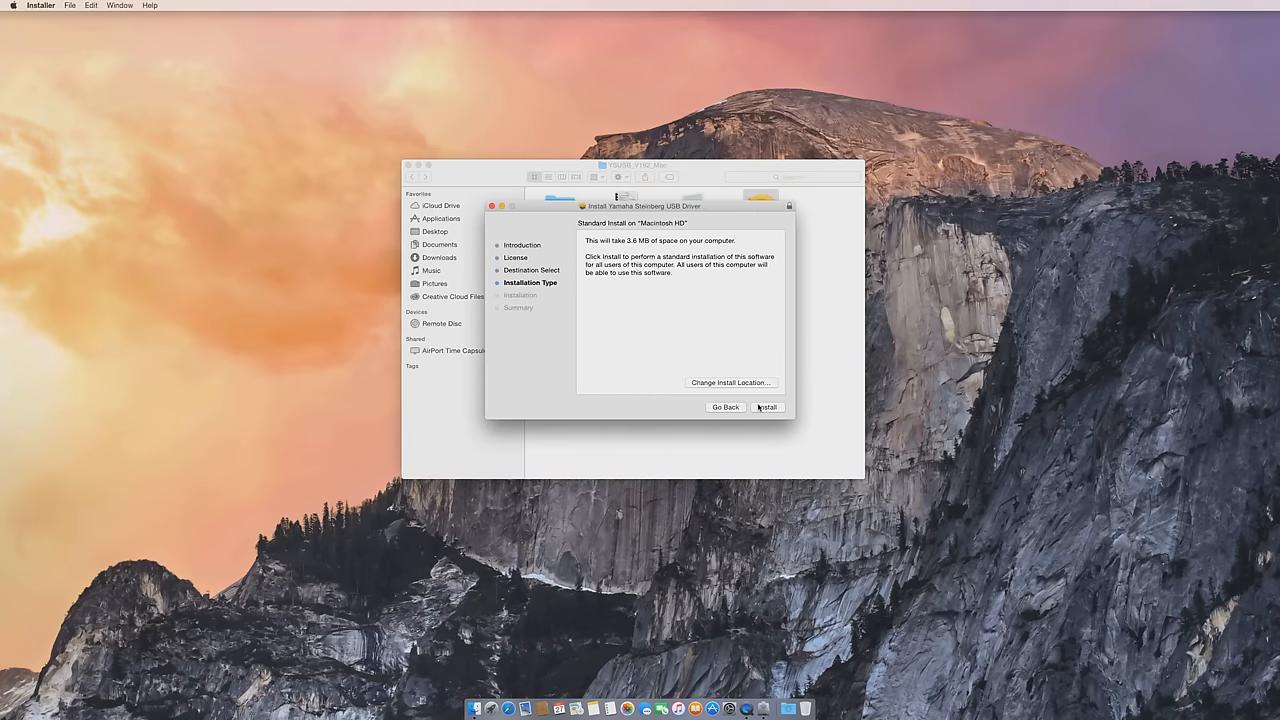
pyautogui.click(766, 407)
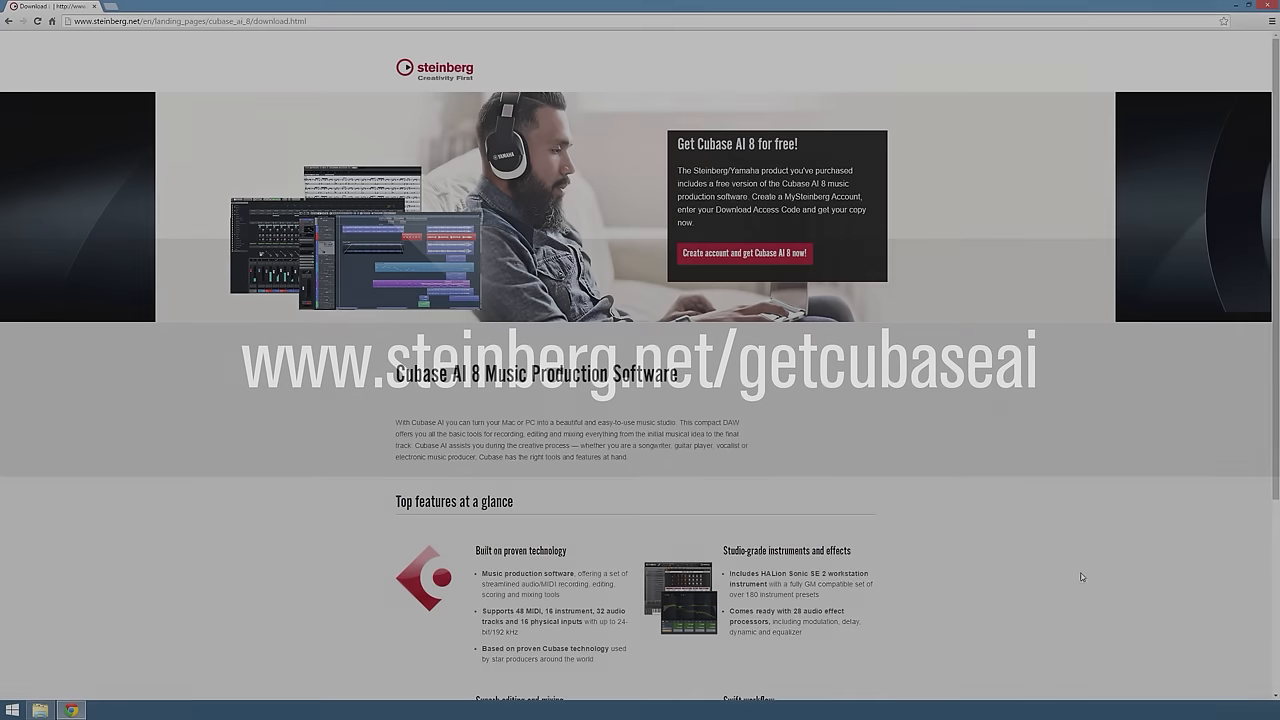
# Step: Create a MySteinberg account for Cubase AI 8 and submit the download access code
pyautogui.click(744, 252)
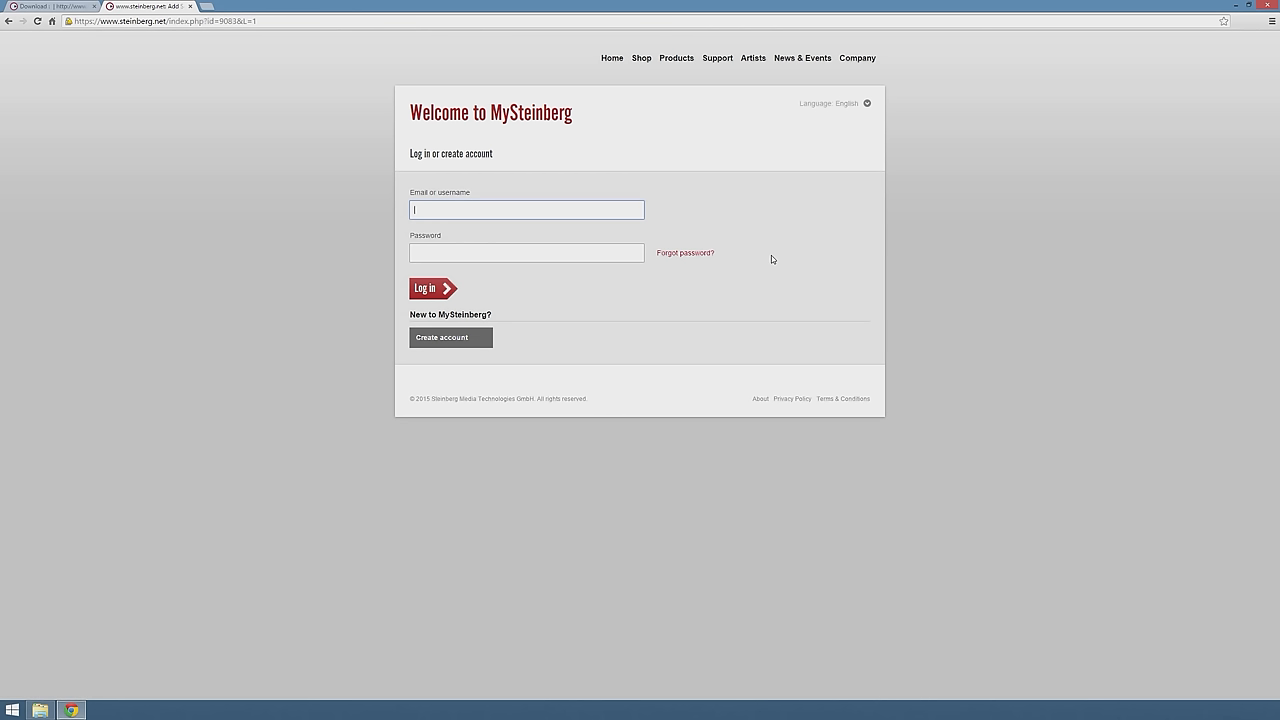
pyautogui.click(450, 337)
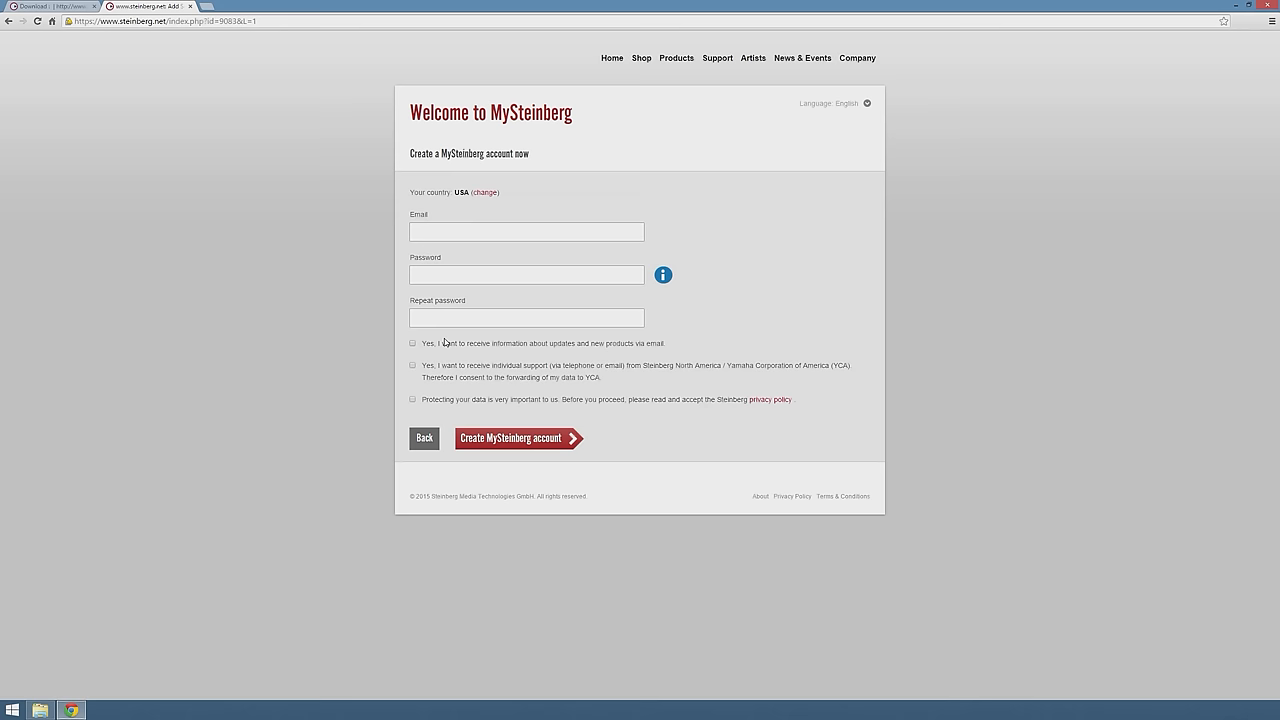
pyautogui.moveTo(464, 355)
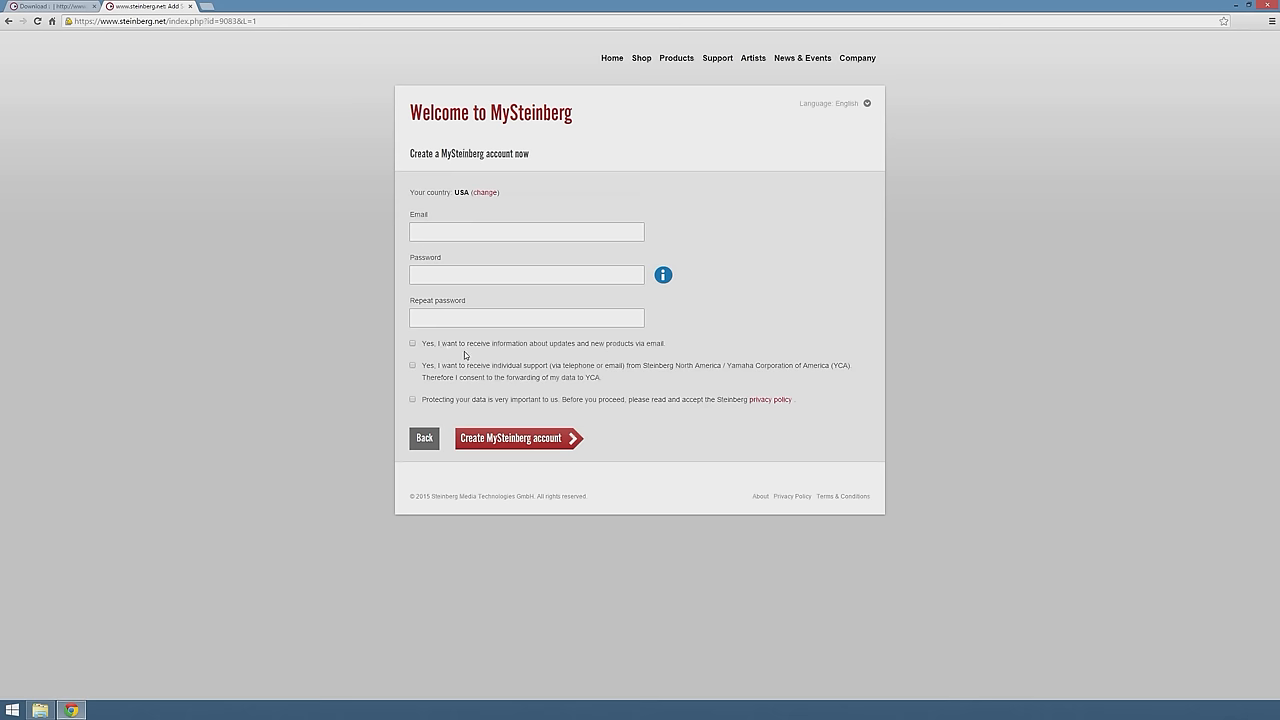
pyautogui.click(511, 438)
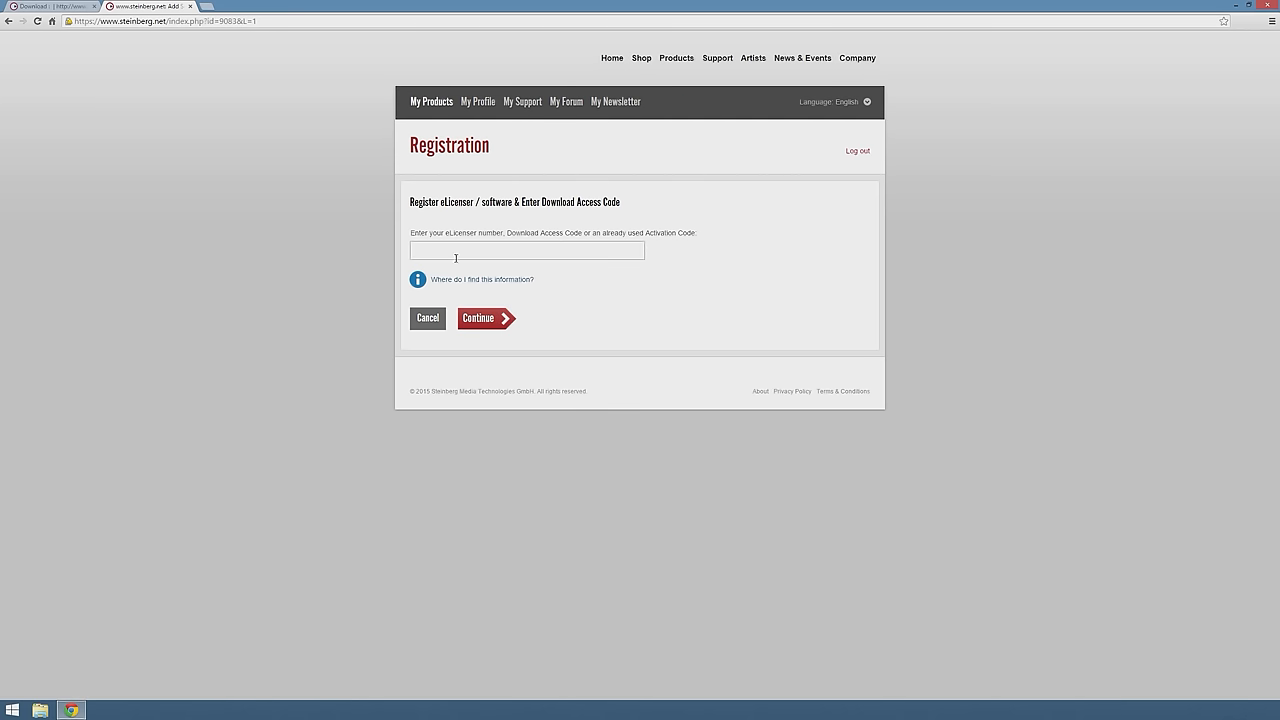
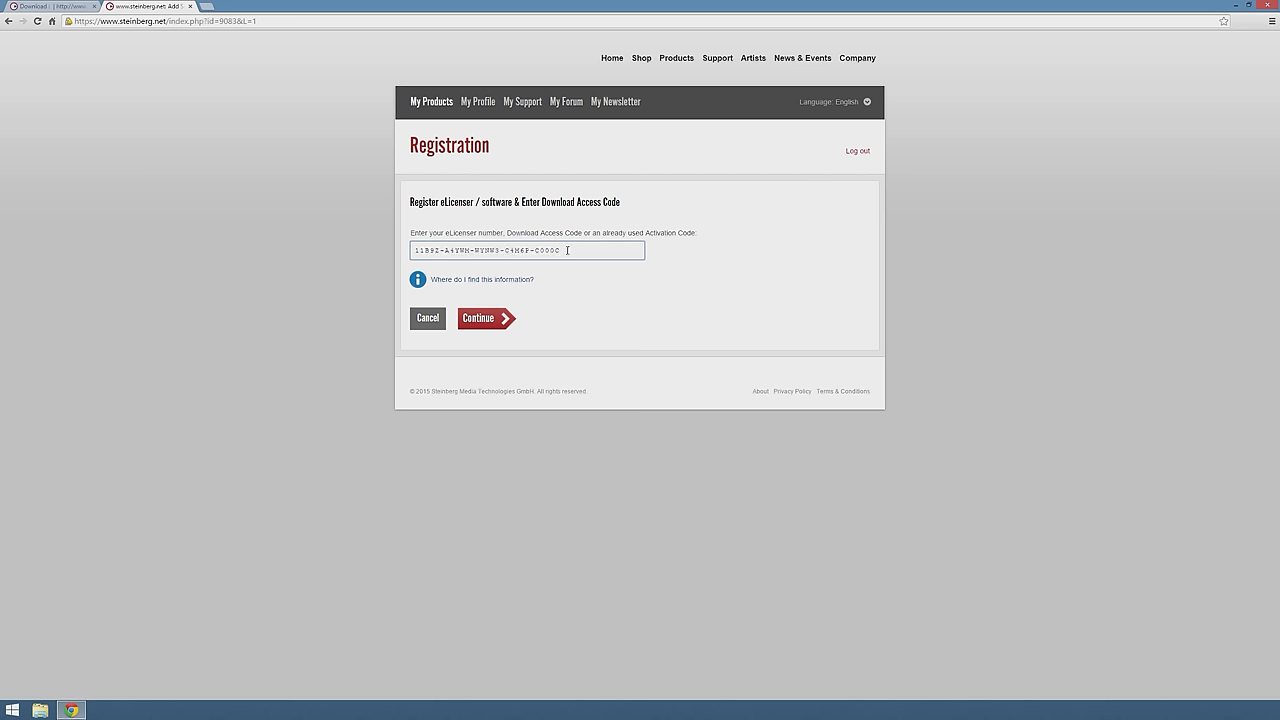
pyautogui.click(481, 318)
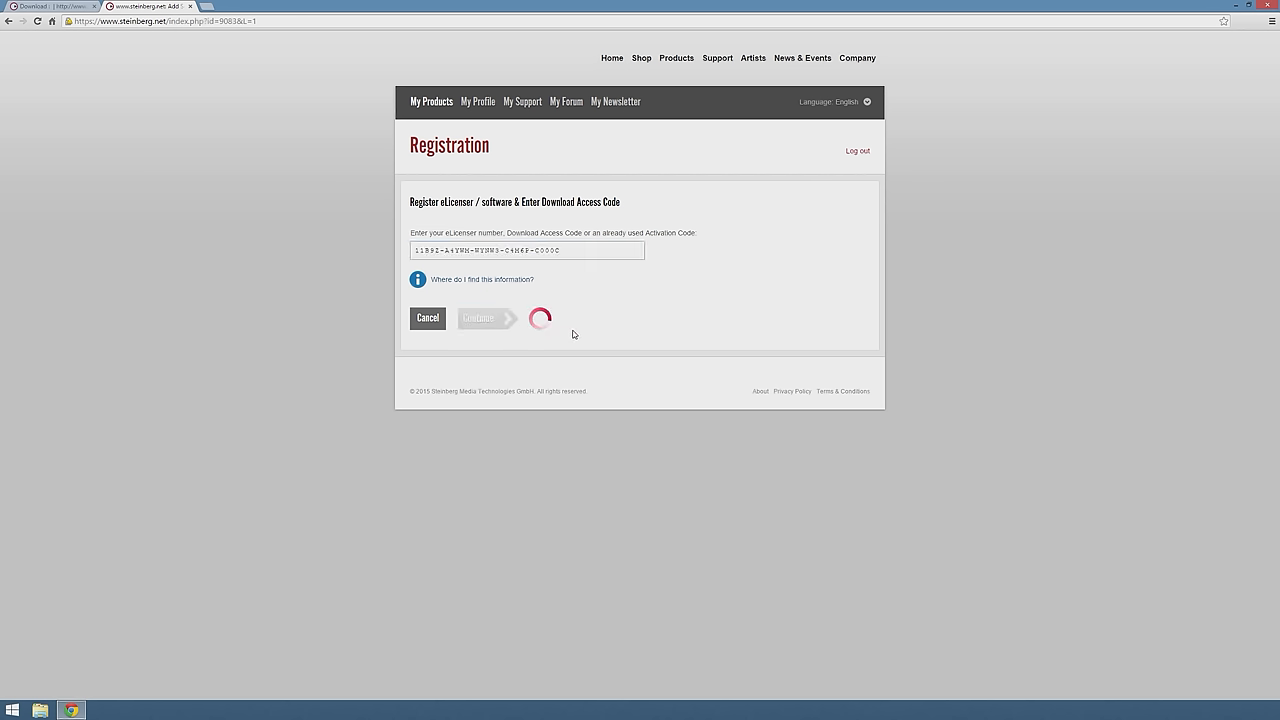
pyautogui.click(478, 318)
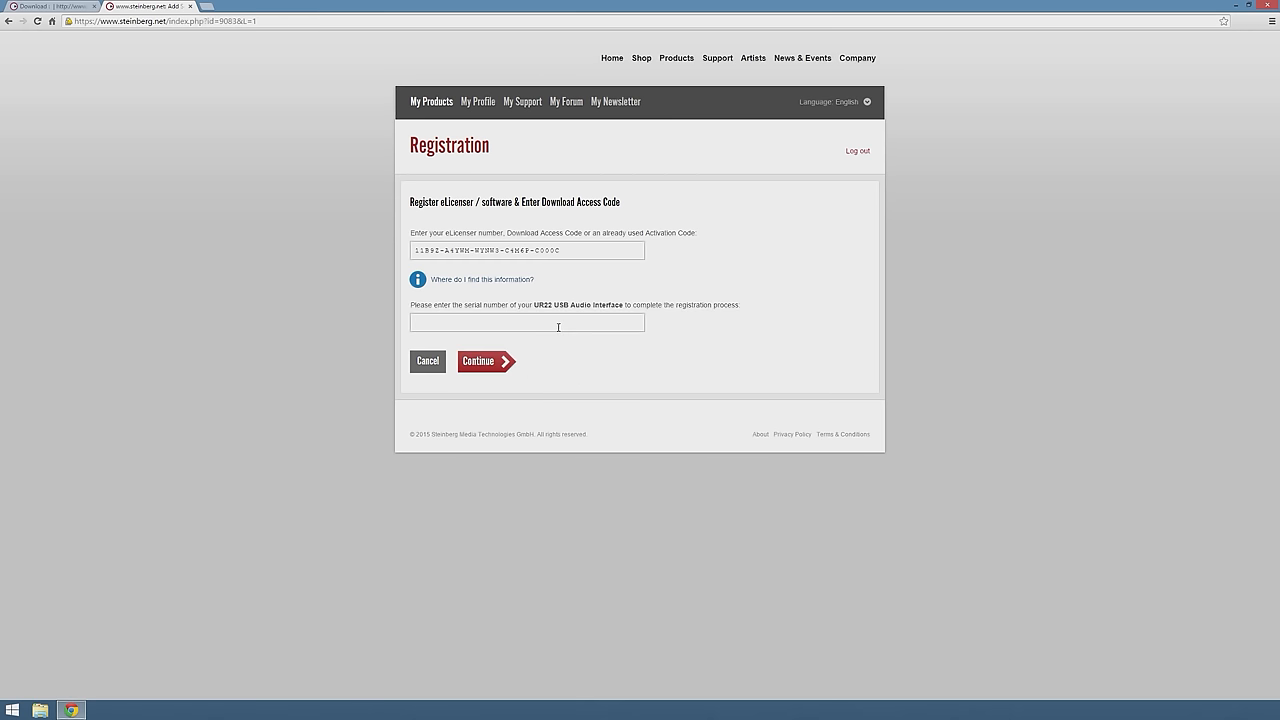
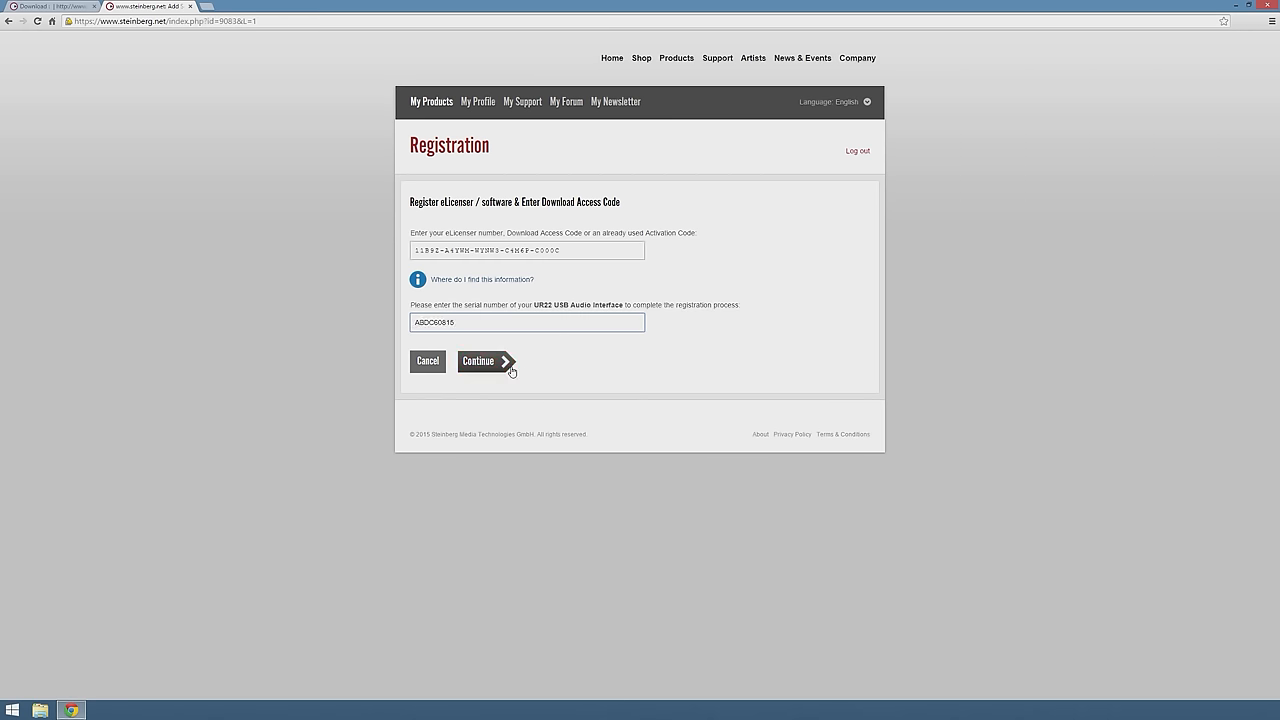
pyautogui.click(485, 361)
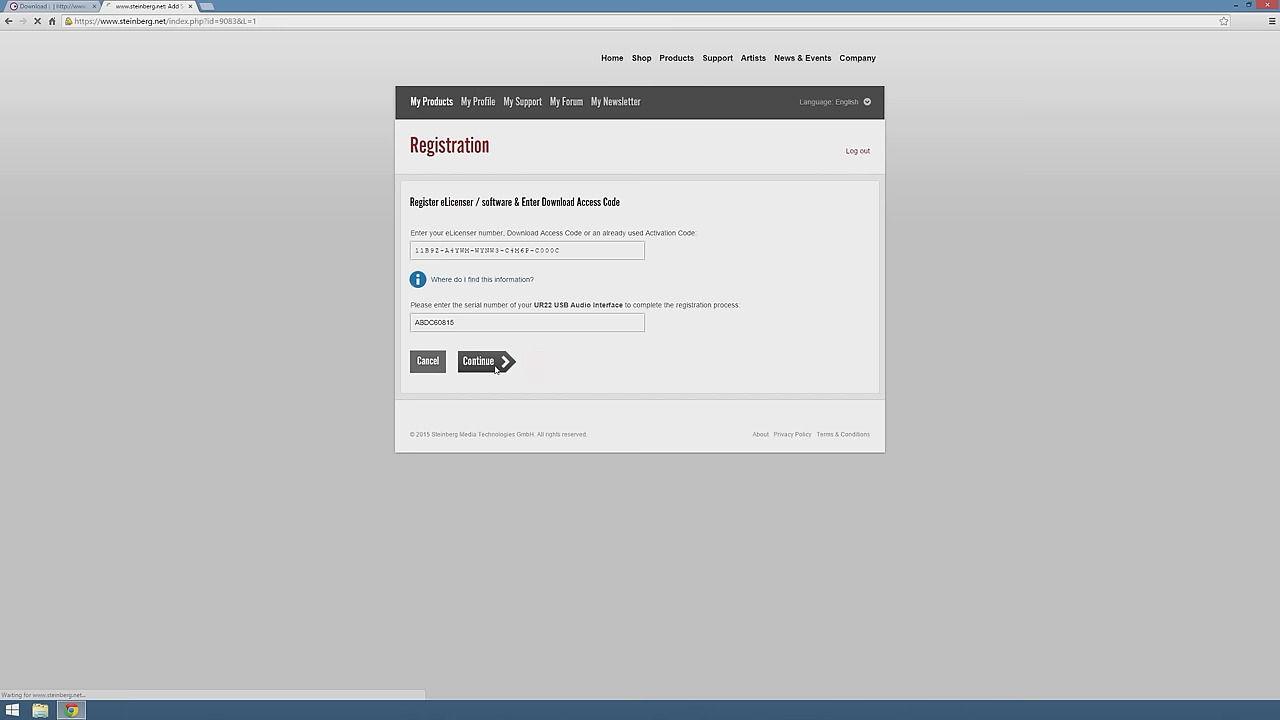
pyautogui.click(479, 361)
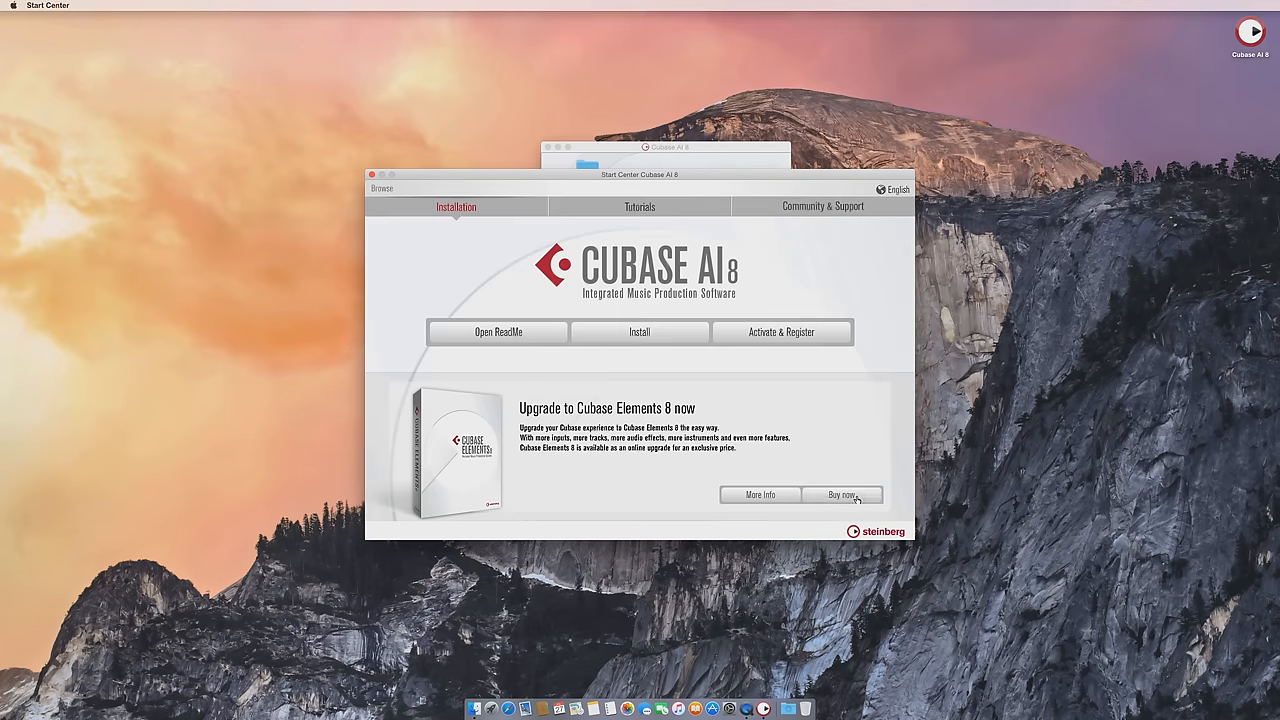
# Step: Install Cubase AI, queue both updates including Acoustic Agent, and reach standard install
pyautogui.click(639, 332)
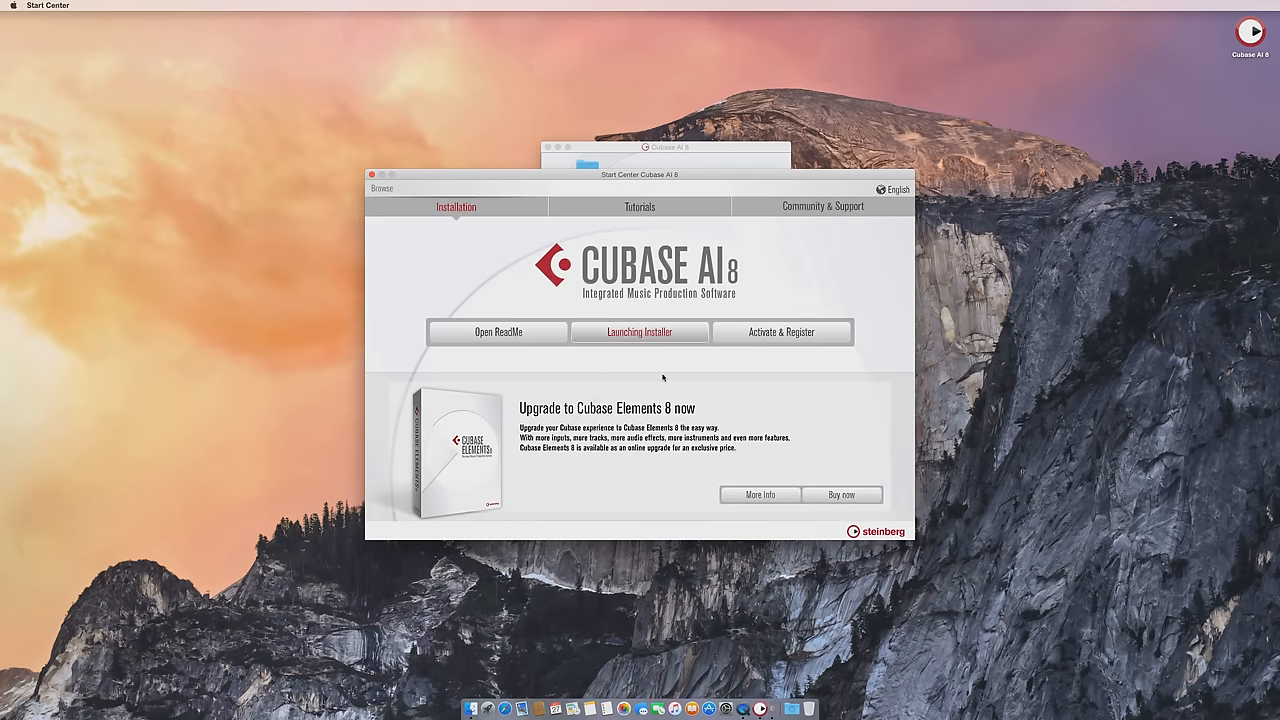
pyautogui.click(639, 332)
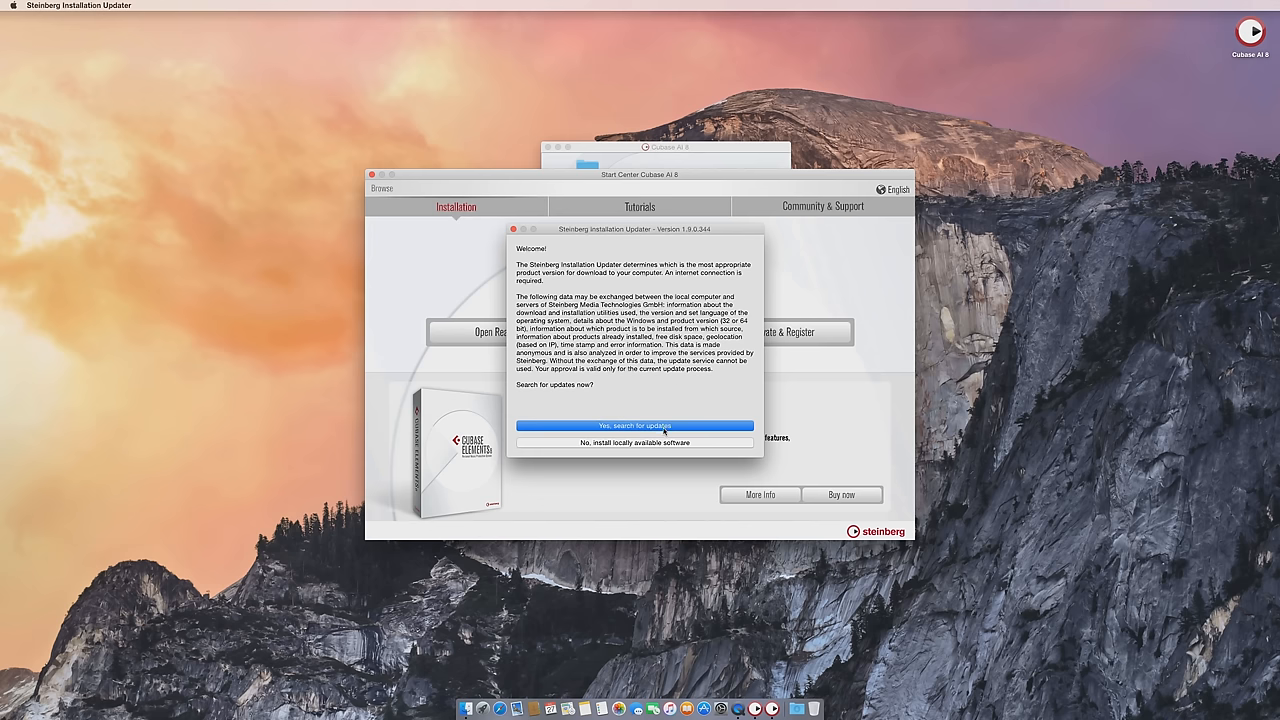
pyautogui.click(634, 426)
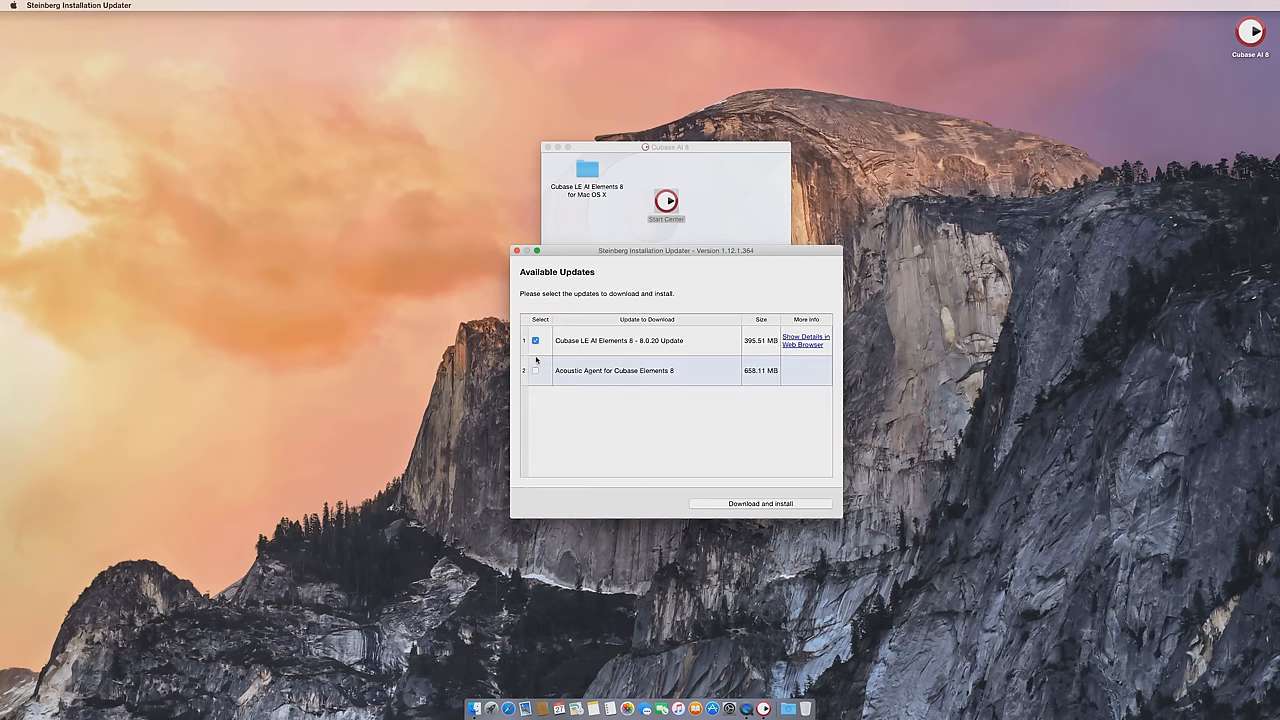
pyautogui.click(535, 370)
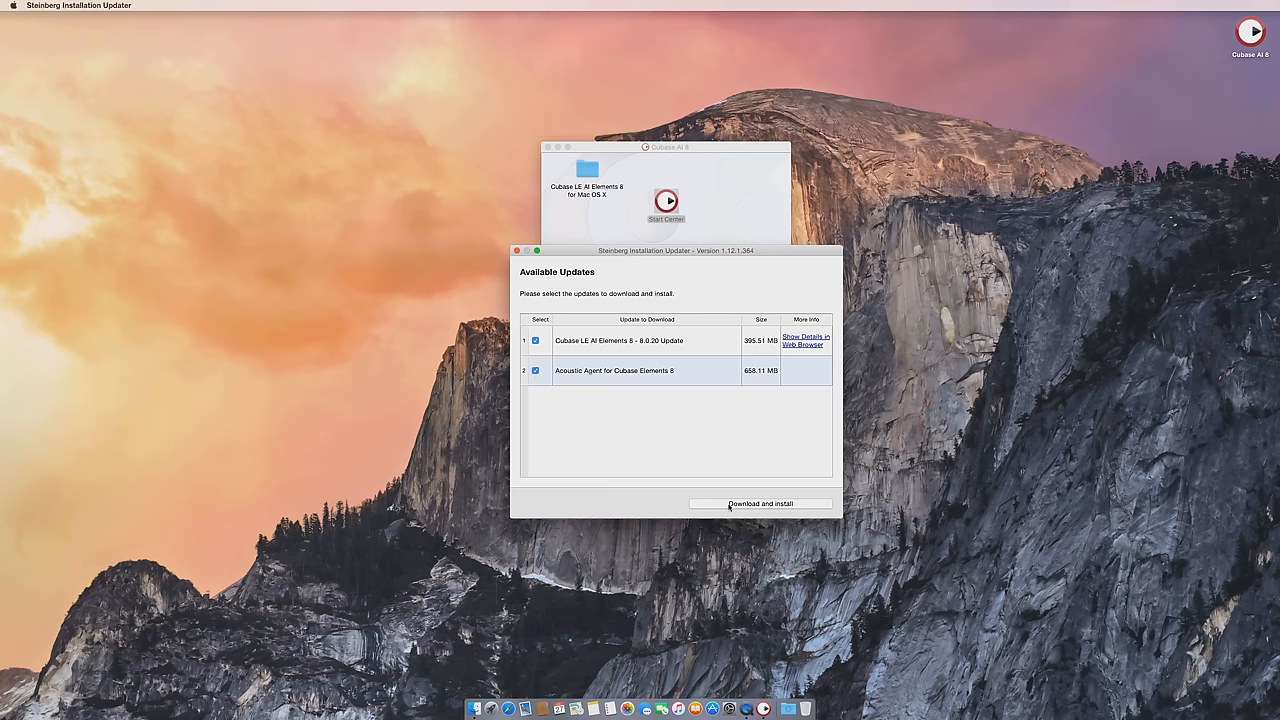
pyautogui.click(760, 503)
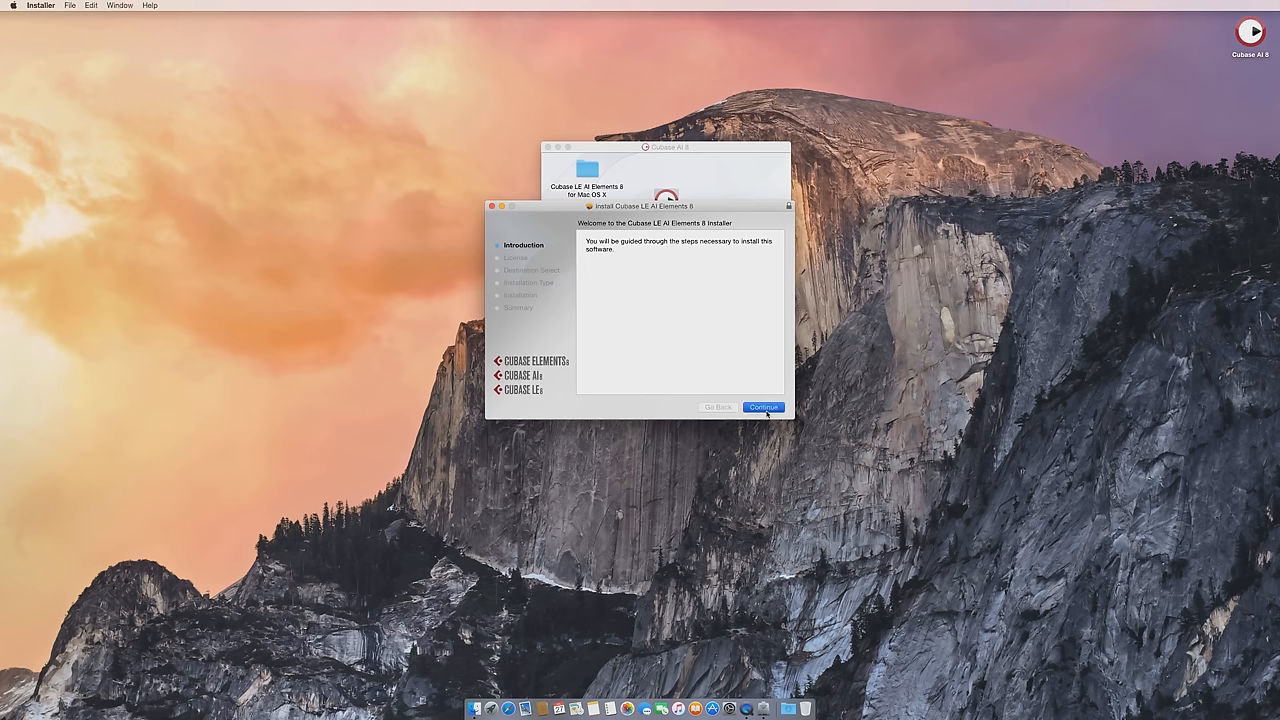
pyautogui.click(763, 407)
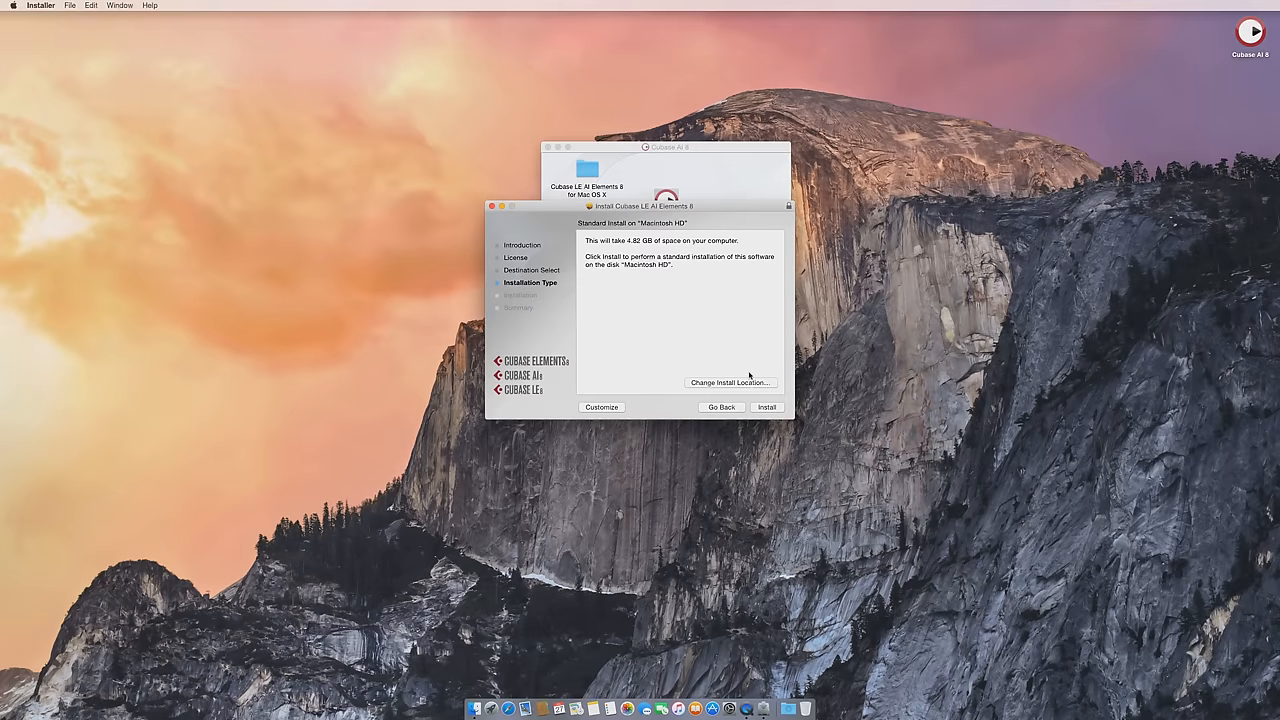
pyautogui.click(766, 407)
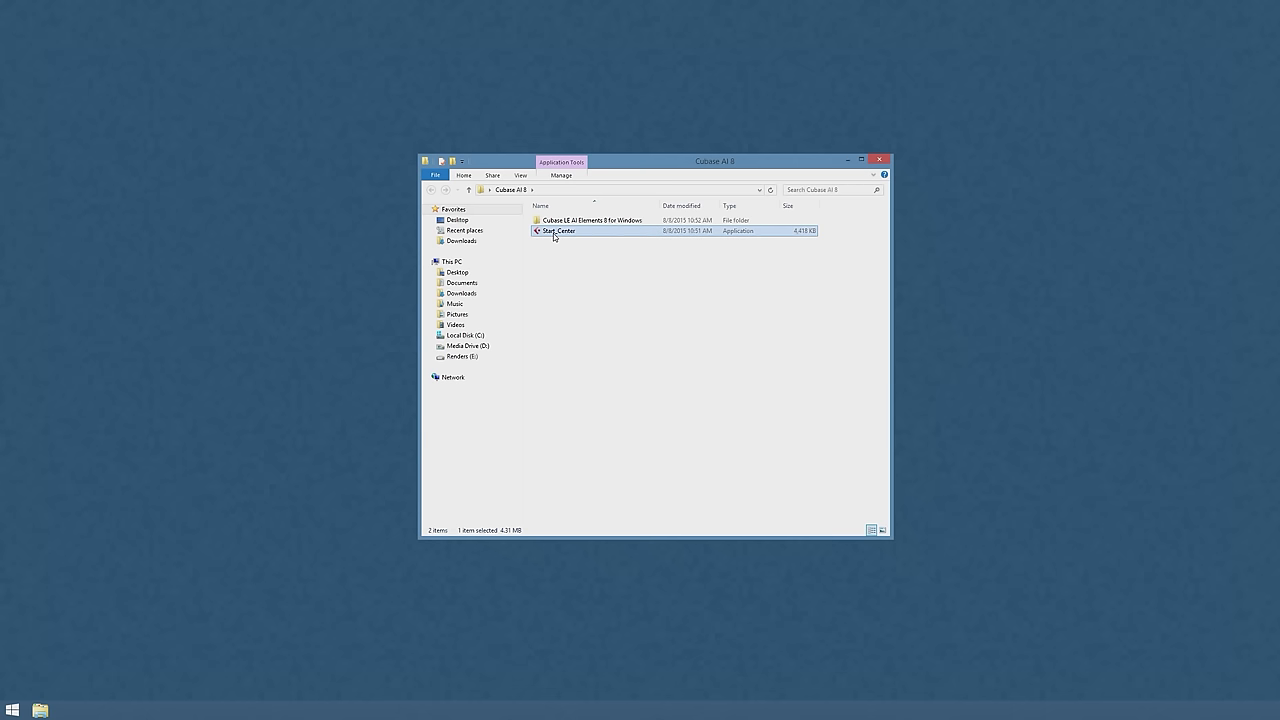
# Step: Relaunch Start Center in English, install Cubase AI with its updates, and finish
pyautogui.doubleClick(557, 231)
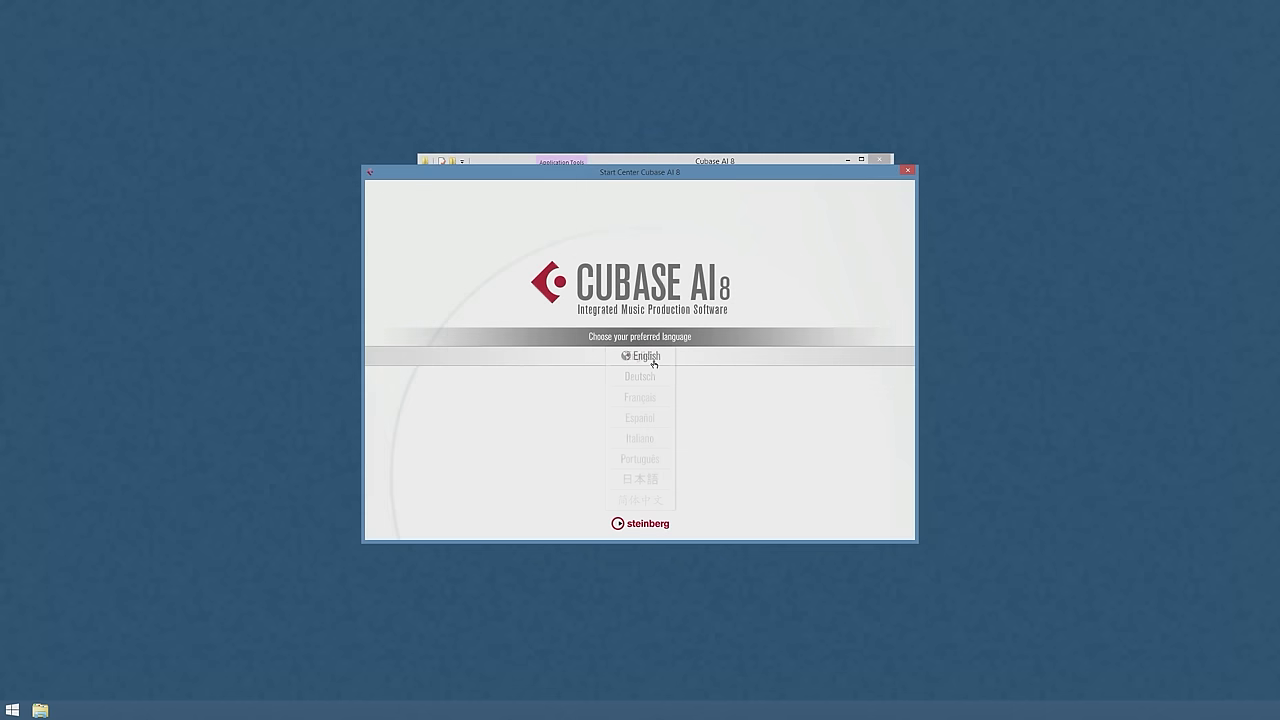
pyautogui.click(646, 356)
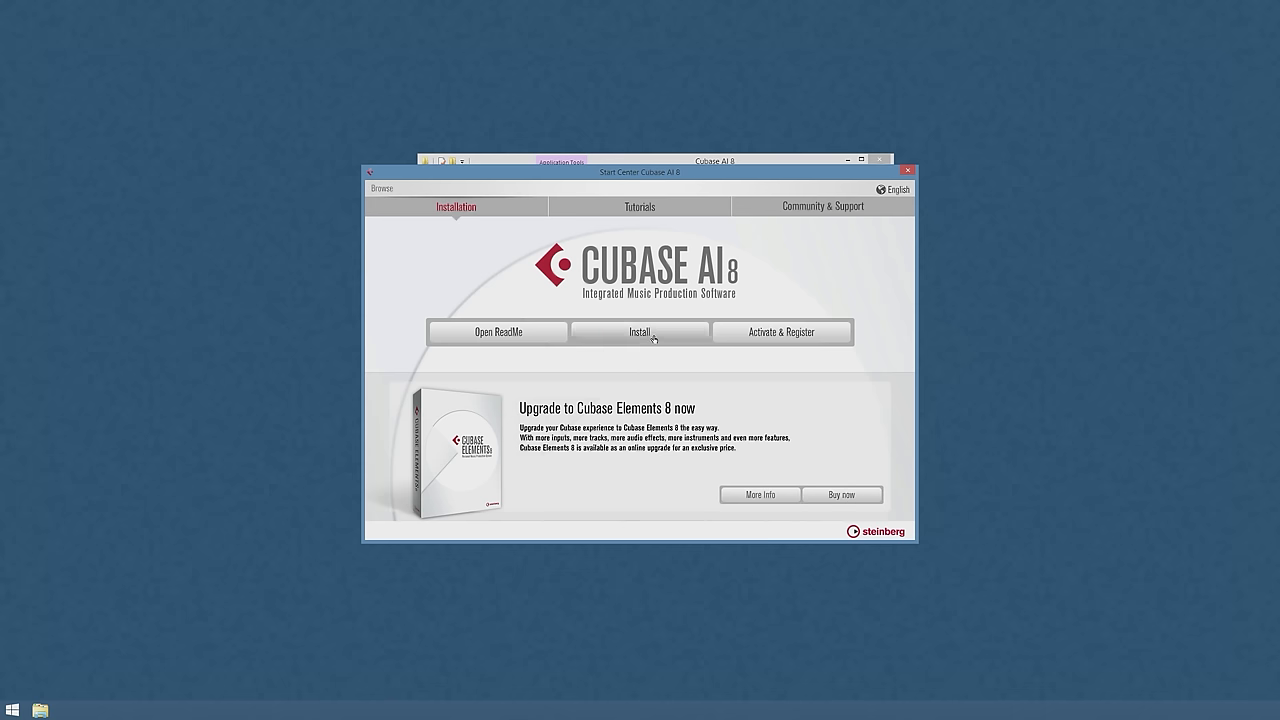
pyautogui.click(639, 332)
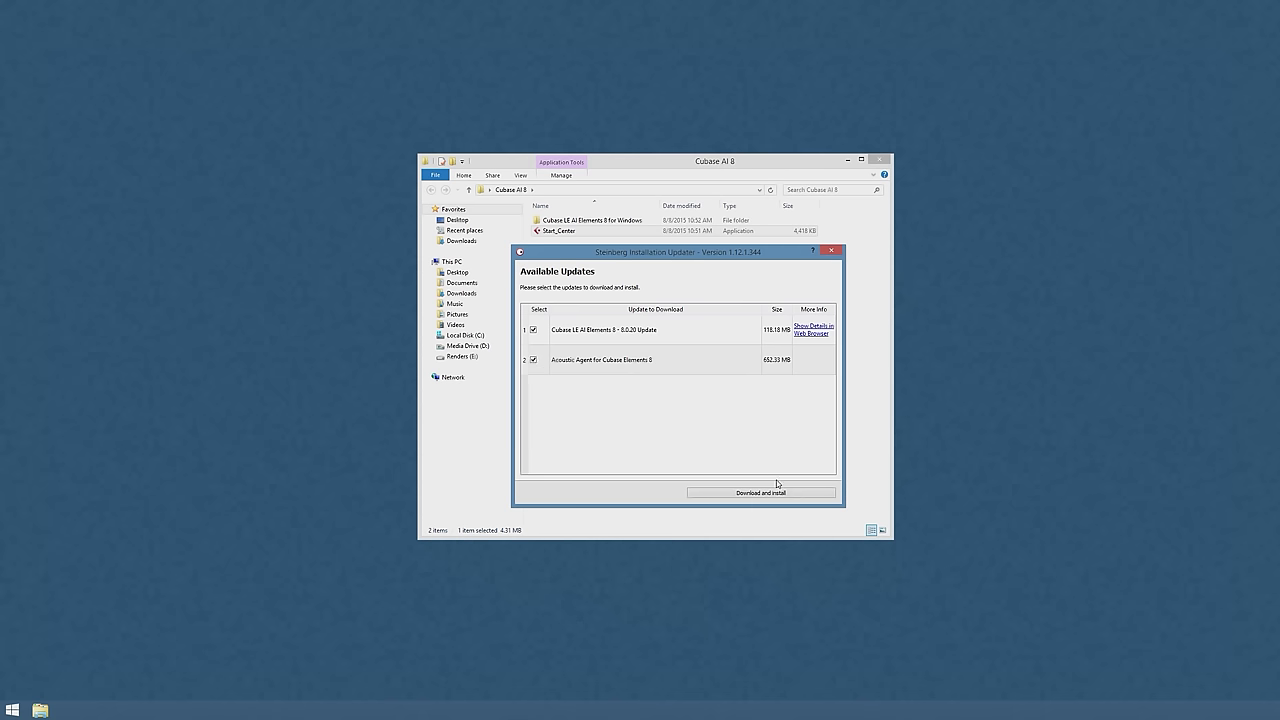
pyautogui.click(761, 492)
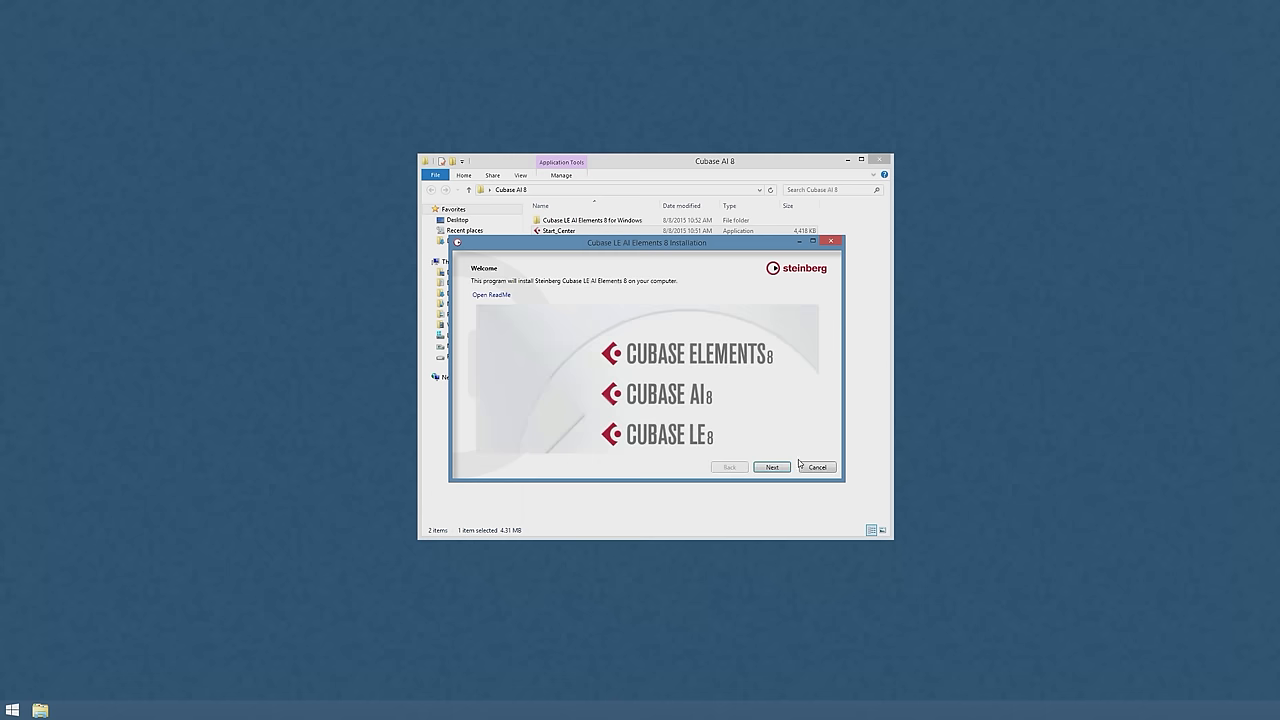
pyautogui.click(771, 467)
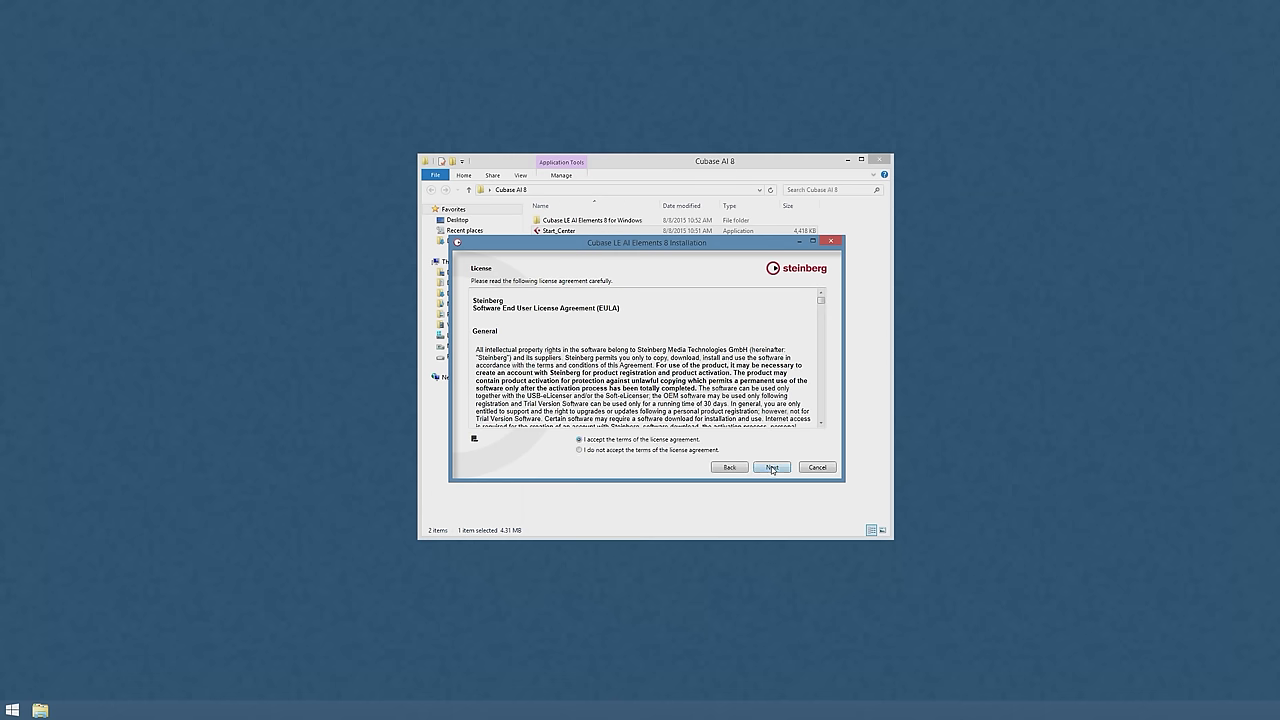
pyautogui.click(771, 467)
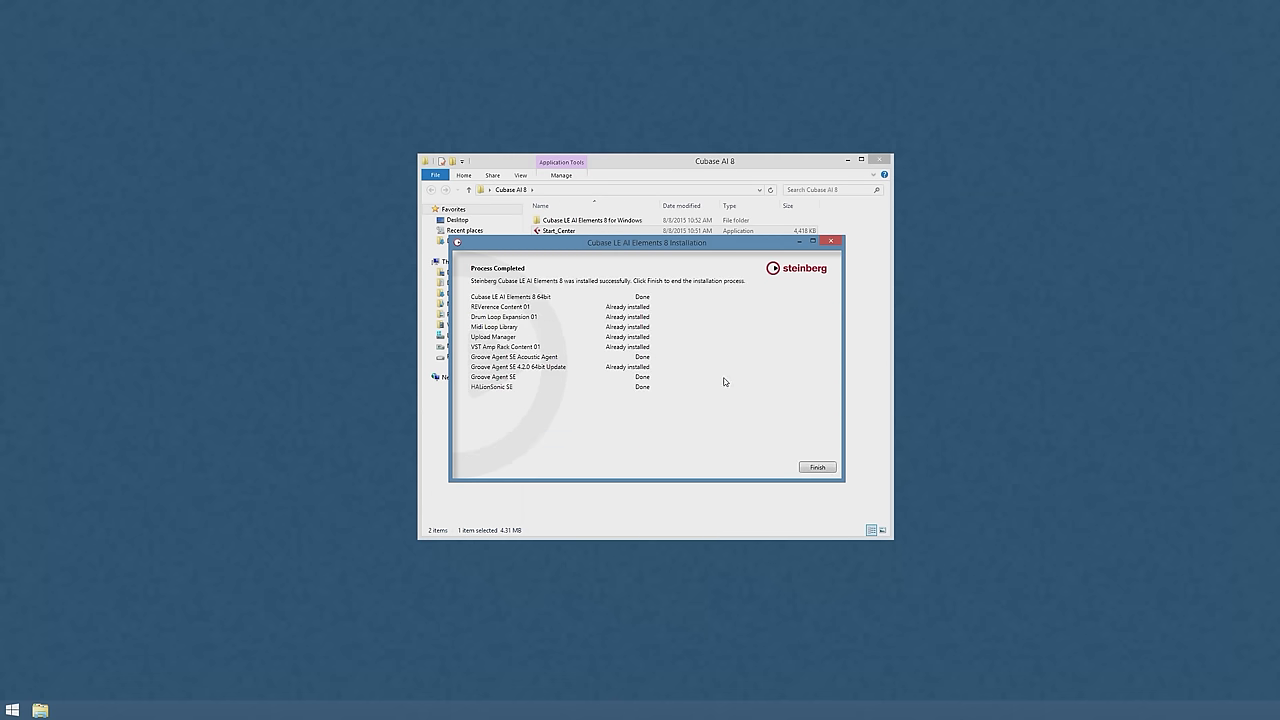
pyautogui.click(816, 467)
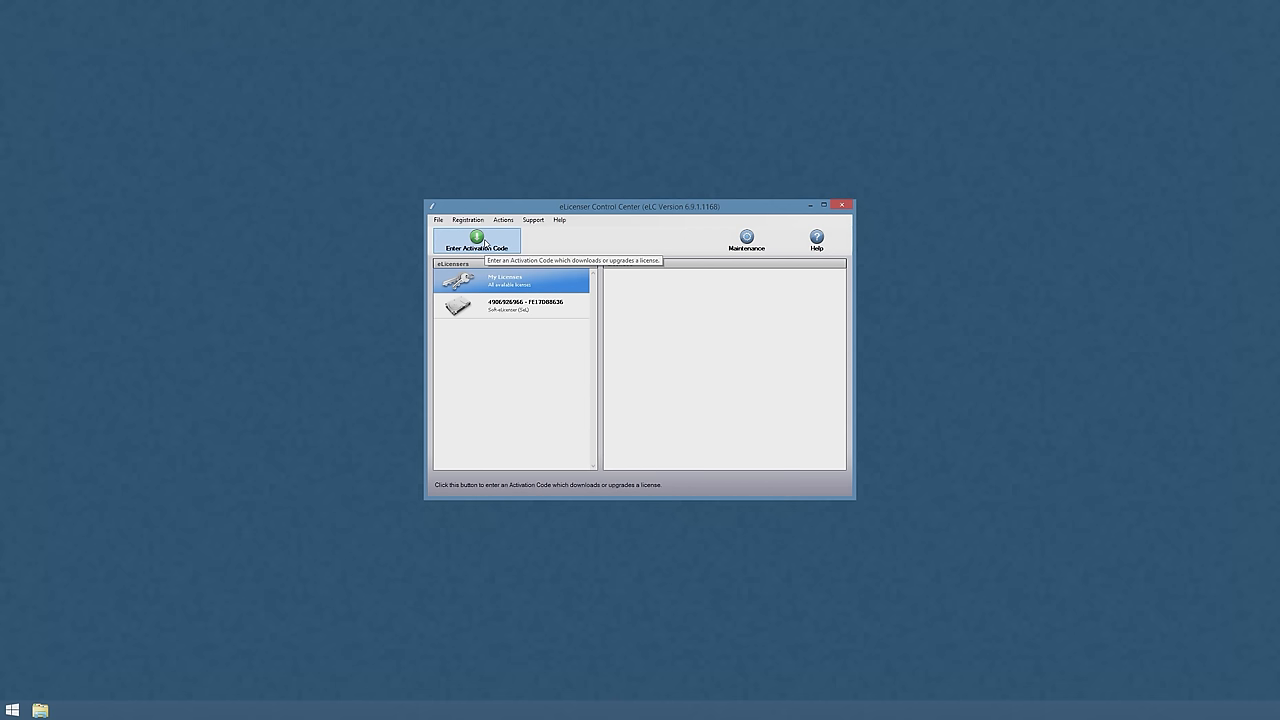
# Step: Redeem the Cubase AI 8 activation code and download its license to the Soft-eLicenser
pyautogui.click(477, 238)
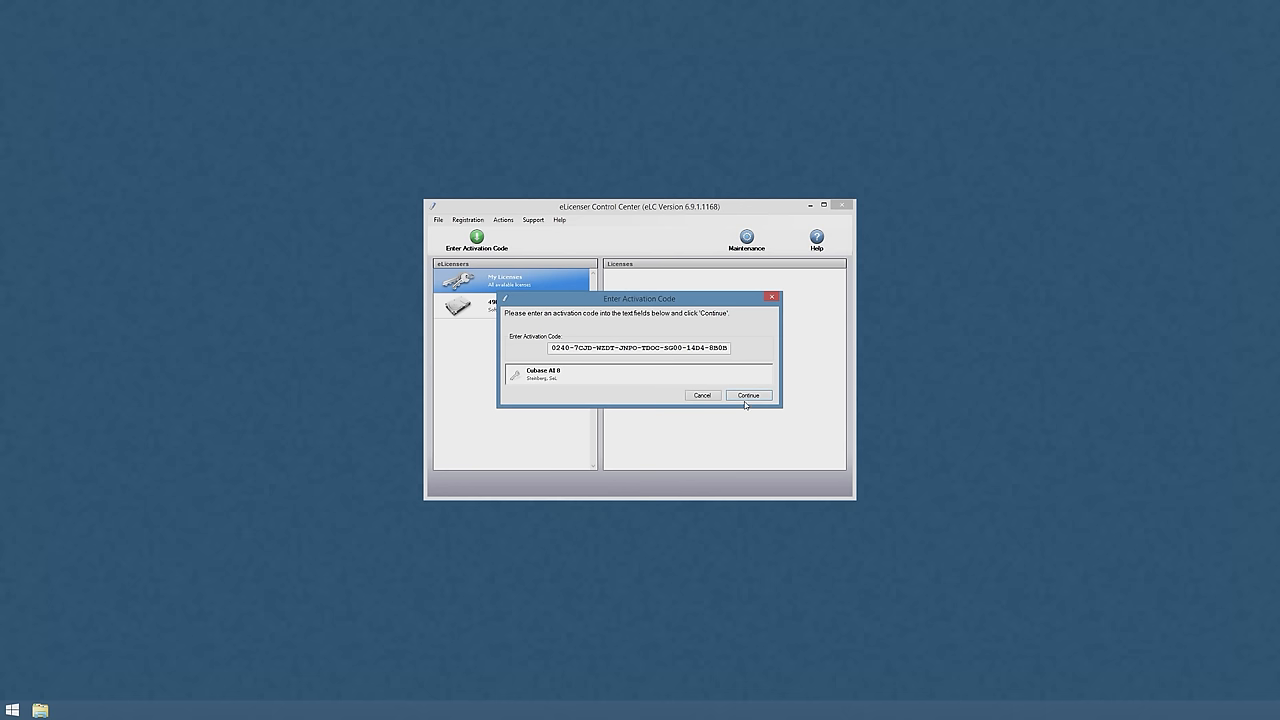
pyautogui.click(748, 395)
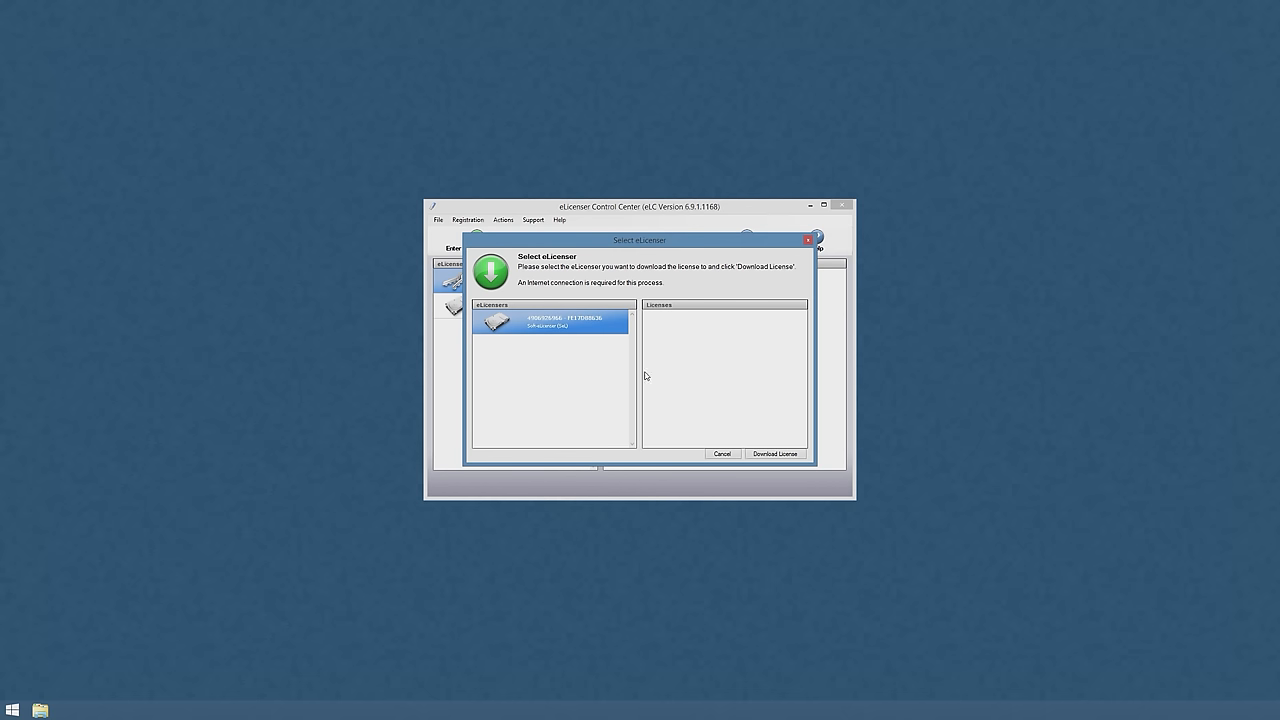
pyautogui.moveTo(574, 335)
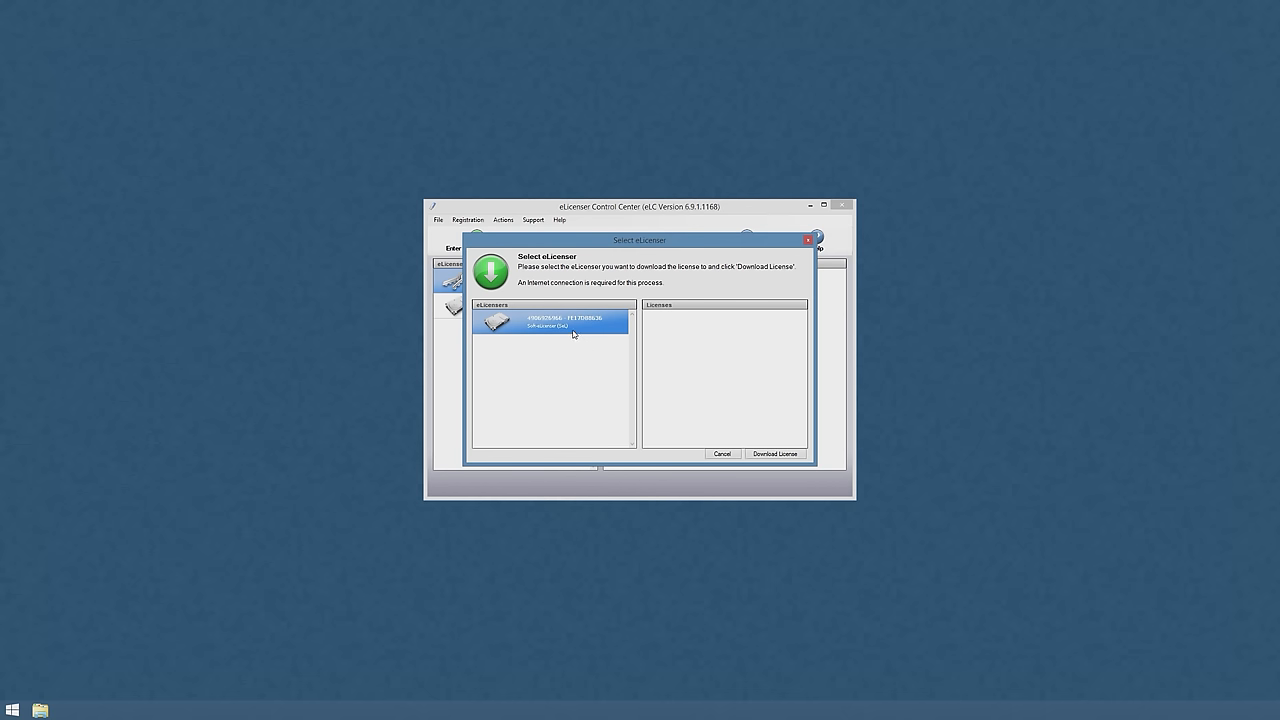
pyautogui.click(775, 453)
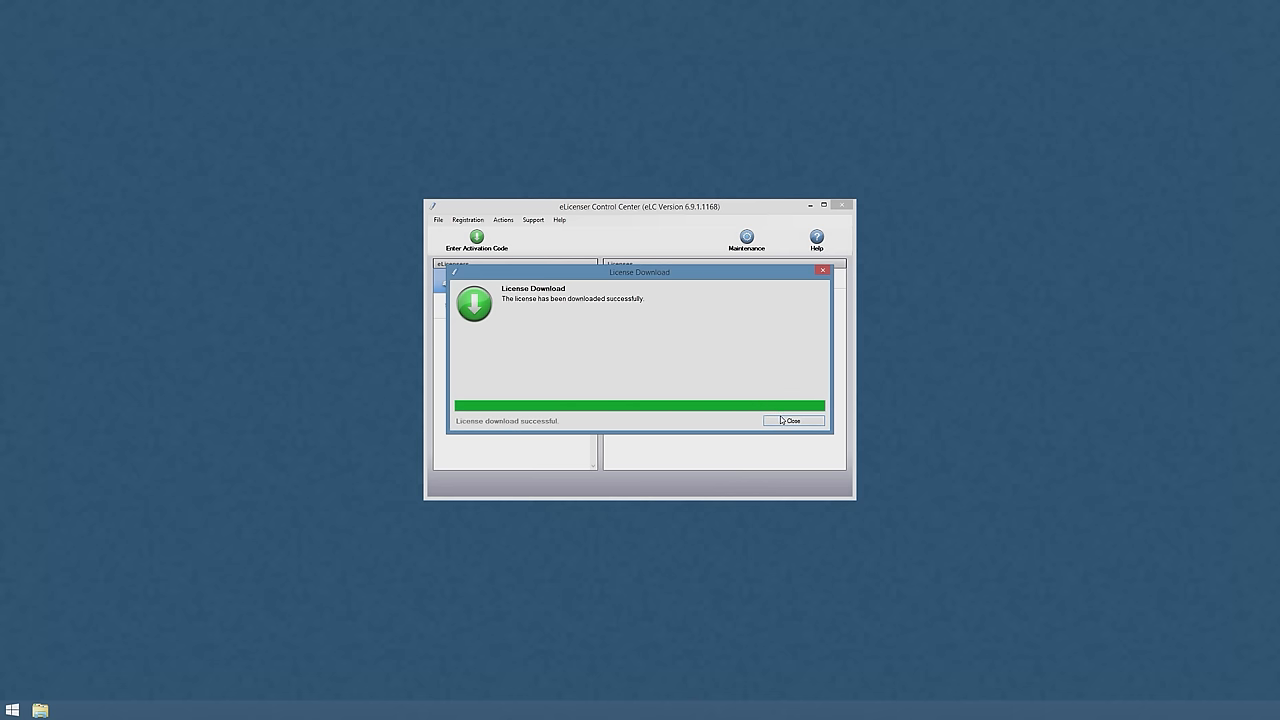
pyautogui.click(793, 420)
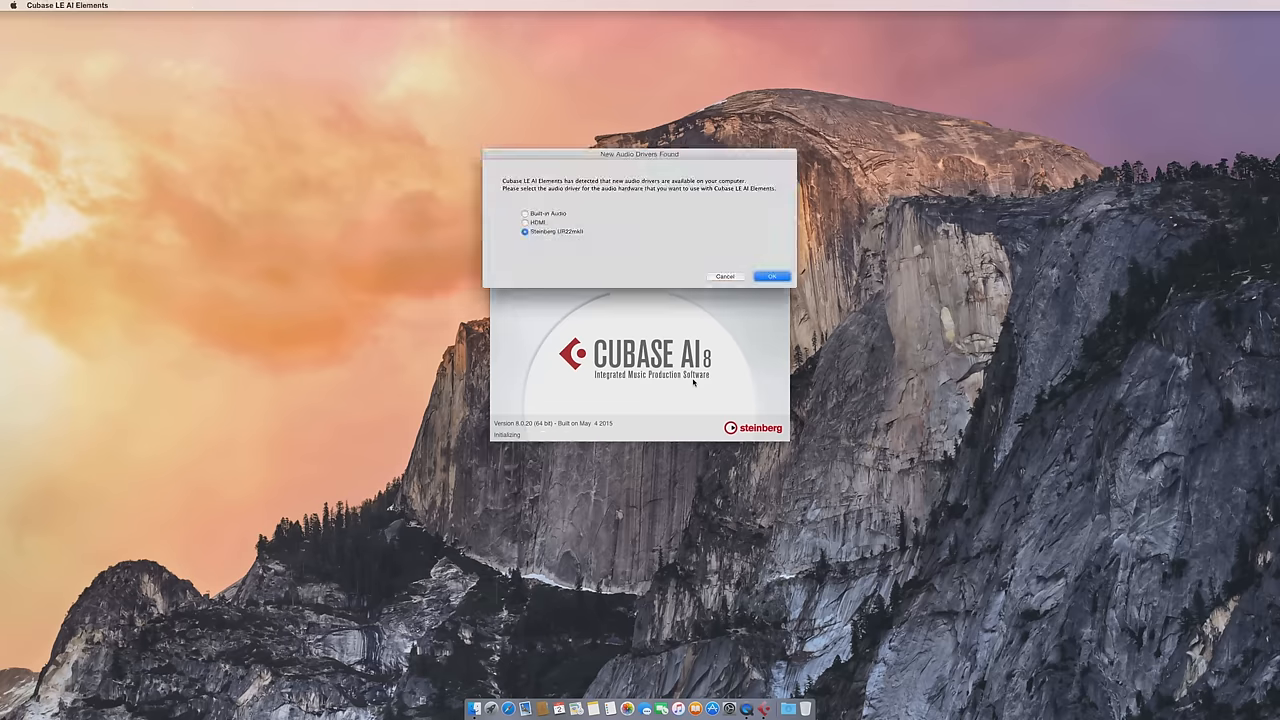
pyautogui.moveTo(669, 245)
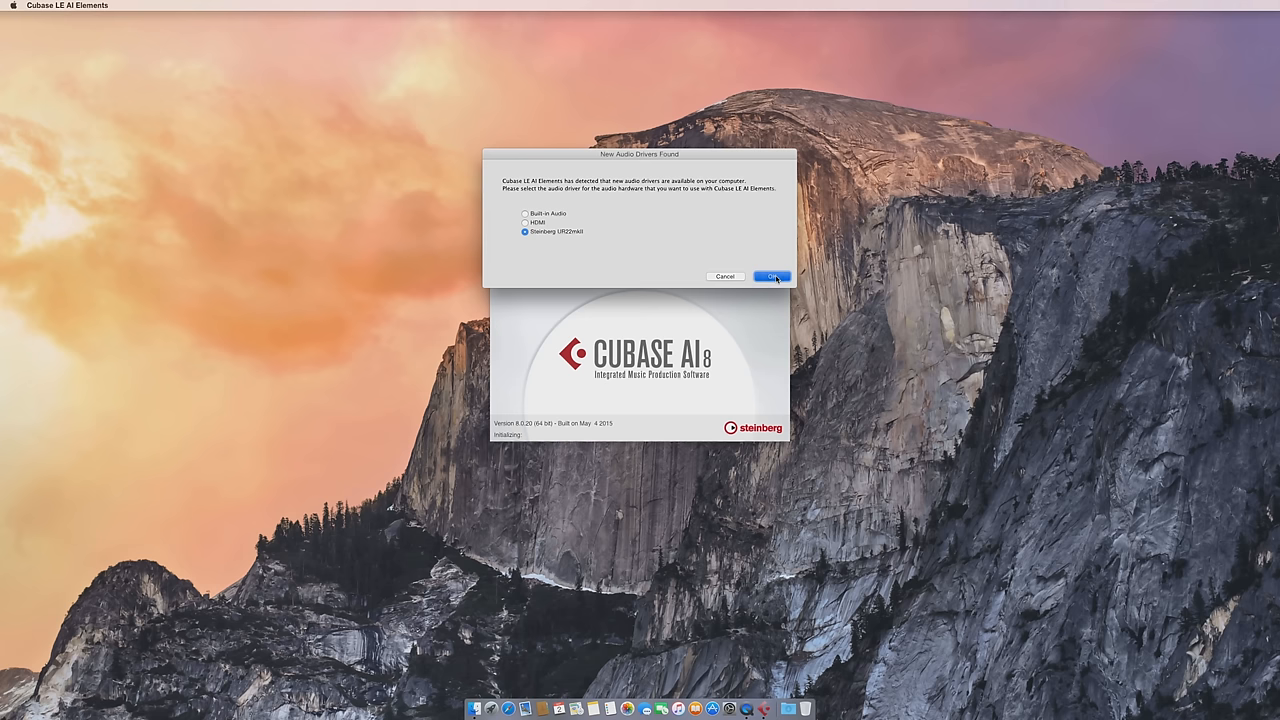
# Step: Confirm Steinberg UR22mkII in the New Audio Drivers Found dialog
pyautogui.click(772, 276)
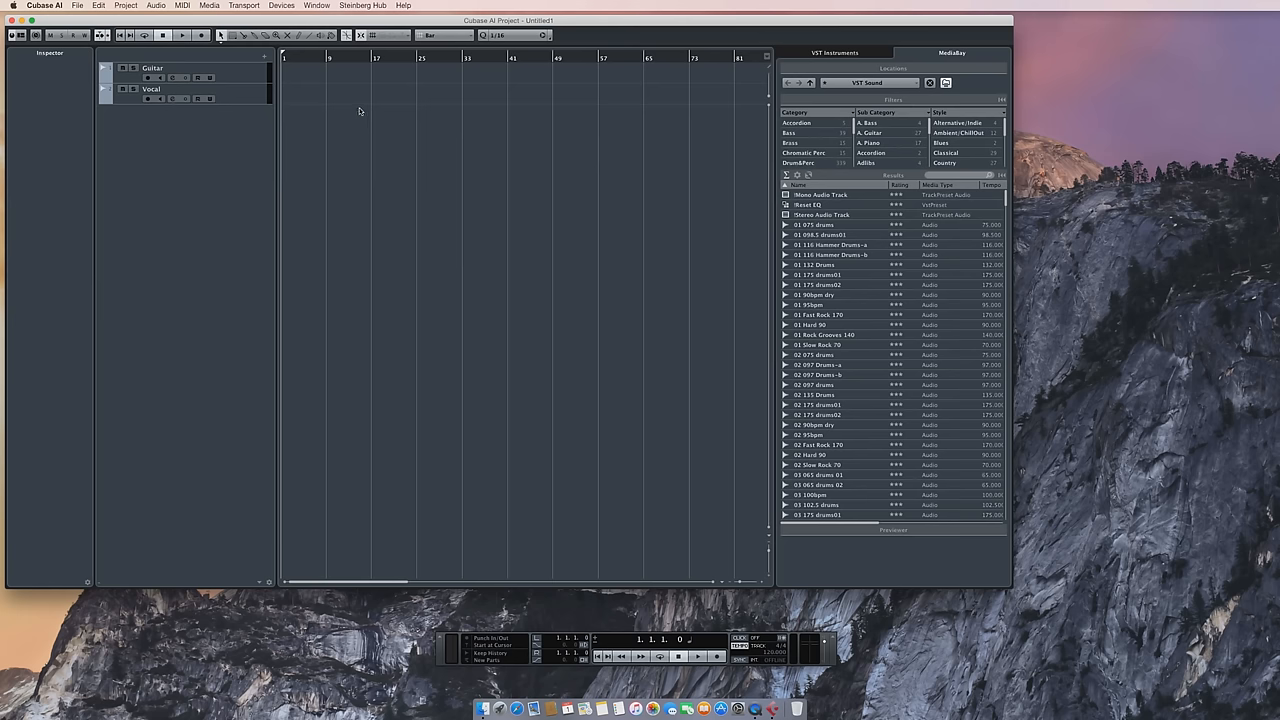
# Step: Route Input 1 to UR22mkII L and Input 2 to UR22mkII R in VST Connections
pyautogui.click(281, 5)
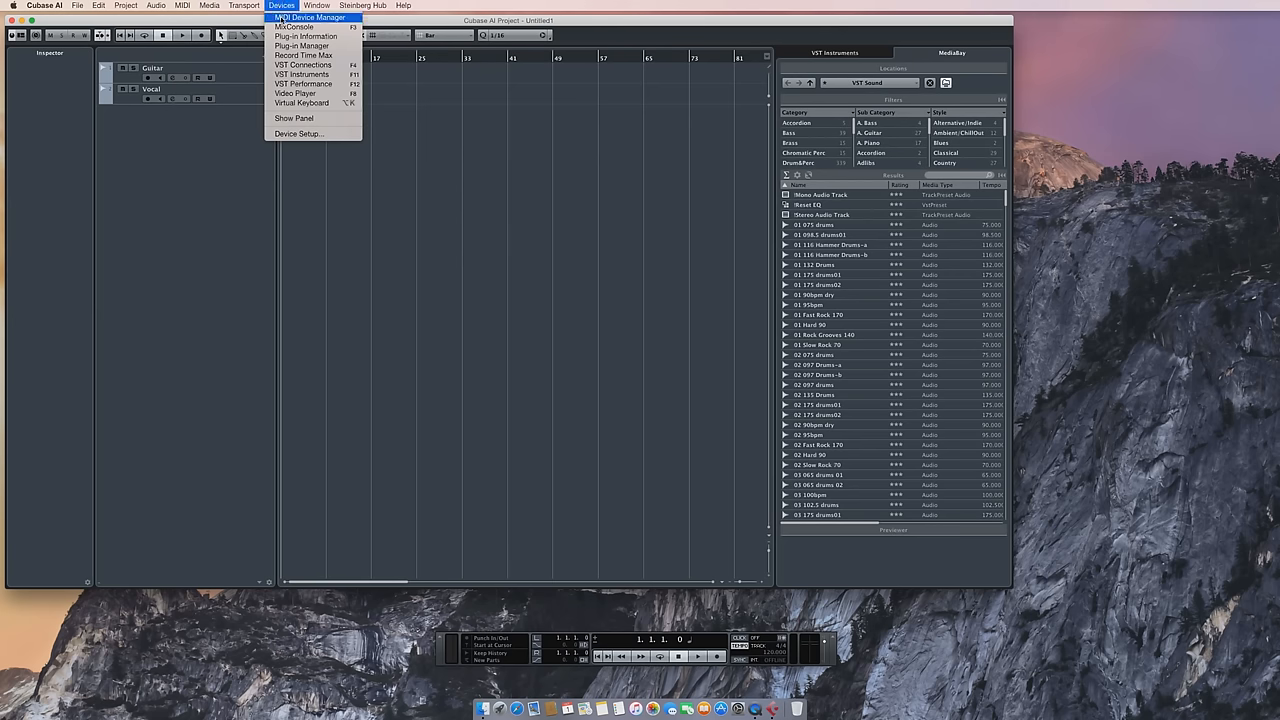
pyautogui.click(300, 64)
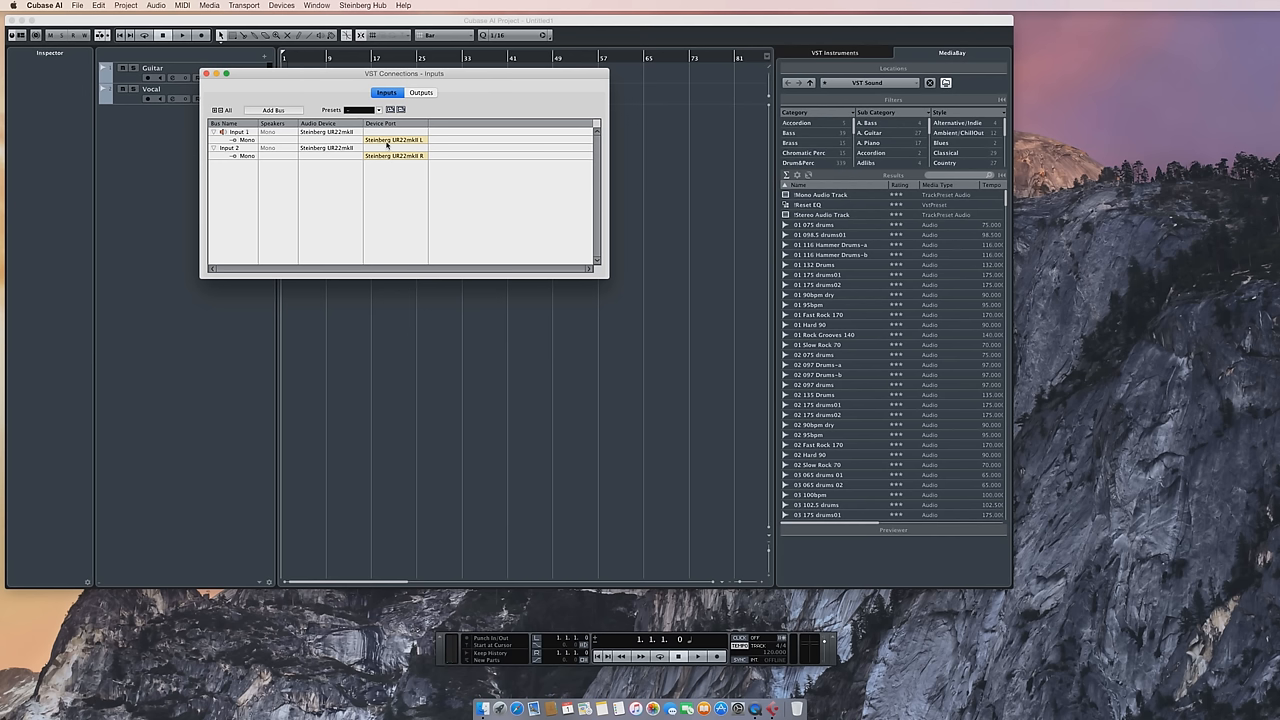
pyautogui.click(393, 139)
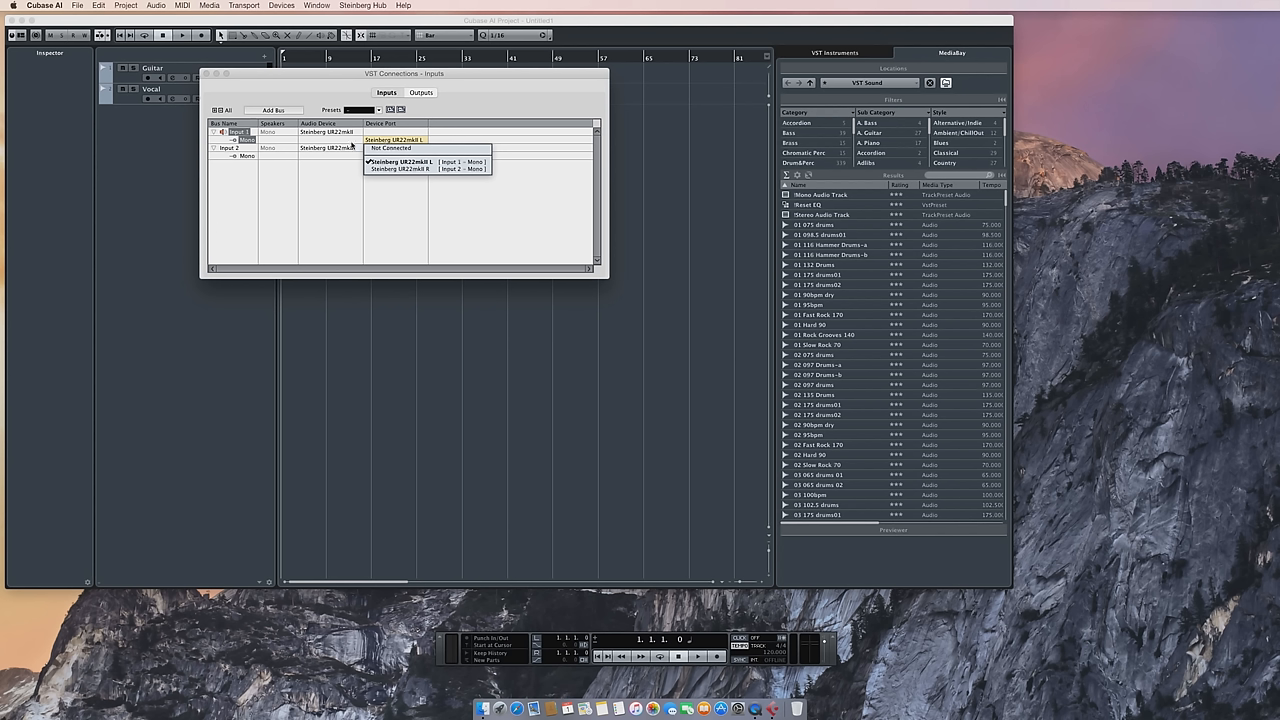
pyautogui.click(397, 168)
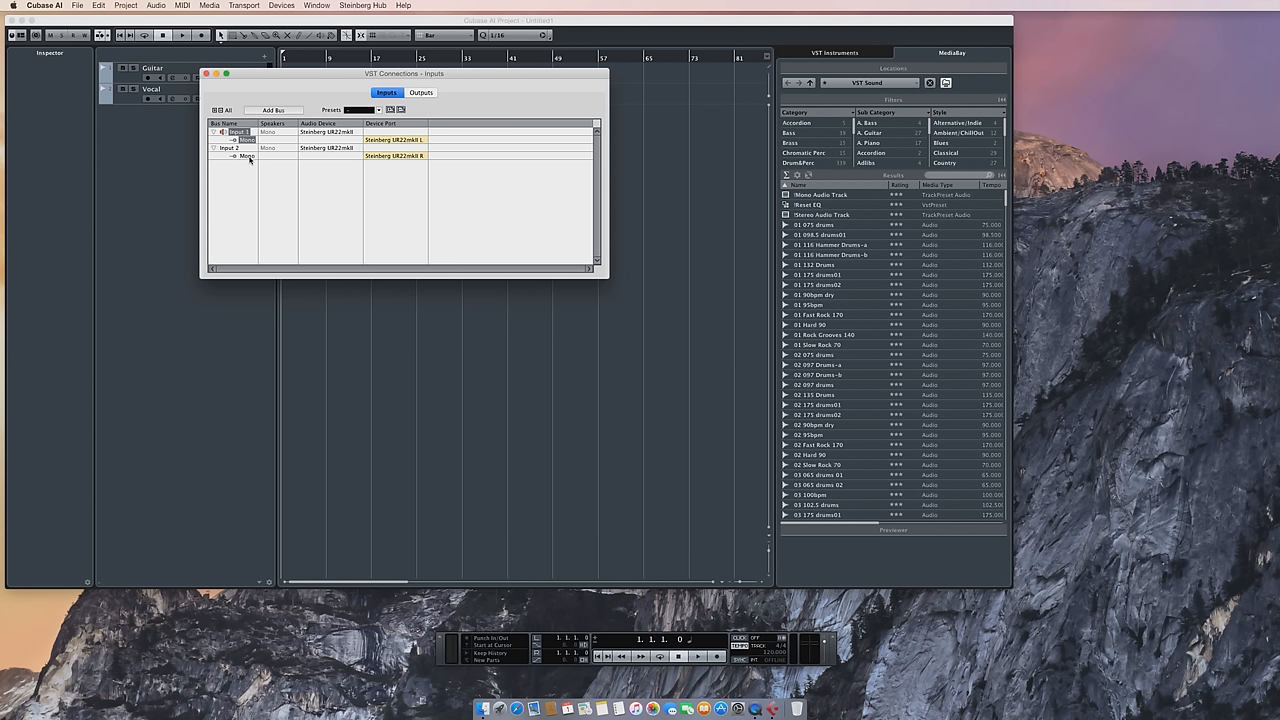
pyautogui.click(394, 155)
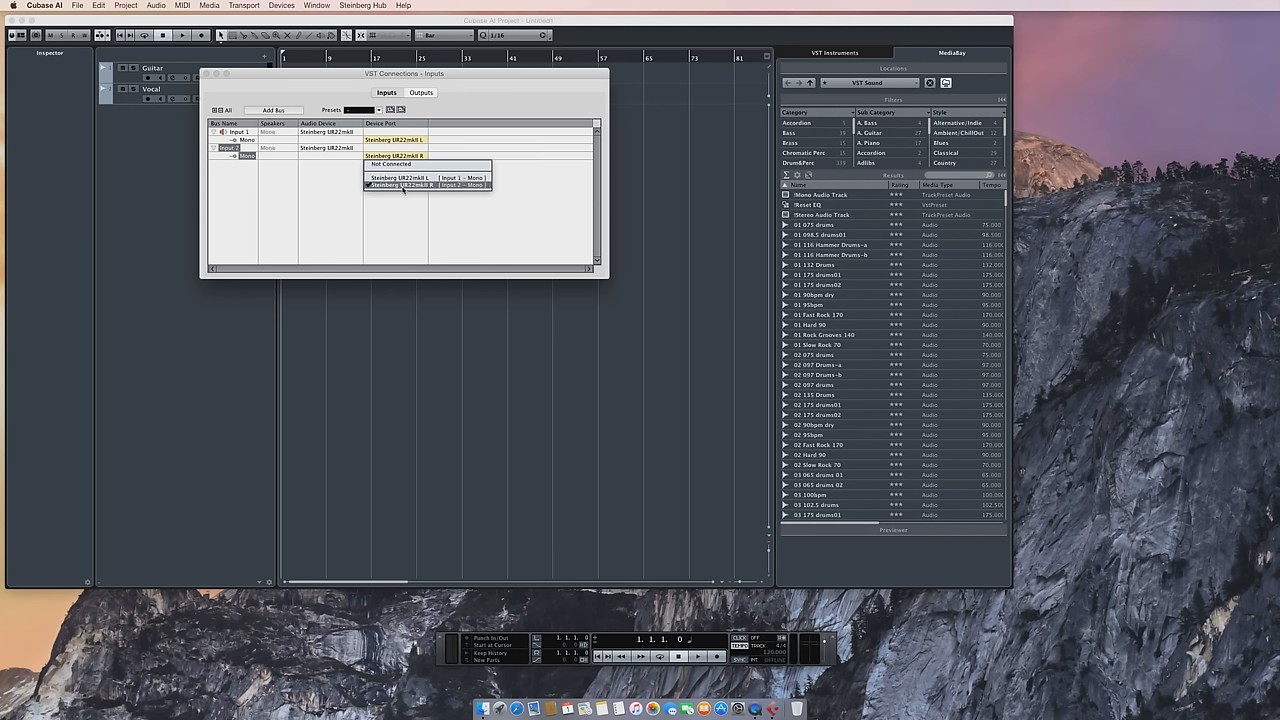
pyautogui.click(427, 185)
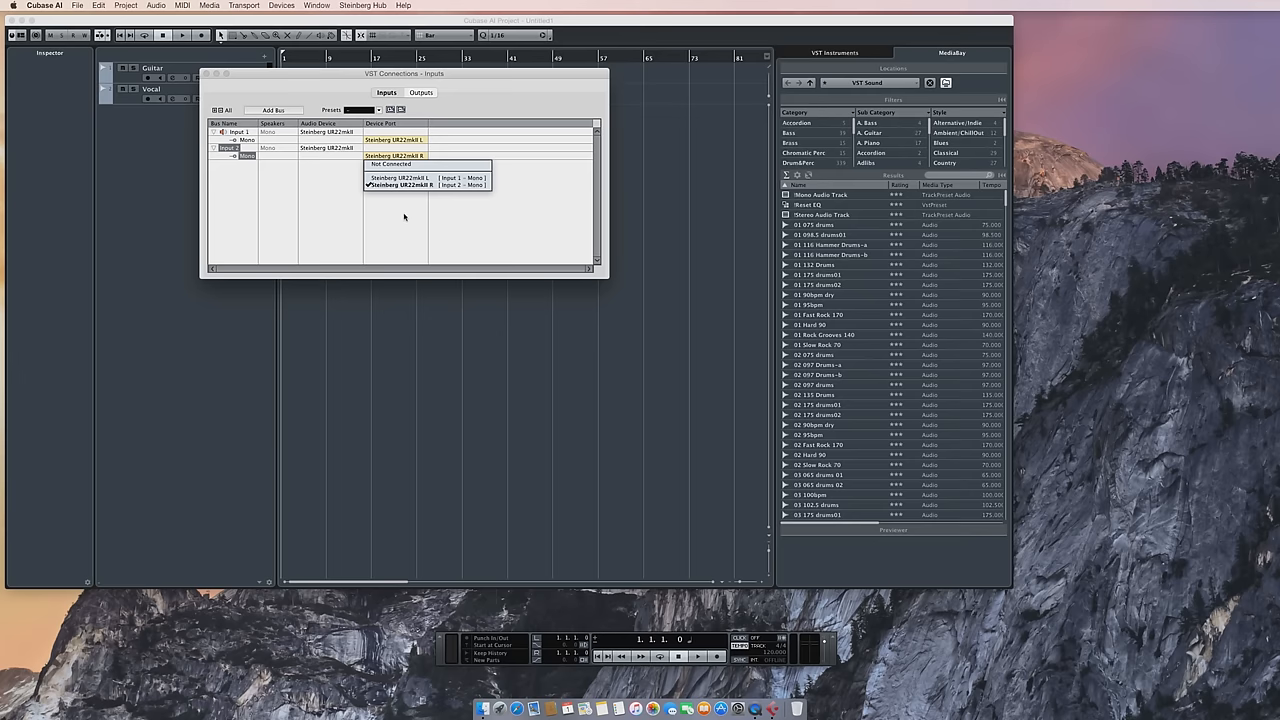
pyautogui.click(395, 185)
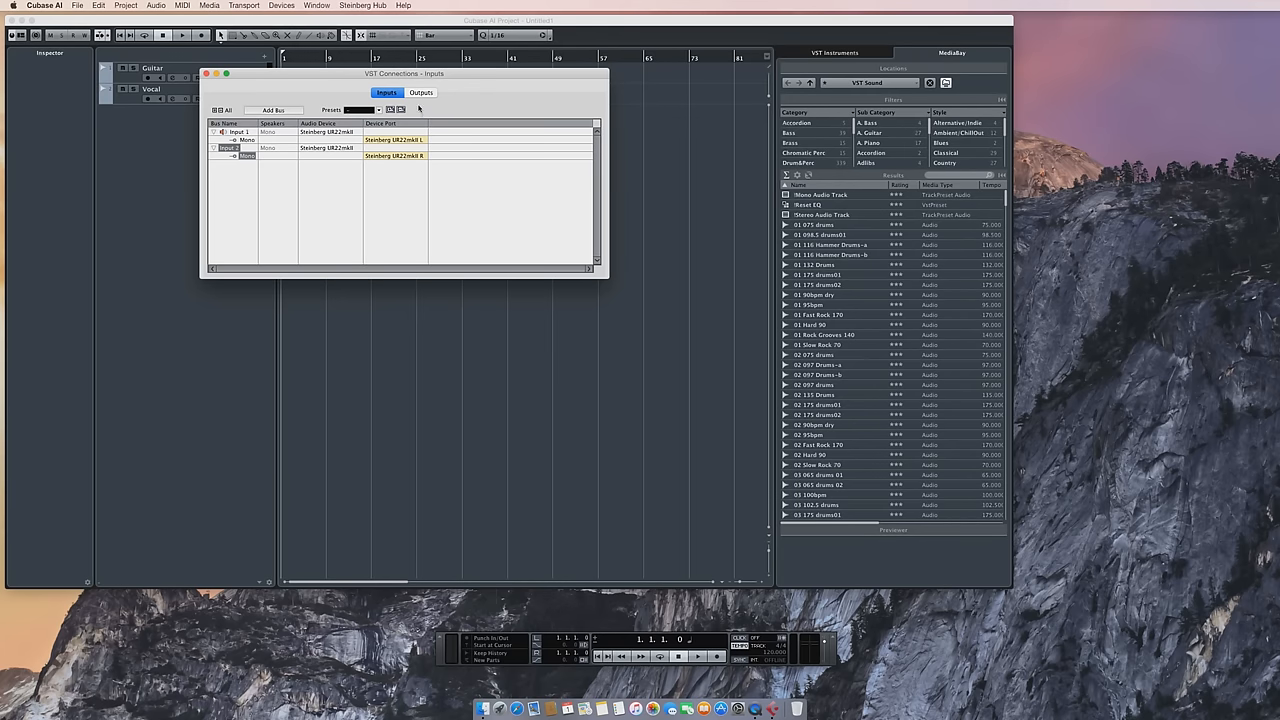
# Step: Assign the Stereo Out right channel to UR22mkII output 2
pyautogui.click(420, 92)
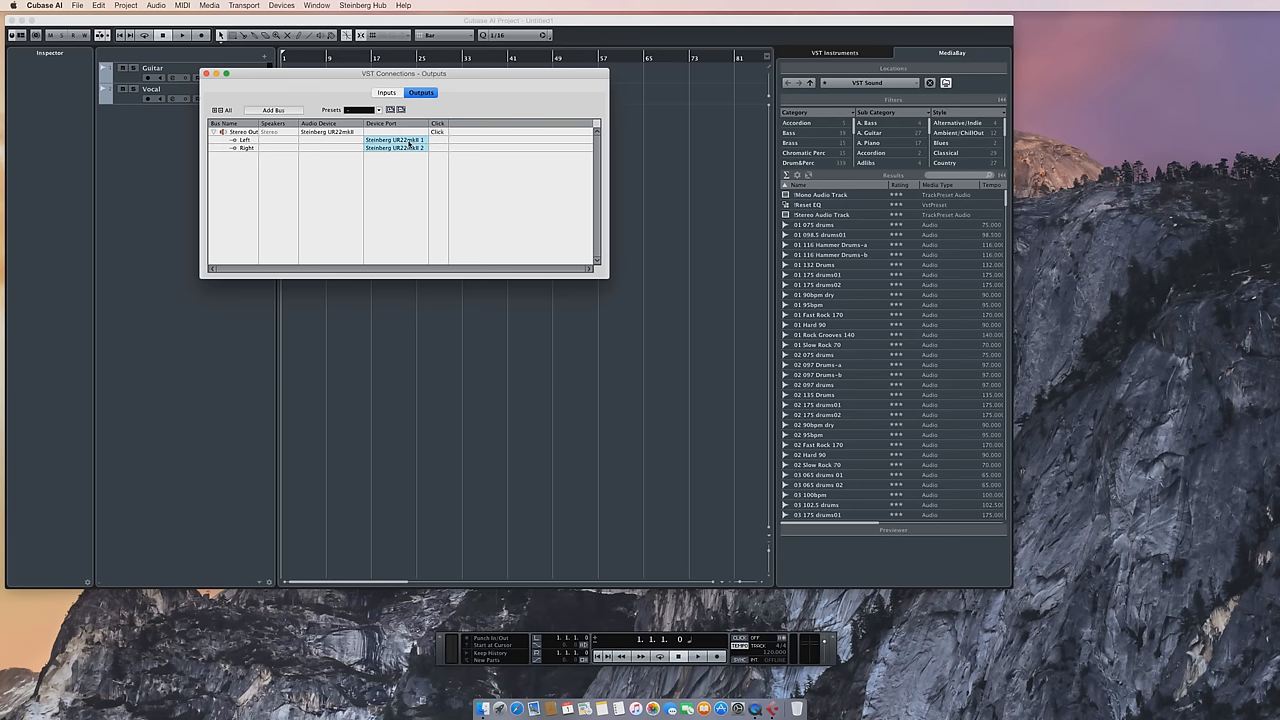
pyautogui.click(395, 139)
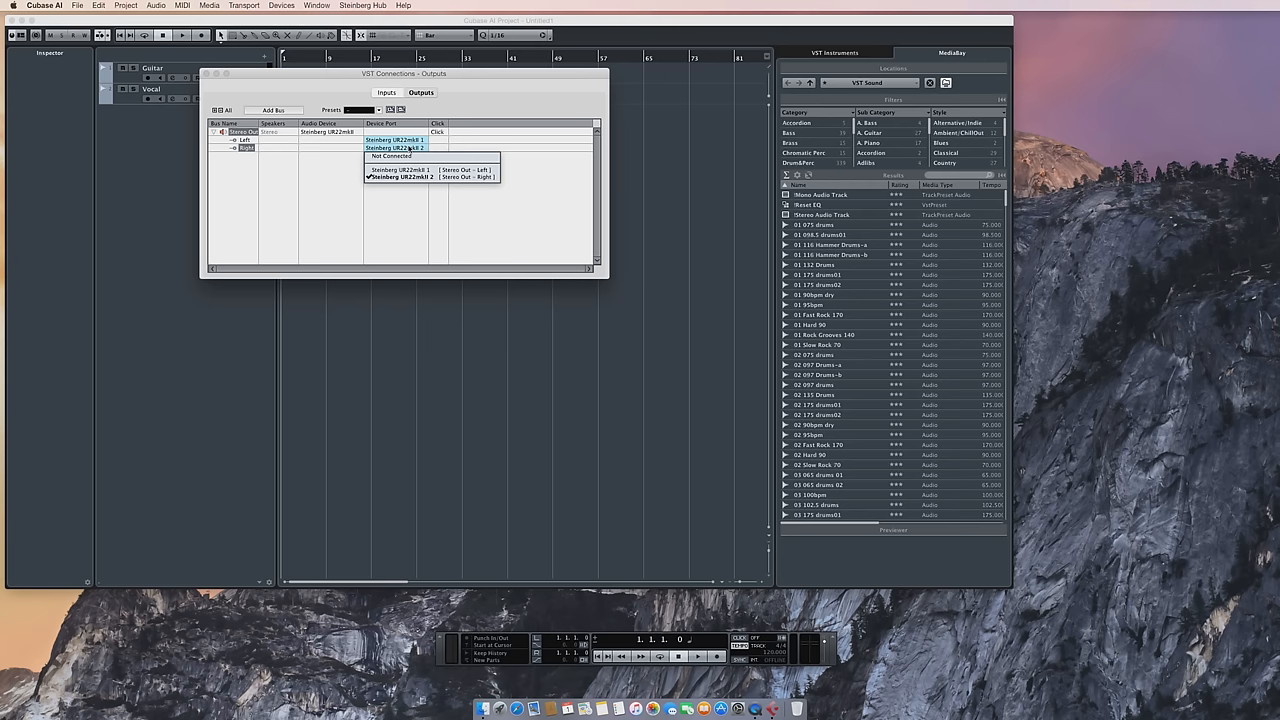
pyautogui.click(405, 177)
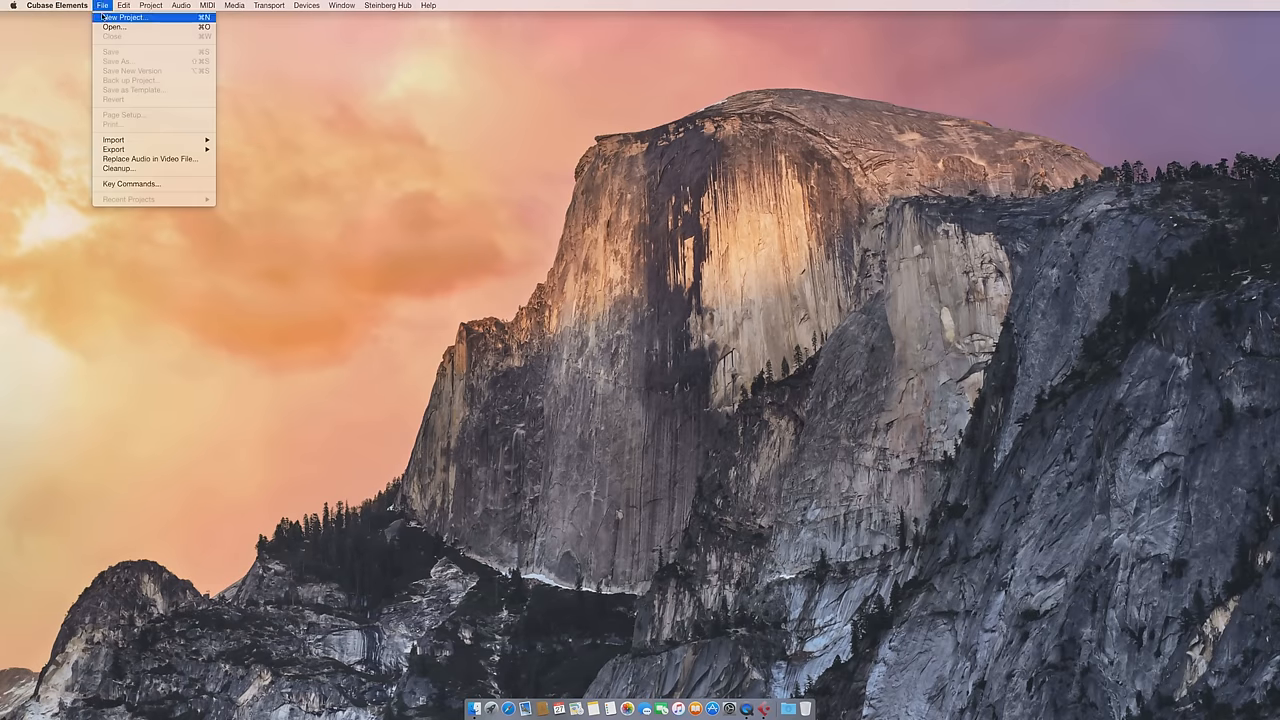
# Step: Start a Guitar + Vocals project and preview the 90sChart and 8Beat Verse A loops in MediaBay
pyautogui.click(122, 17)
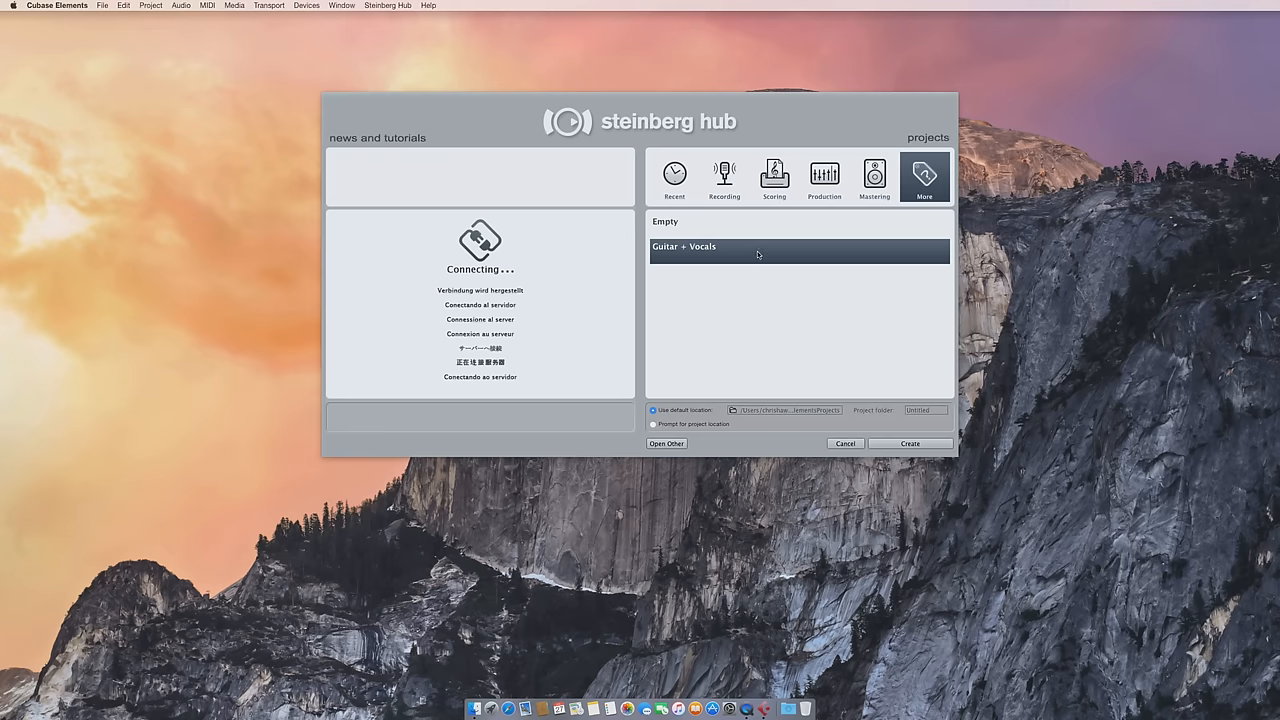
pyautogui.click(908, 443)
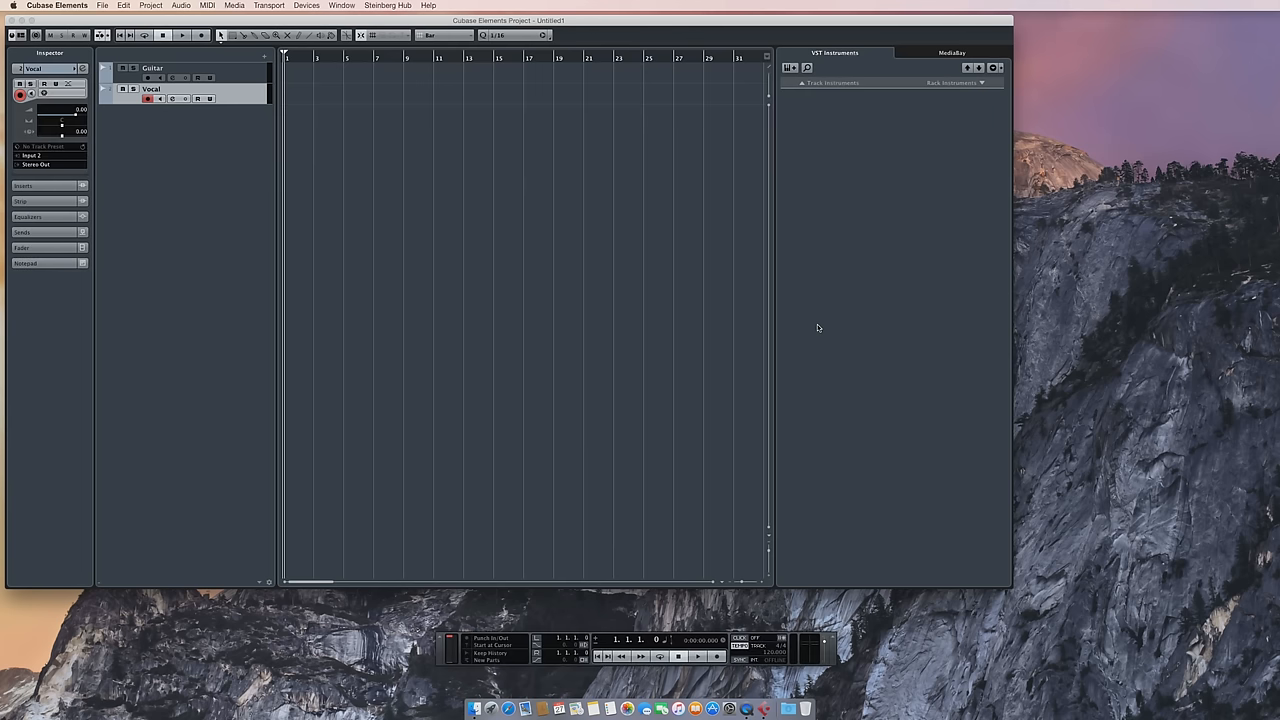
pyautogui.click(951, 52)
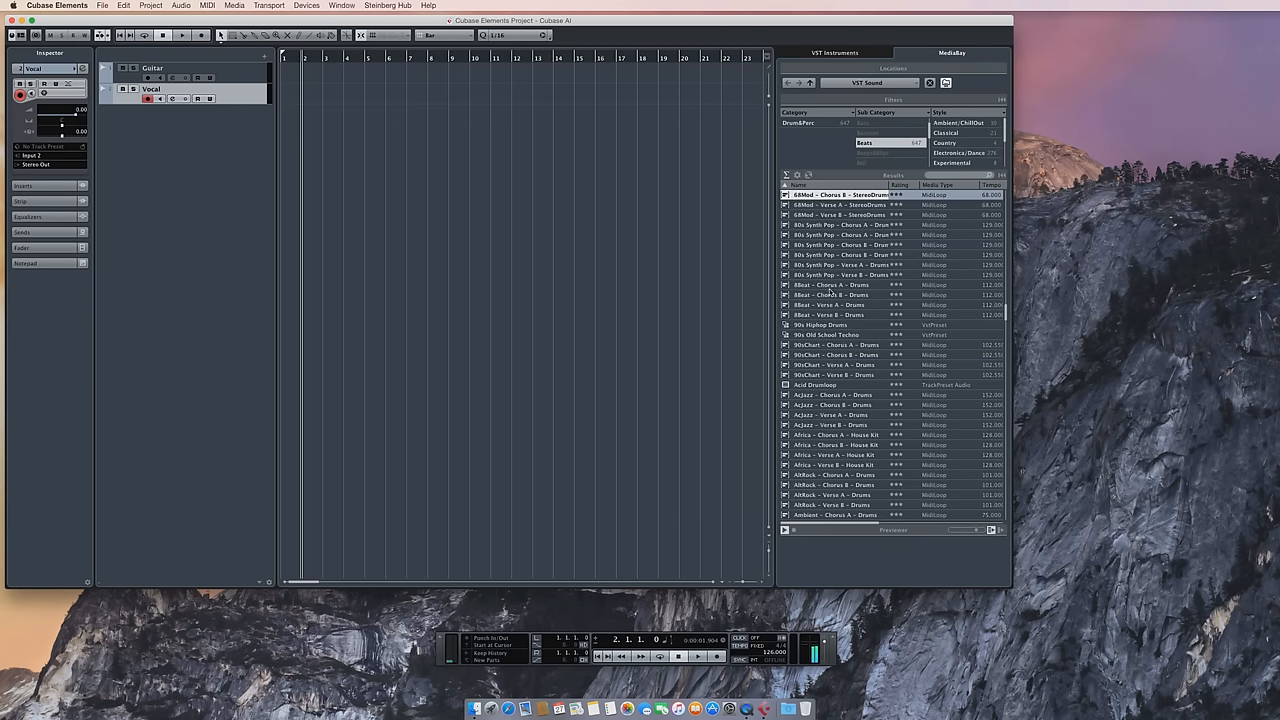
pyautogui.moveTo(833, 295)
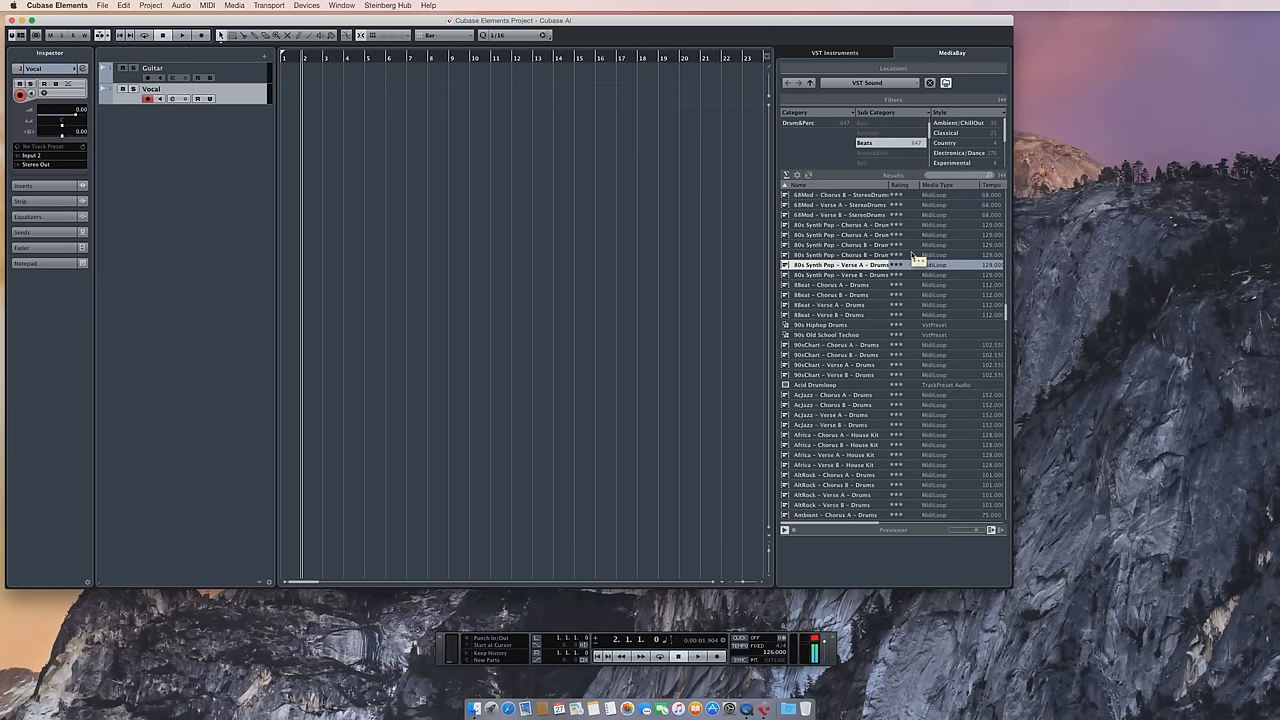
pyautogui.moveTo(865, 425)
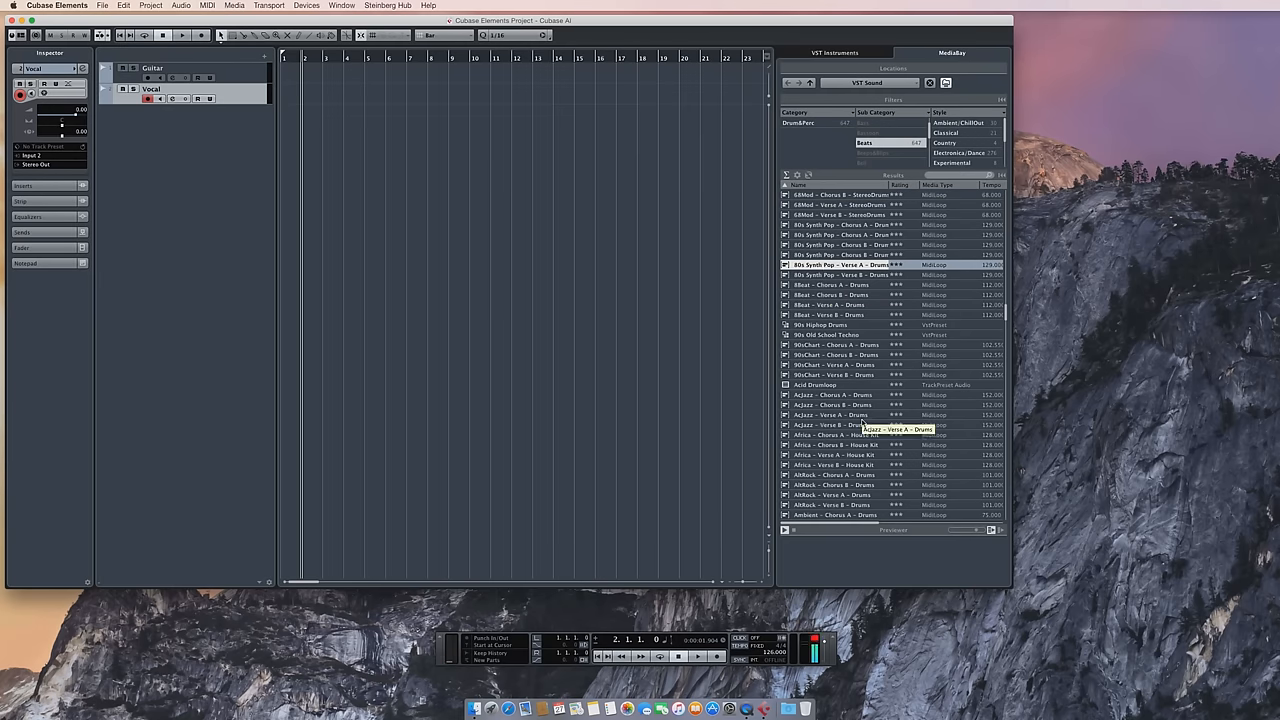
pyautogui.click(835, 364)
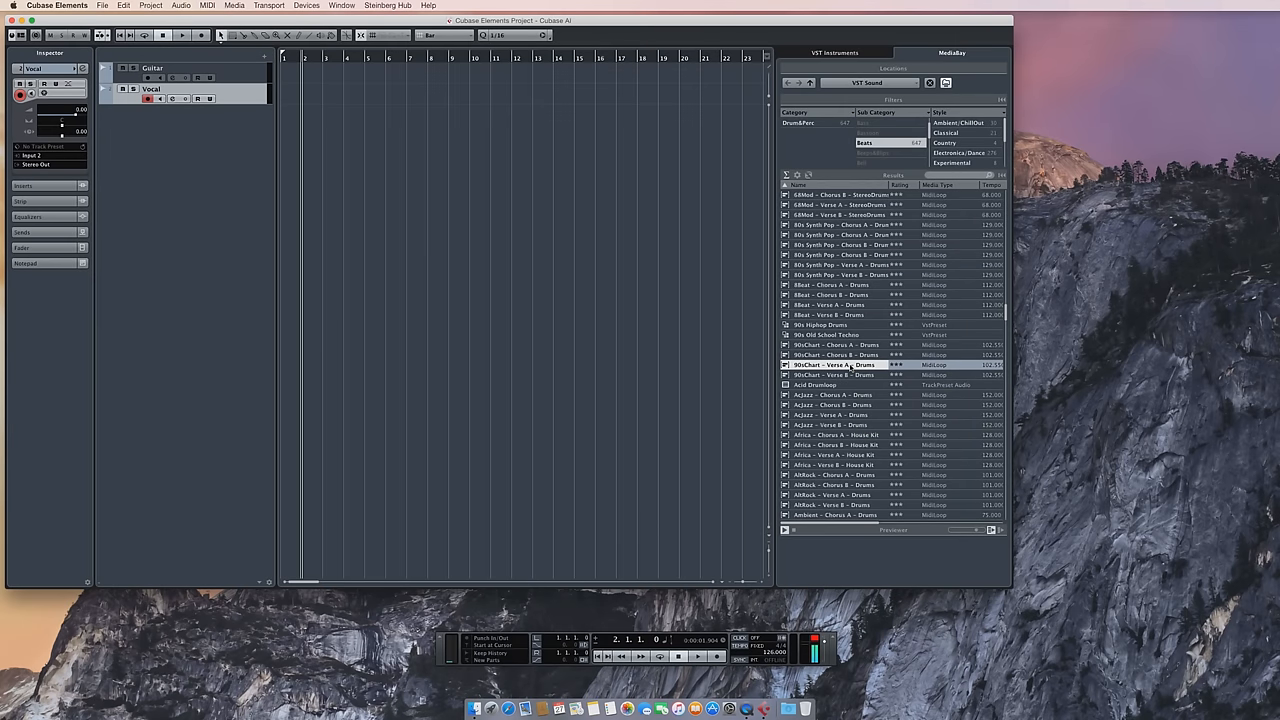
pyautogui.moveTo(905, 305)
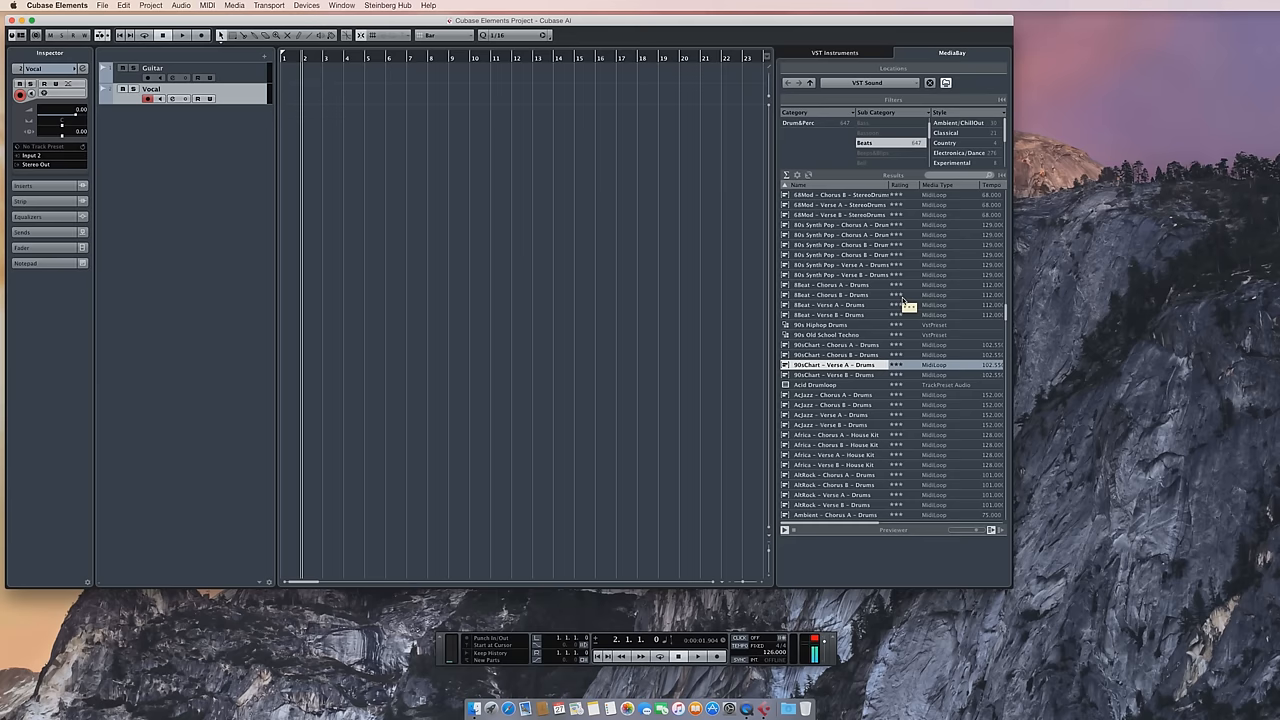
pyautogui.click(830, 305)
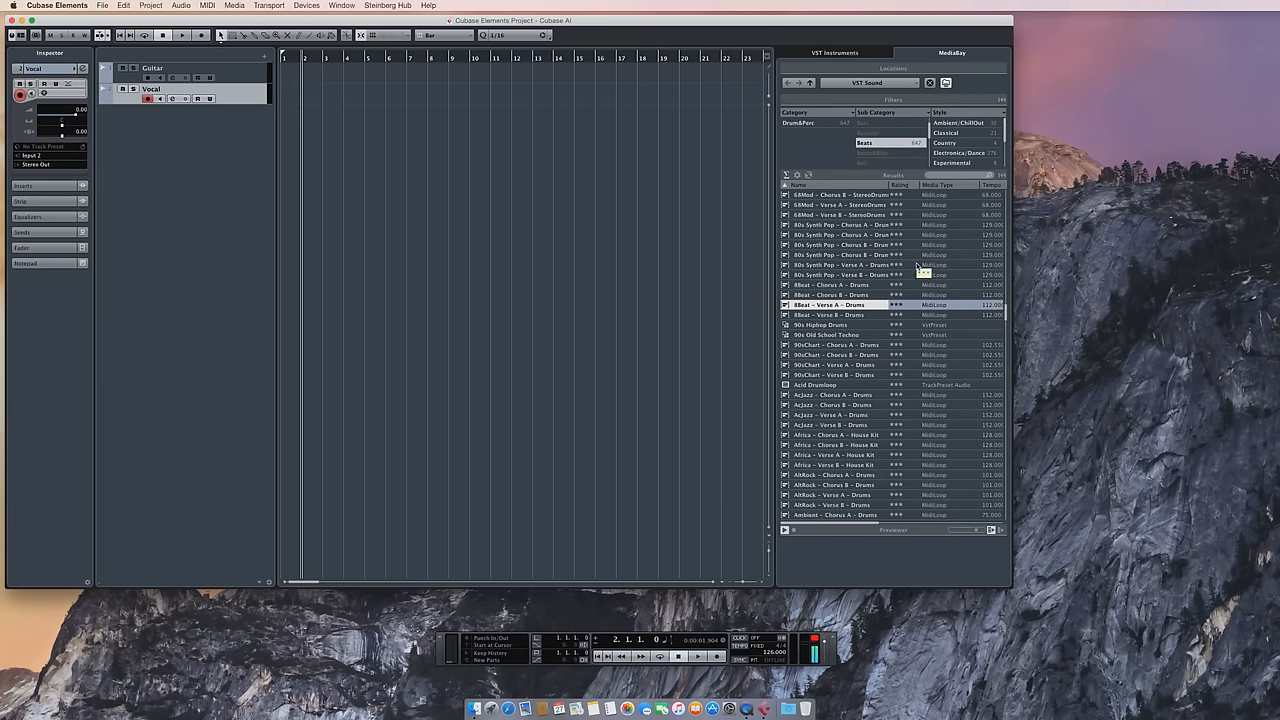
pyautogui.moveTo(803, 414)
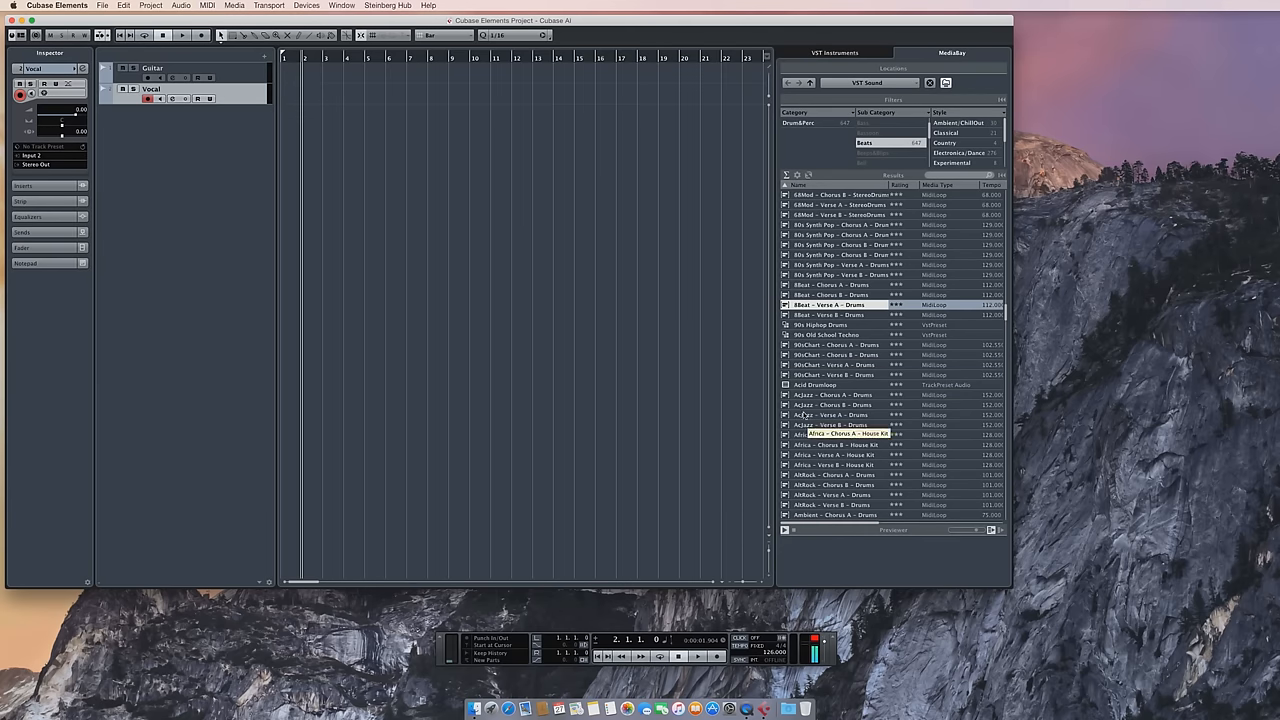
pyautogui.click(835, 365)
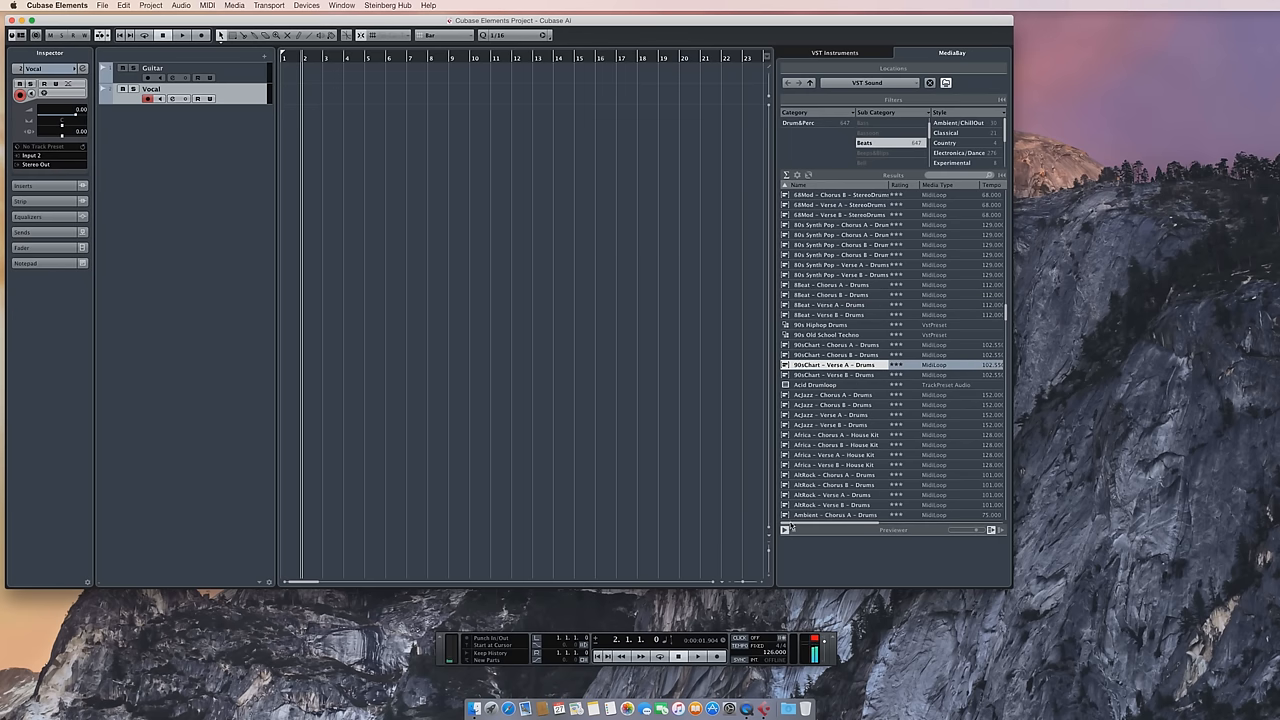
pyautogui.moveTo(788, 529)
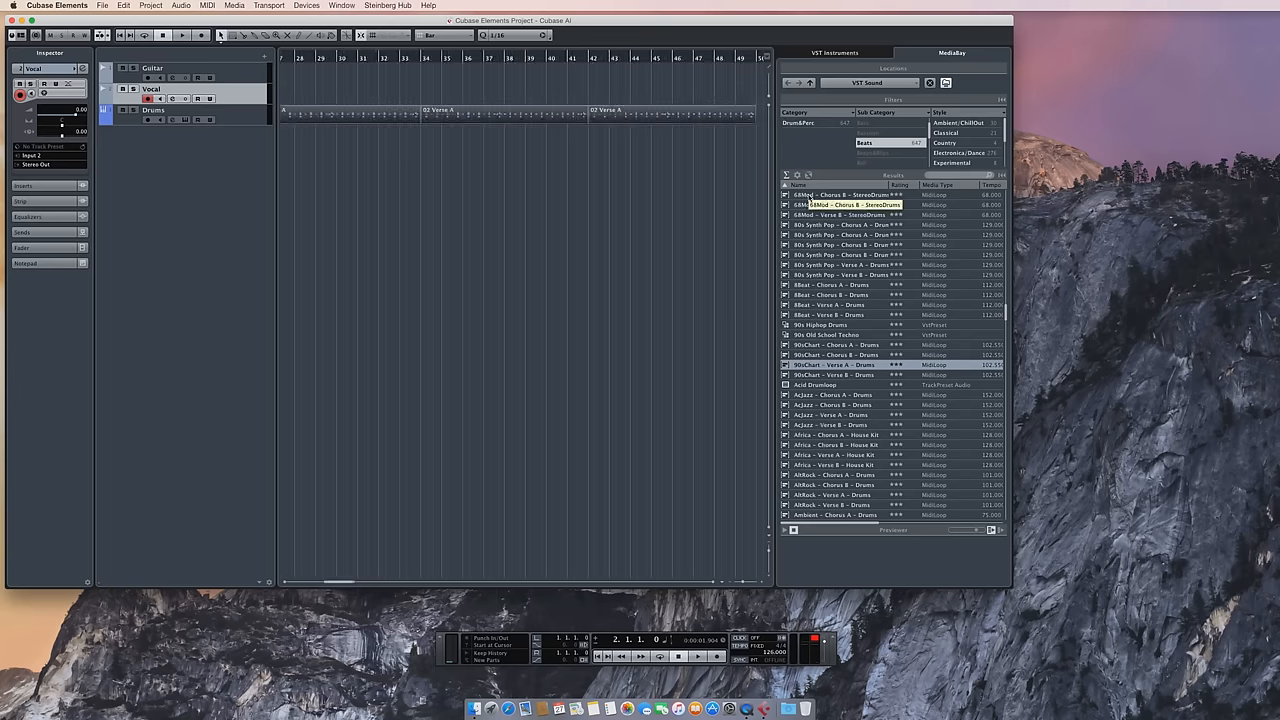
# Step: Check the Drums track settings, then set the Guitar track's input to Input 2
pyautogui.click(153, 110)
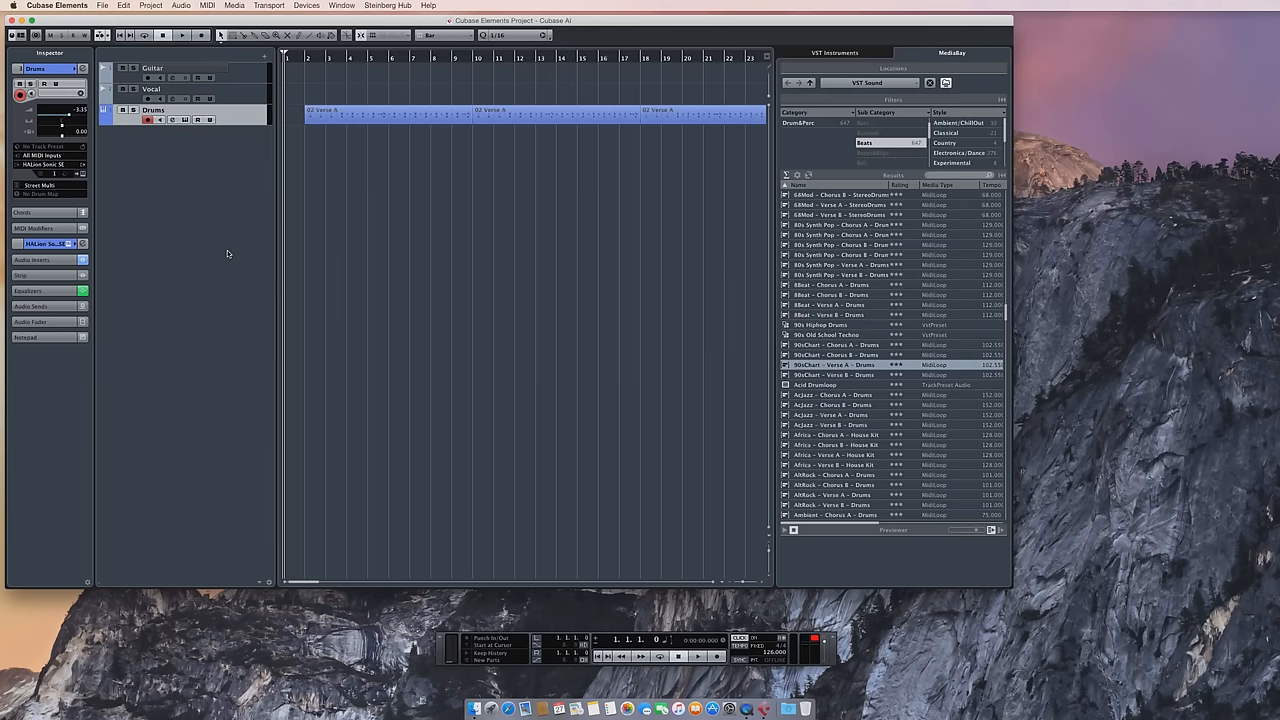
pyautogui.moveTo(253, 77)
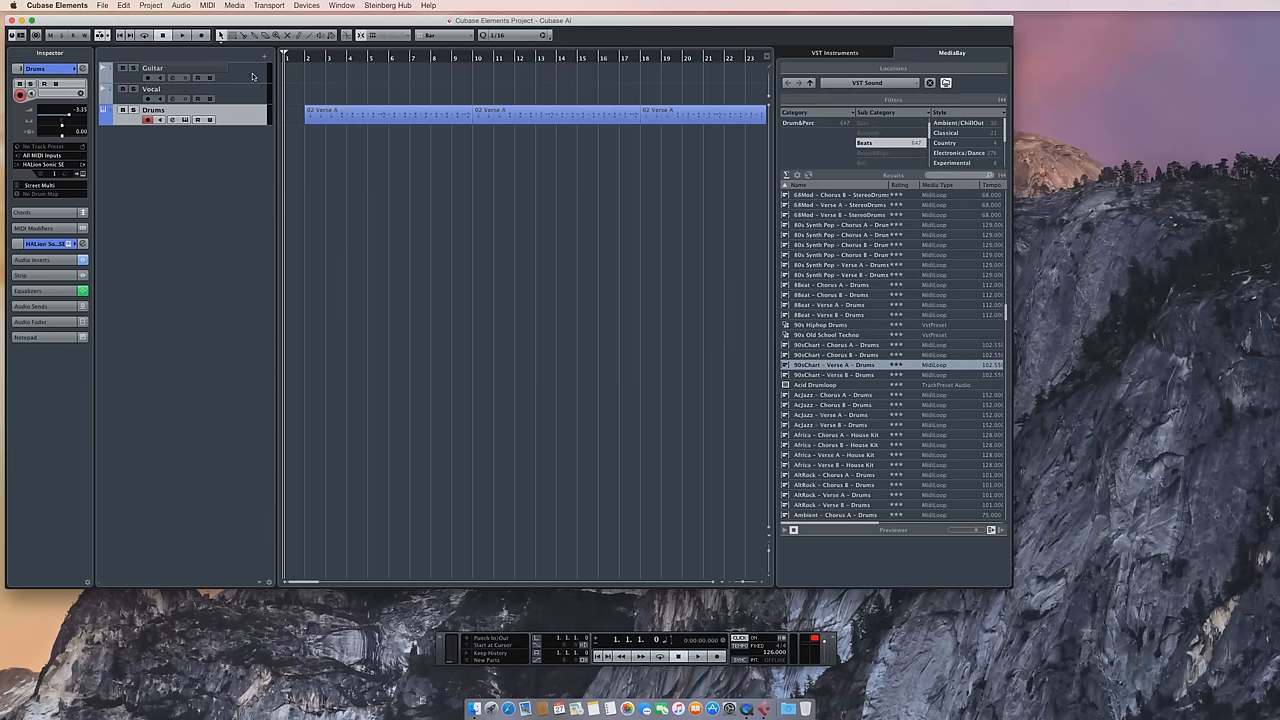
pyautogui.click(50, 146)
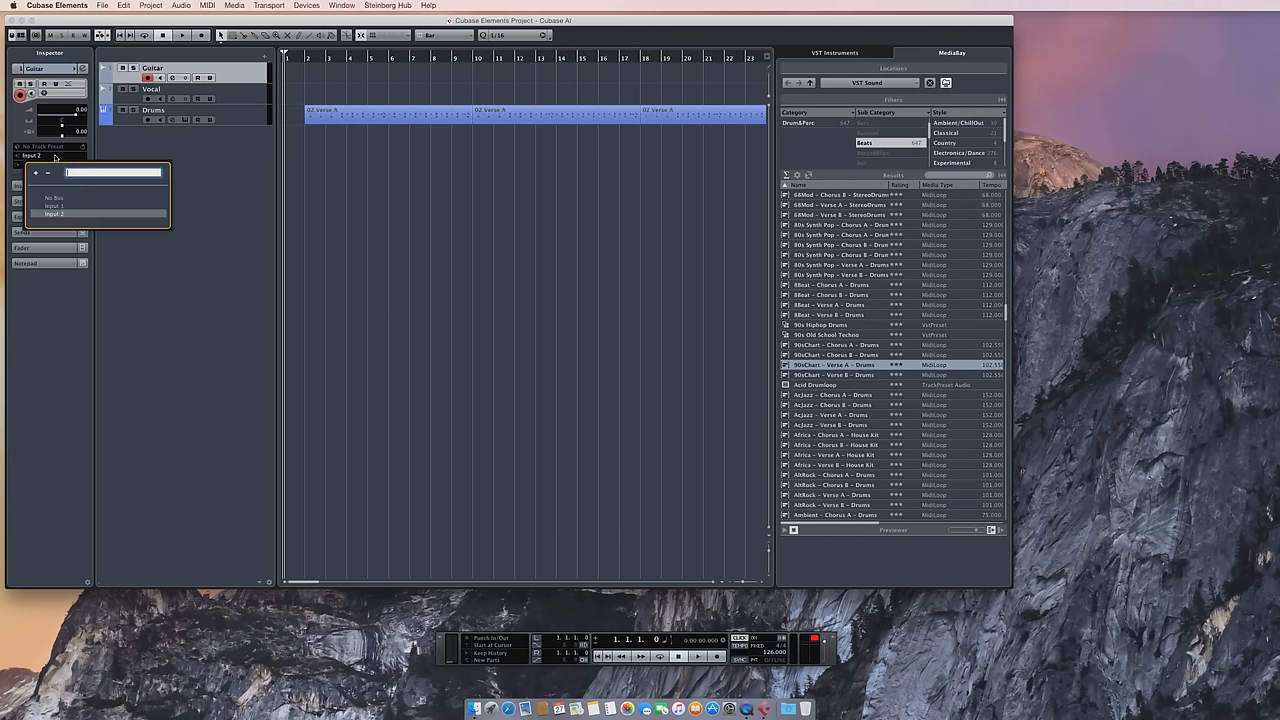
pyautogui.moveTo(227, 168)
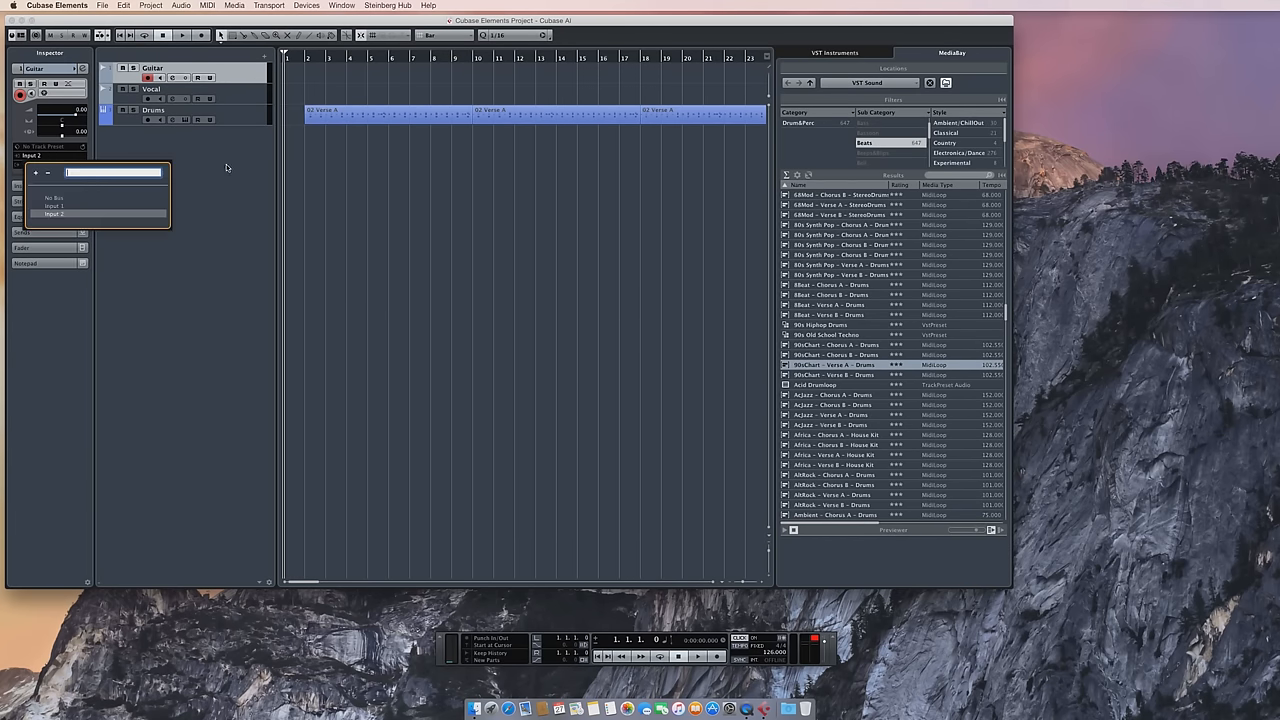
pyautogui.click(54, 214)
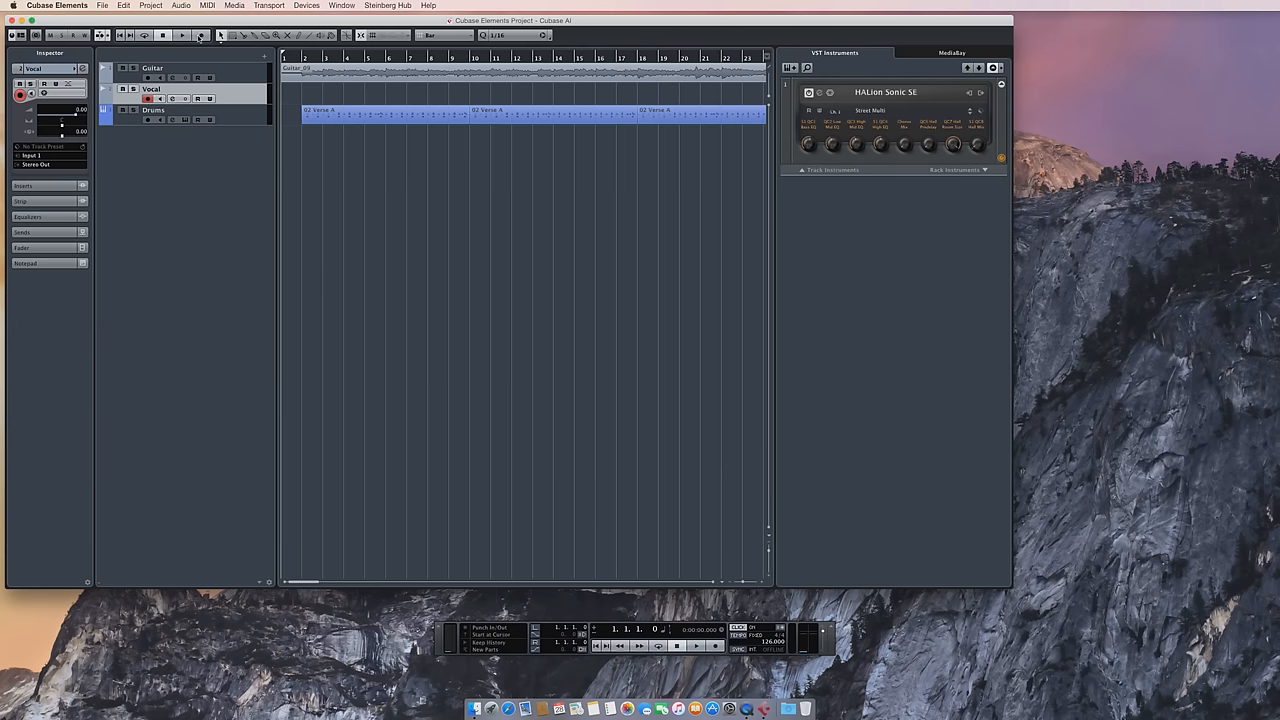
# Step: Record a vocal take on the Vocal track from Input 1
pyautogui.click(181, 35)
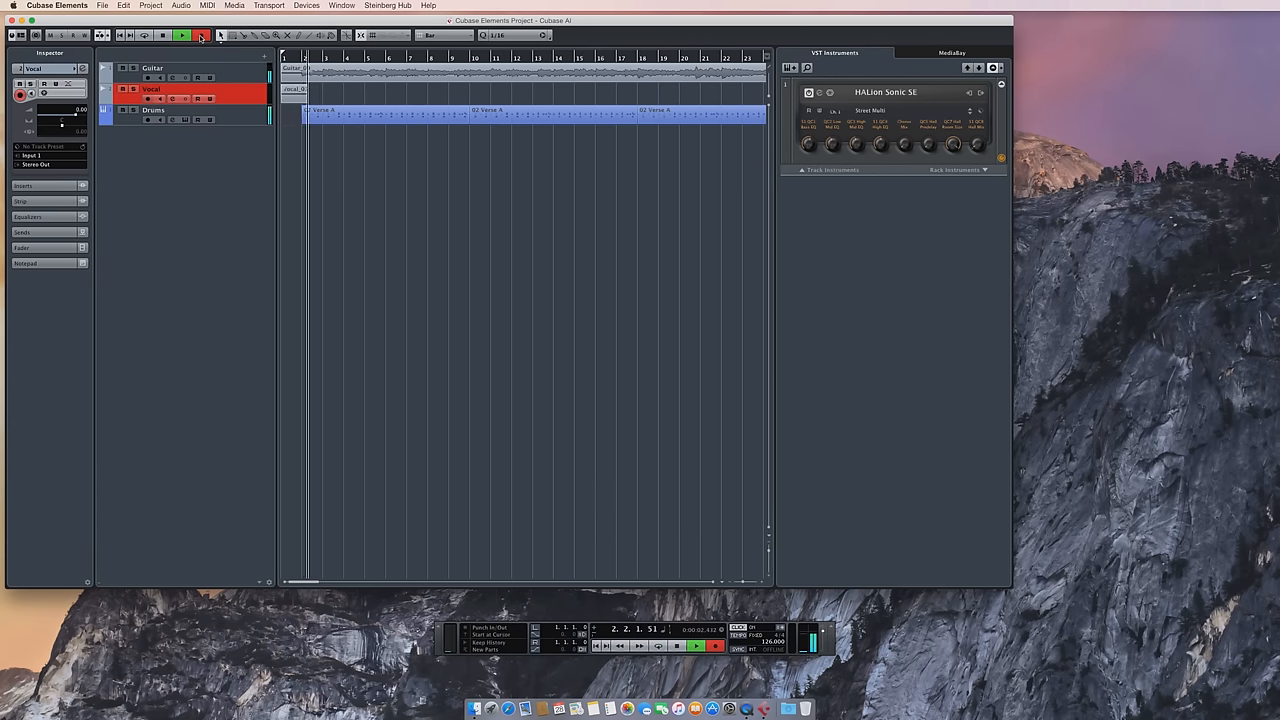
pyautogui.click(695, 645)
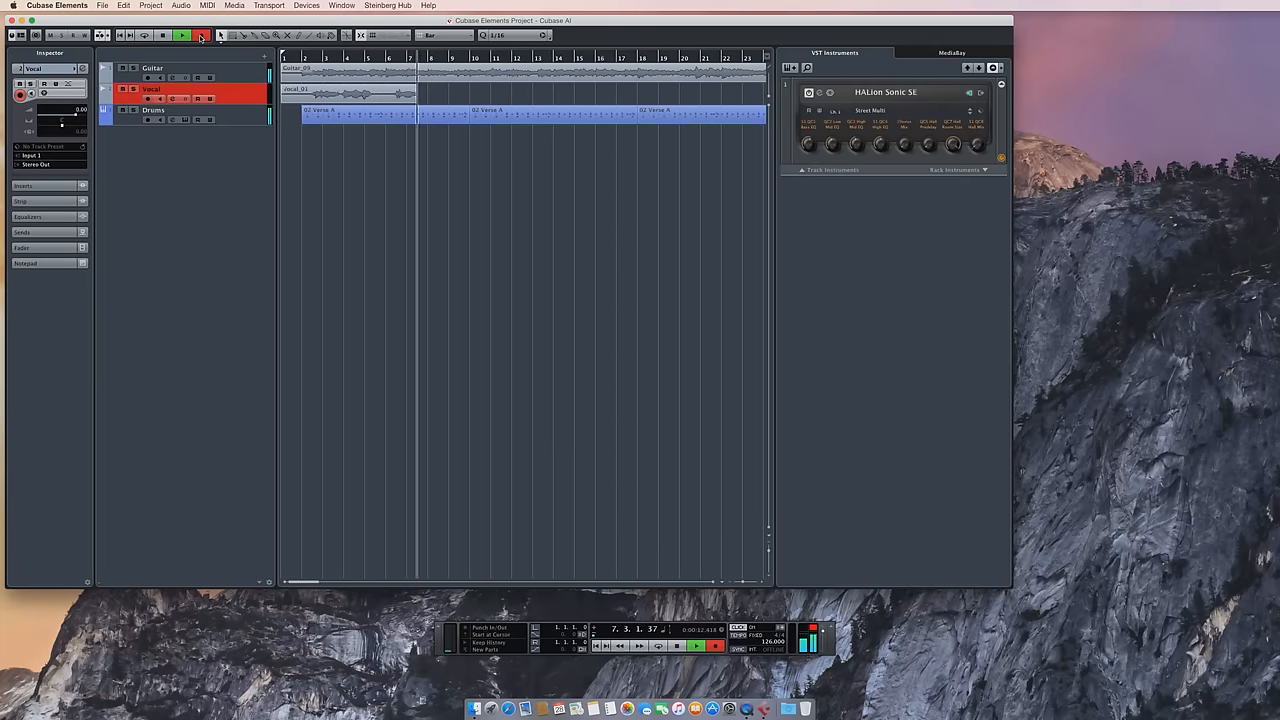
pyautogui.rightClick(210, 180)
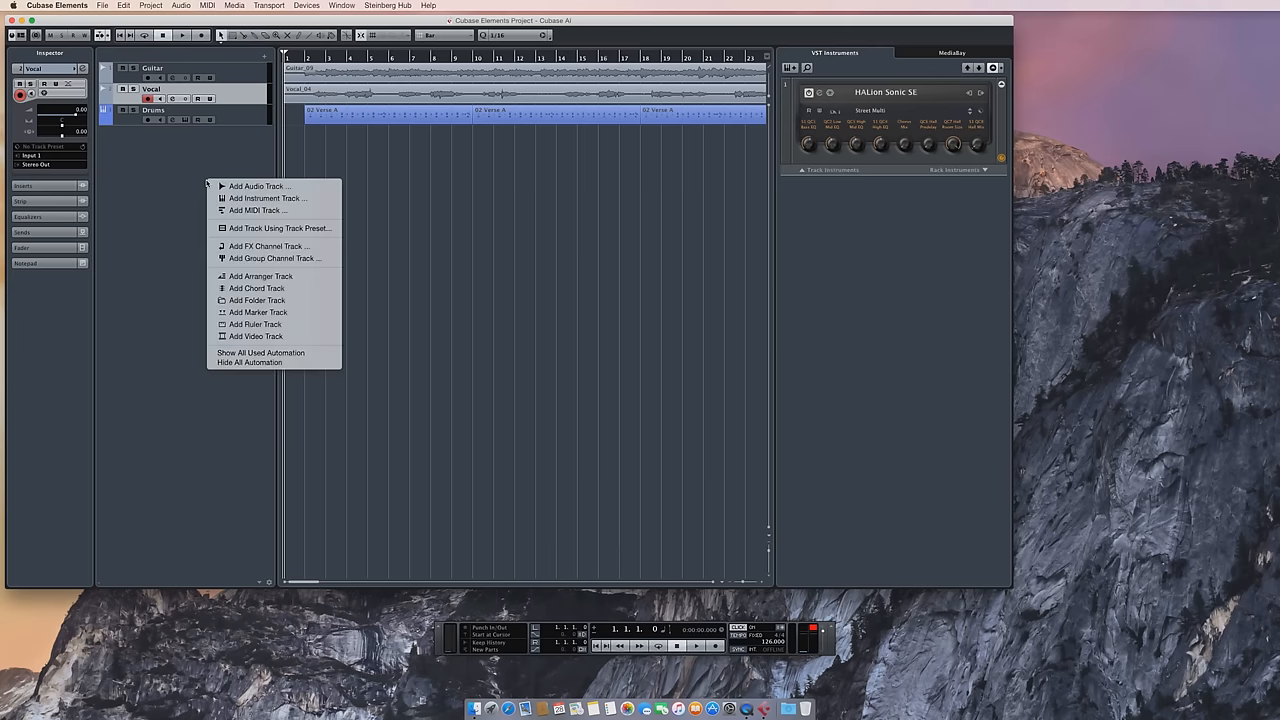
# Step: Add a mono audio track named 'Bass' with its input set to Input 2
pyautogui.click(257, 186)
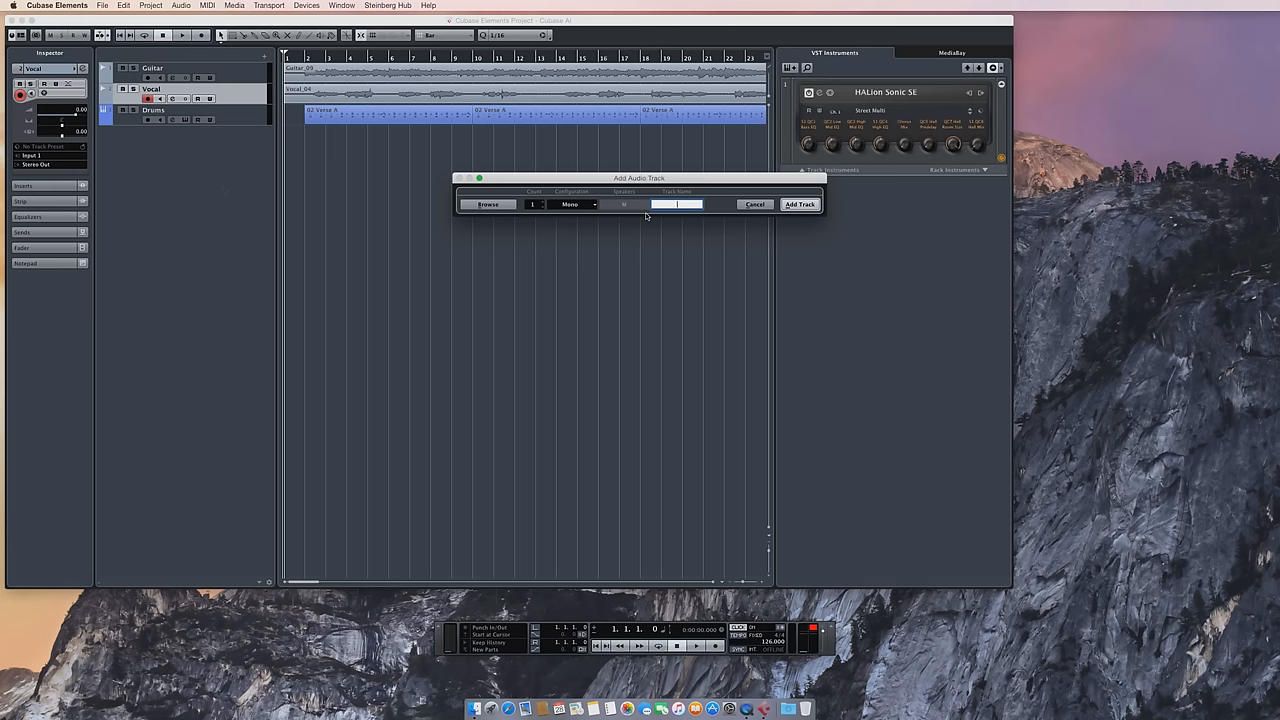
pyautogui.write('Bass')
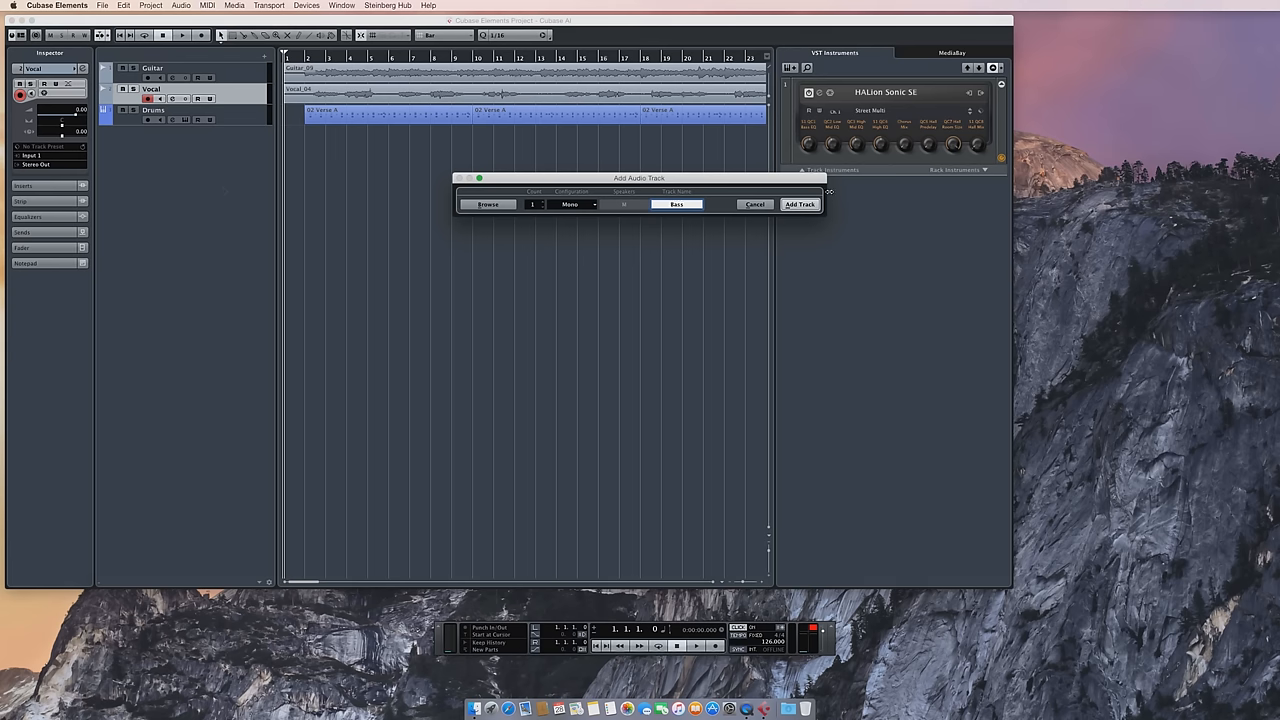
pyautogui.click(799, 204)
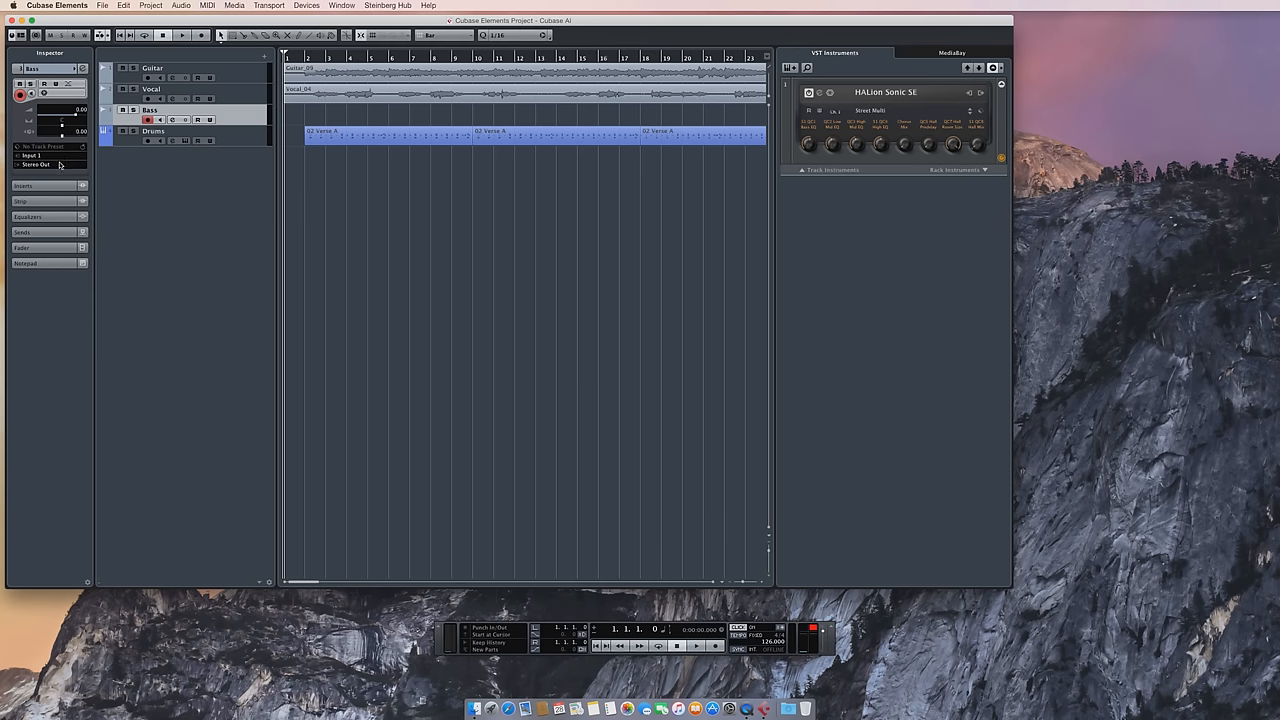
pyautogui.click(37, 165)
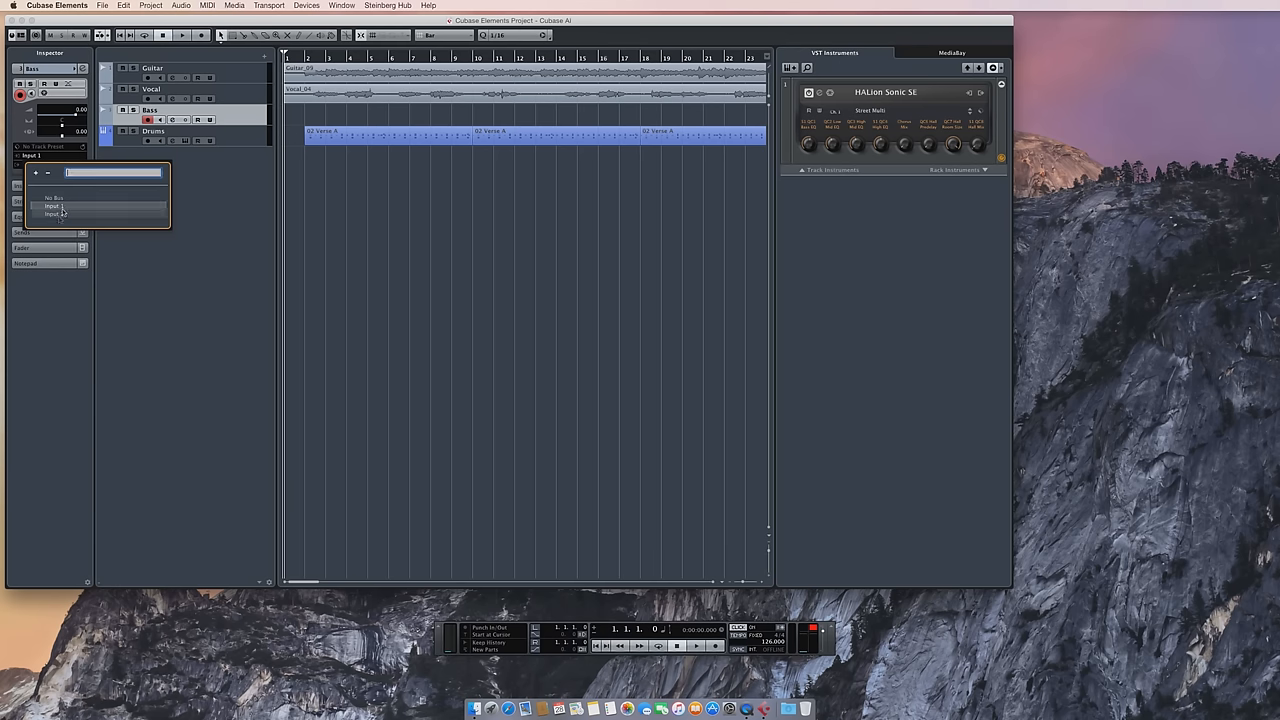
pyautogui.click(52, 206)
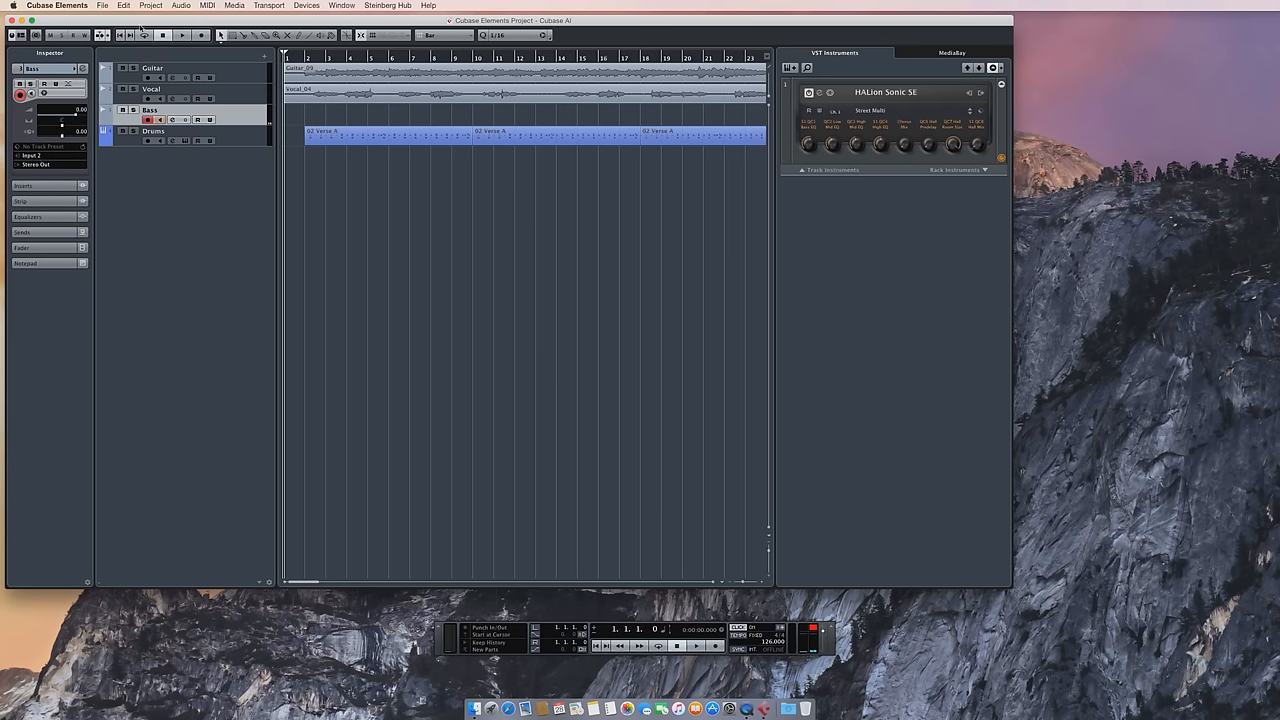
# Step: Record a bass take onto the Bass track
pyautogui.click(182, 35)
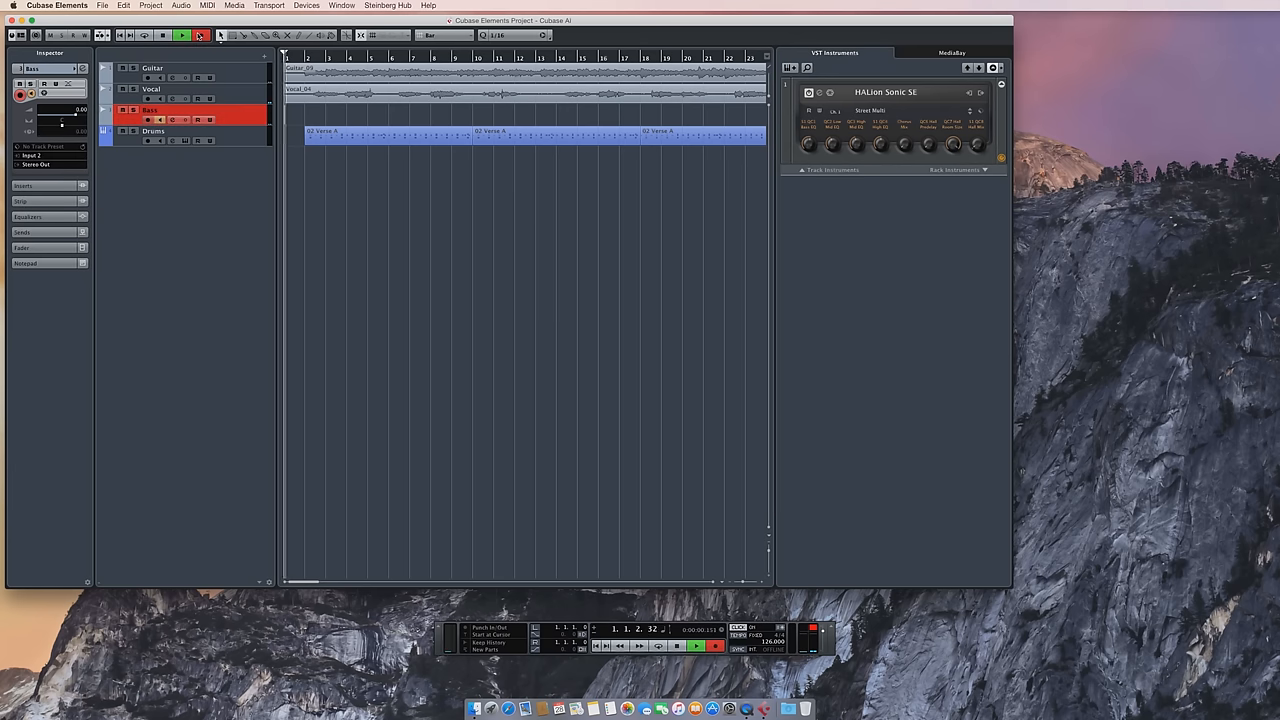
pyautogui.click(697, 646)
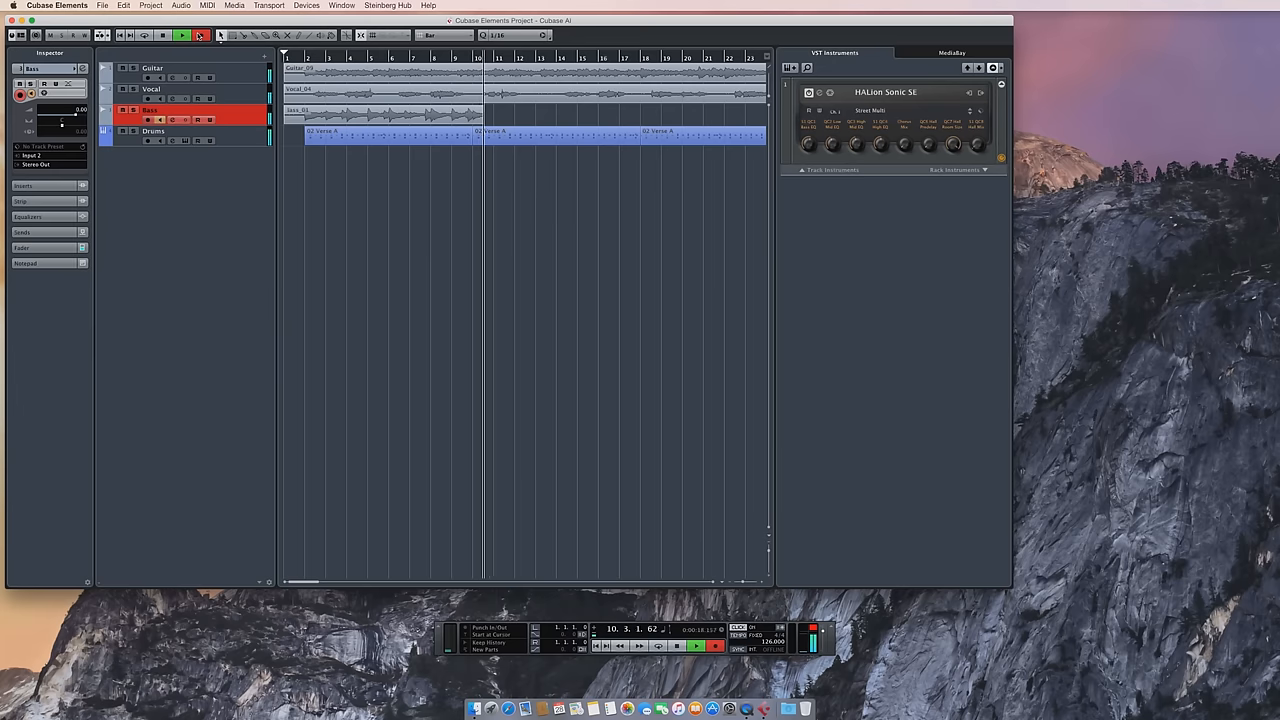
pyautogui.click(697, 645)
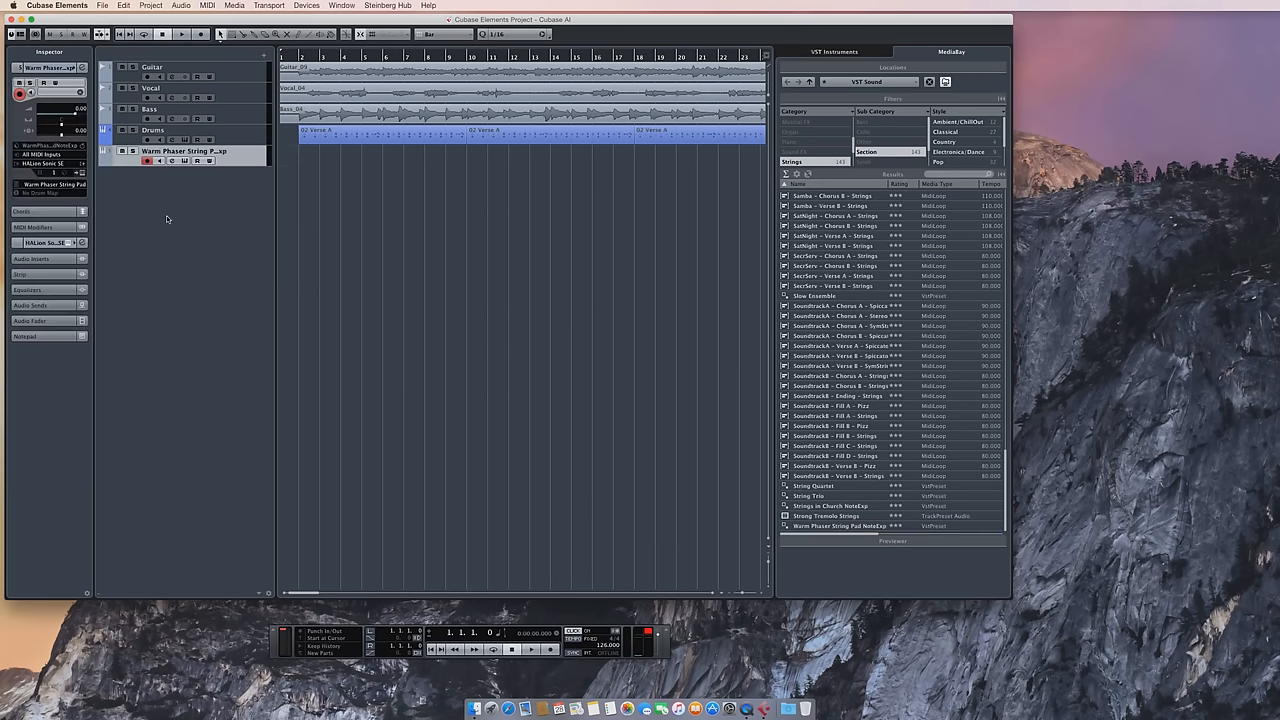
# Step: Record a synth pad part onto the Warm Phaser String Pad instrument track
pyautogui.click(181, 33)
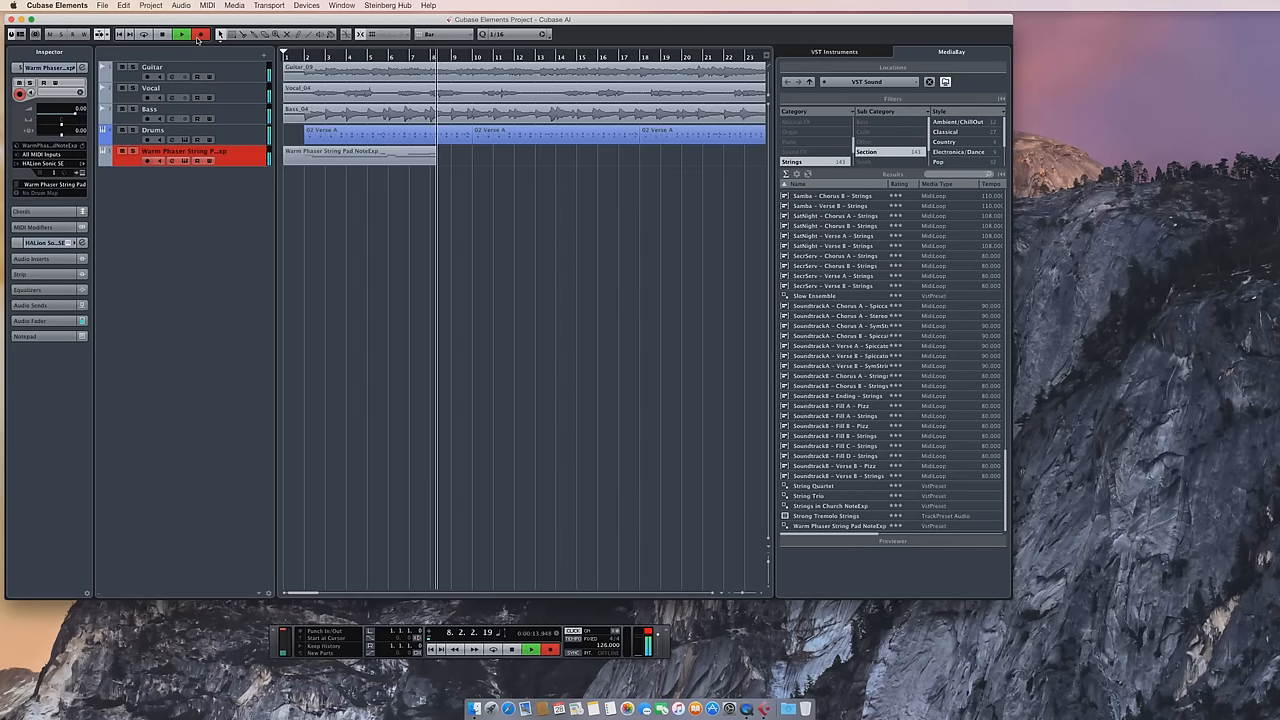
pyautogui.click(531, 649)
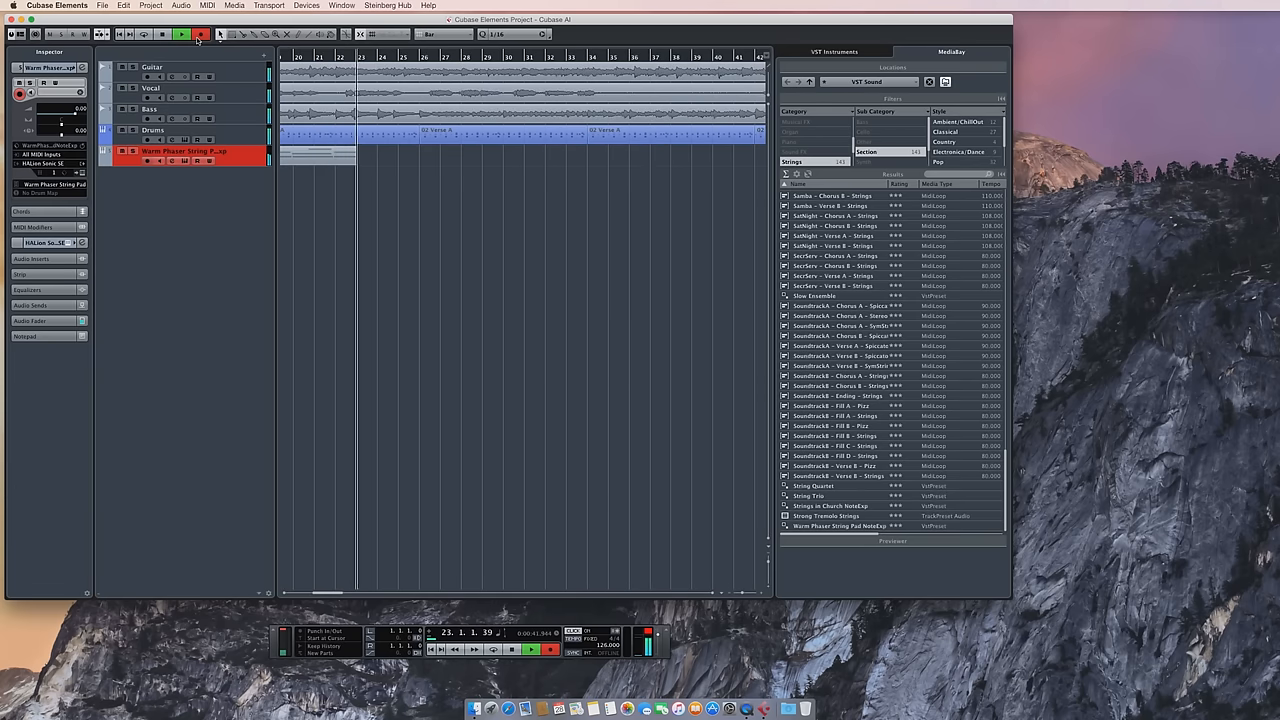
pyautogui.click(531, 649)
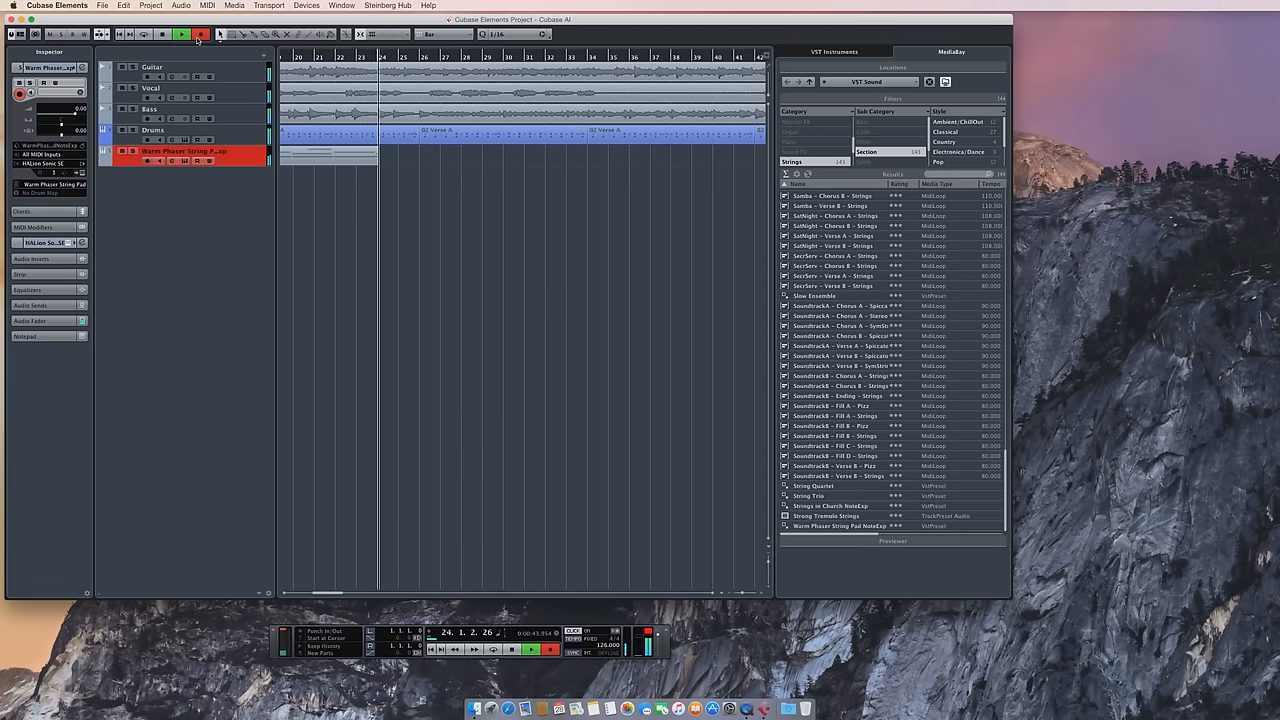